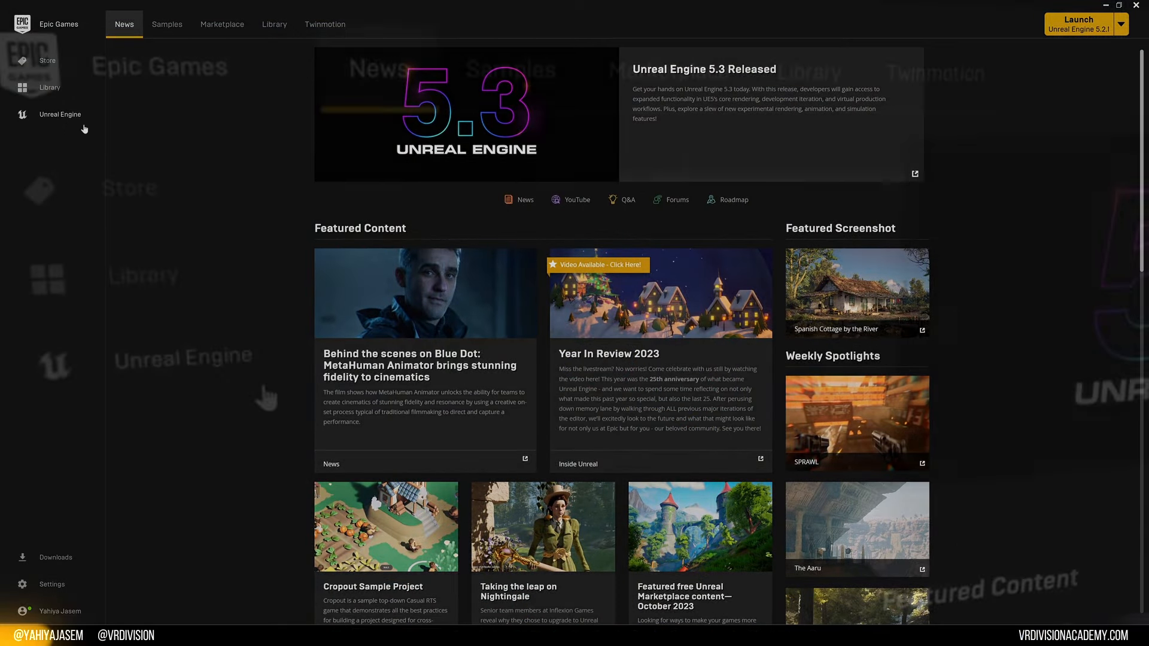
Step: Install Unreal Engine 5.0.3 from the Library with Android, iOS and Linux platform support
{"action": "left_click", "coordinate": [274, 25]}
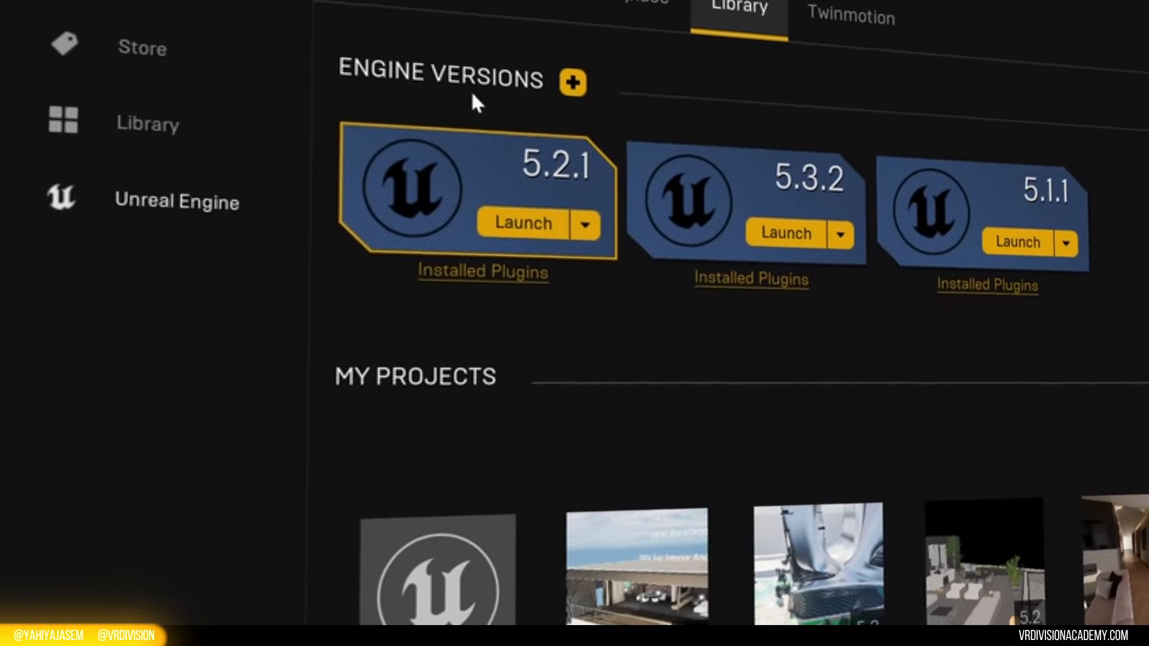
{"action": "scroll", "scroll_direction": "down", "scroll_amount": 3}
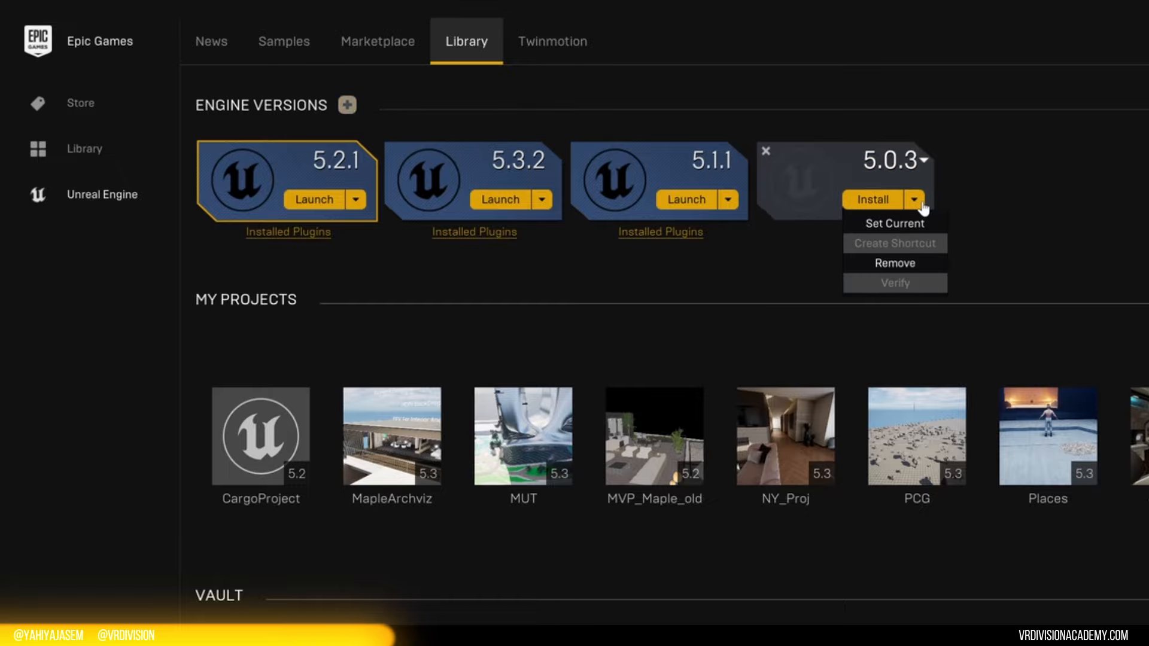
{"action": "left_click", "coordinate": [872, 199]}
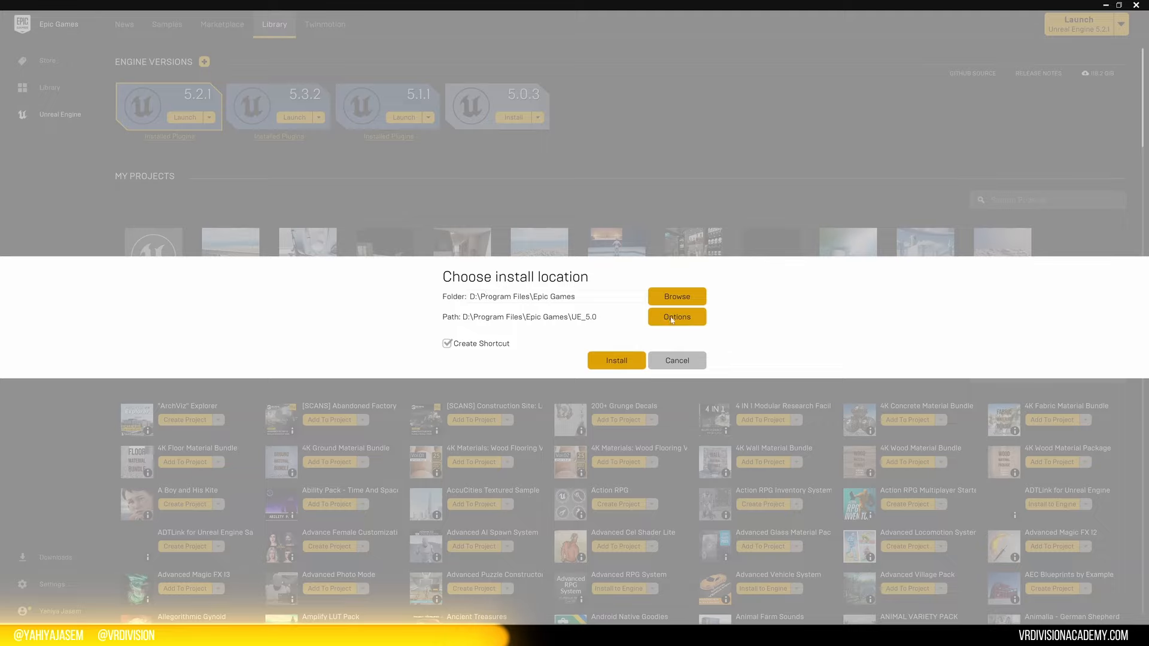
{"action": "left_click", "coordinate": [677, 316]}
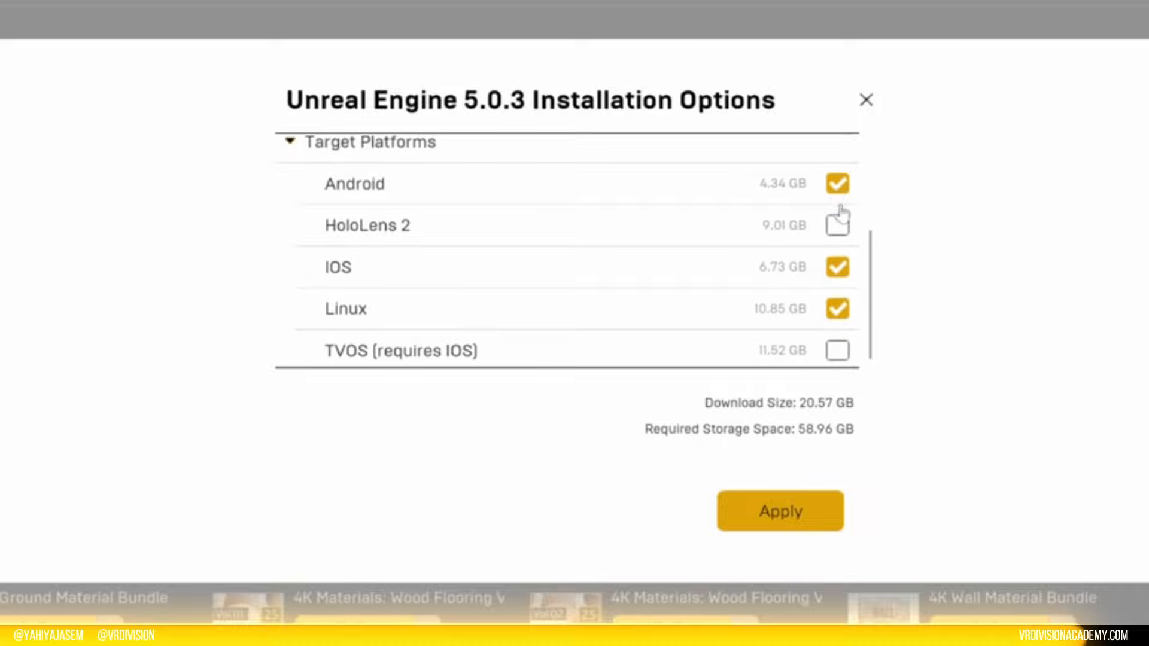
{"action": "left_click", "coordinate": [779, 511]}
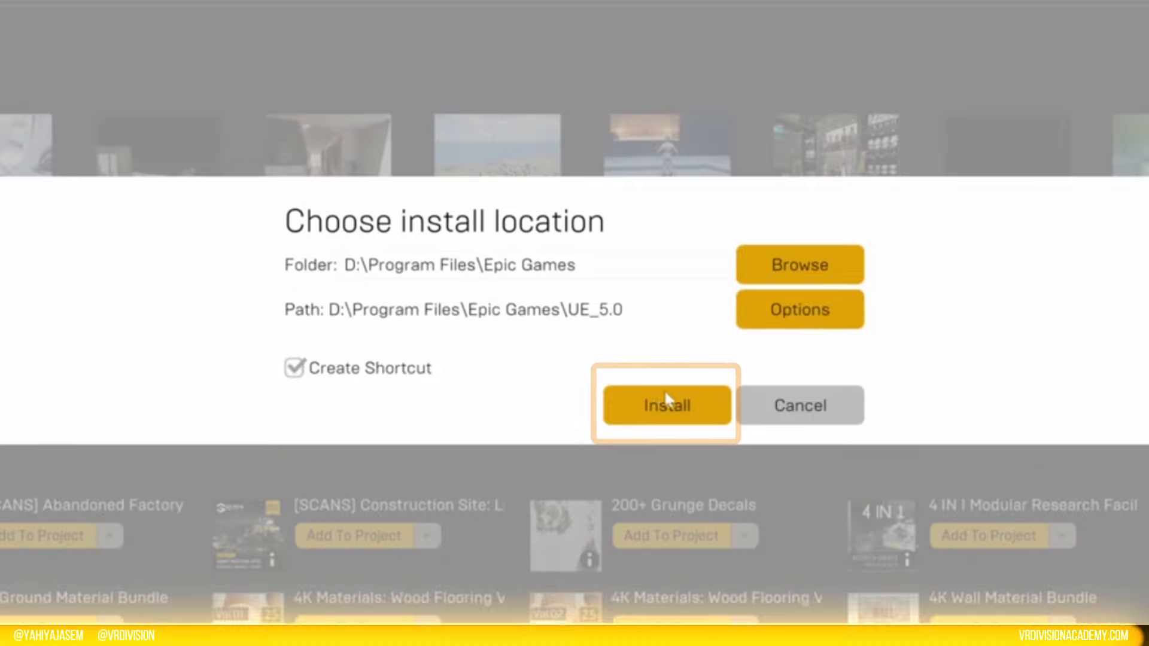
{"action": "left_click", "coordinate": [667, 405]}
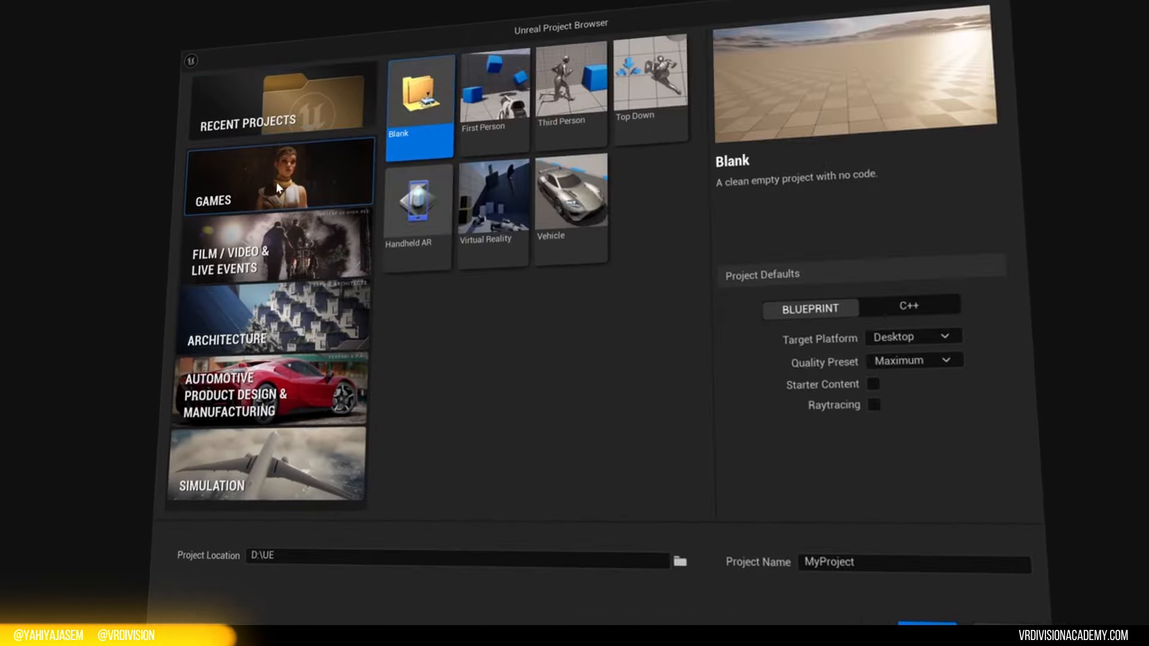
Step: Create a Blank games project in D:\UE targeting Mobile with raytracing enabled
{"action": "left_click", "coordinate": [641, 81]}
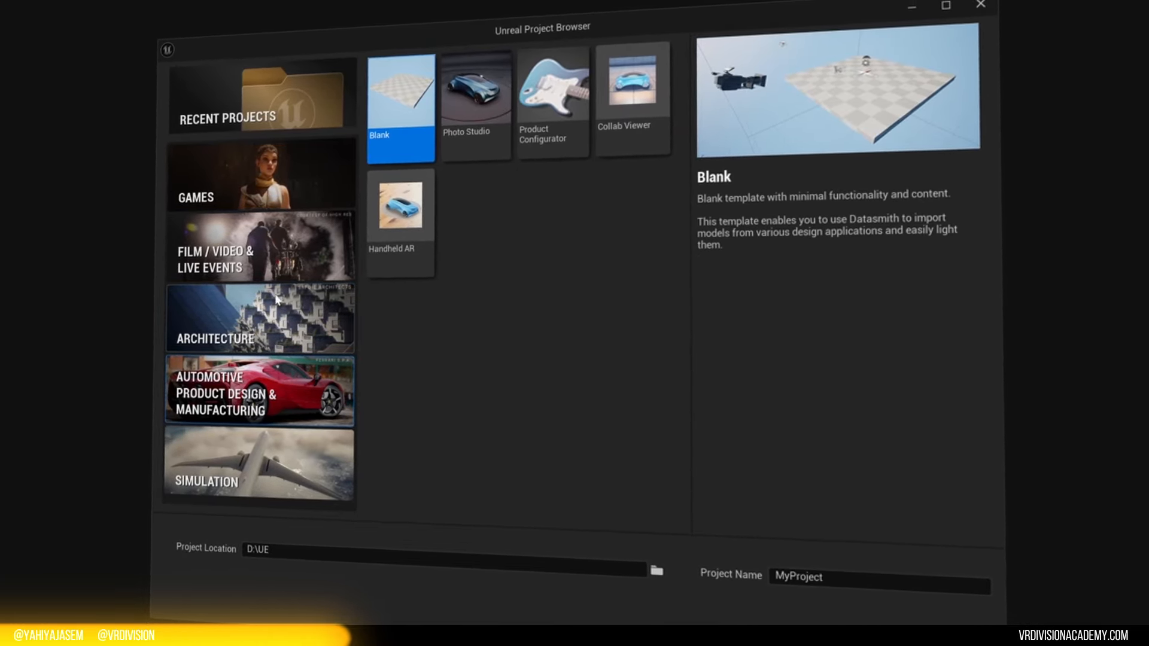
{"action": "left_click", "coordinate": [252, 191]}
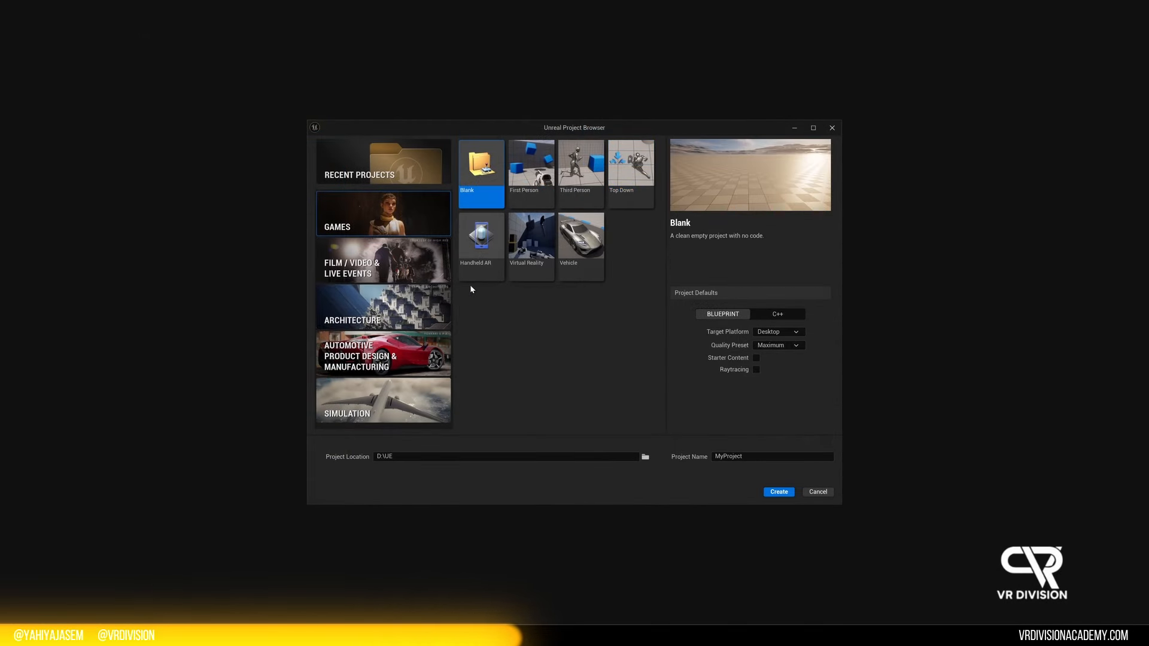
{"action": "mouse_move", "coordinate": [501, 169]}
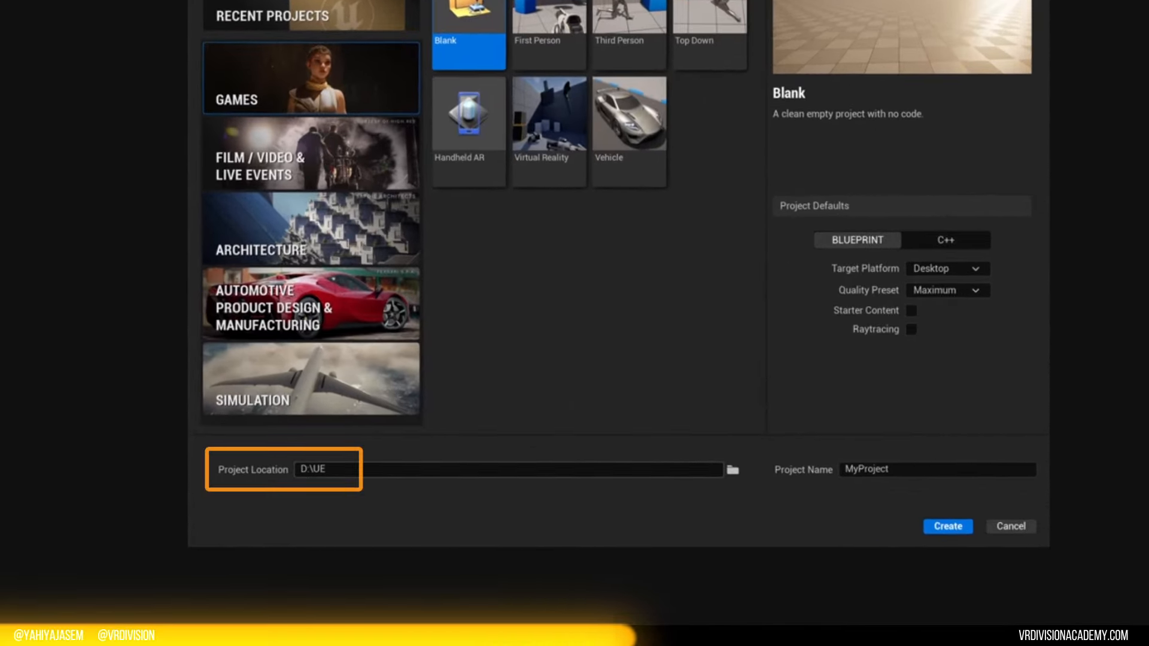
{"action": "left_click", "coordinate": [867, 470]}
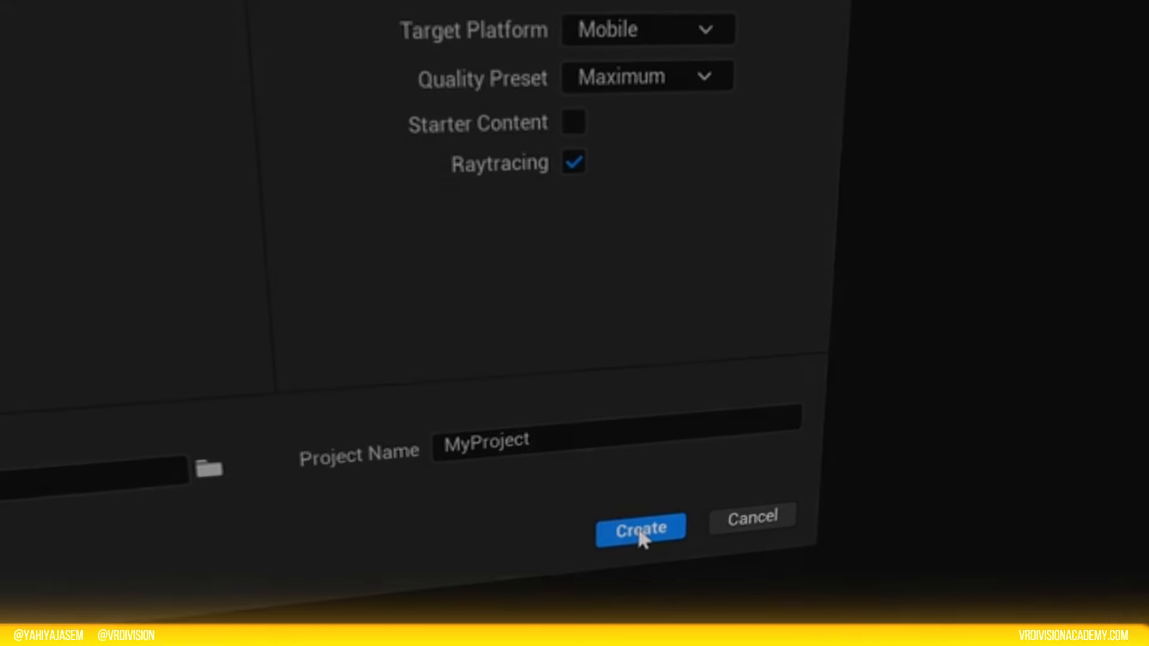
{"action": "left_click", "coordinate": [642, 527]}
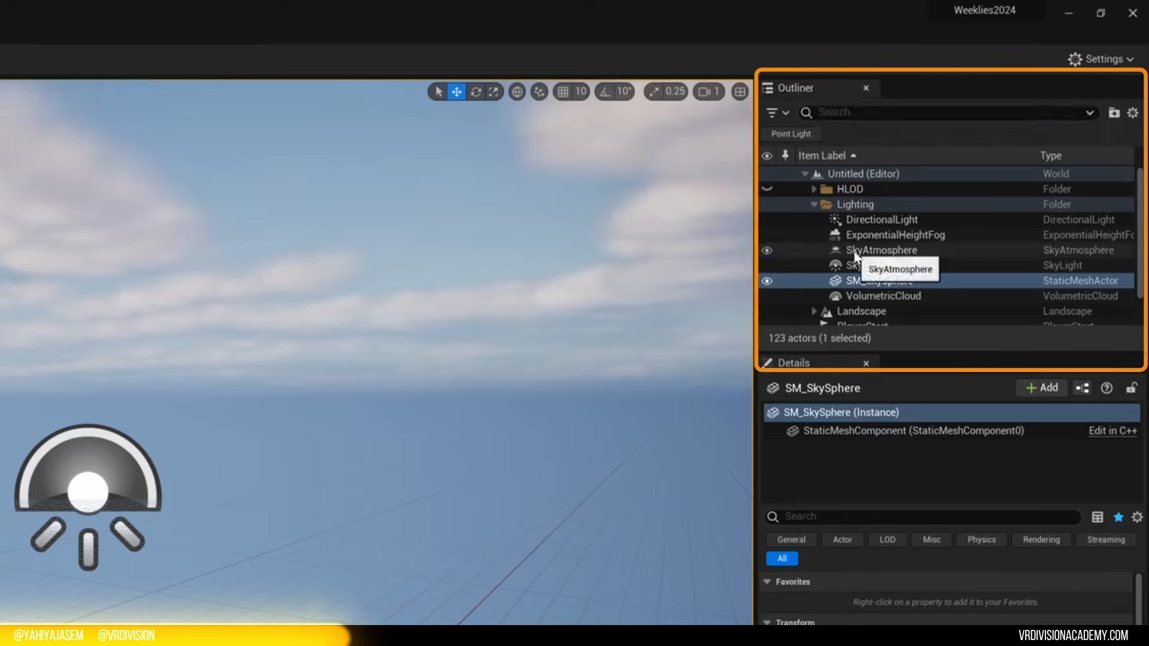
Step: Inspect the height fog and player start, then make SkyAtmosphere's ground albedo red
{"action": "left_click", "coordinate": [896, 235]}
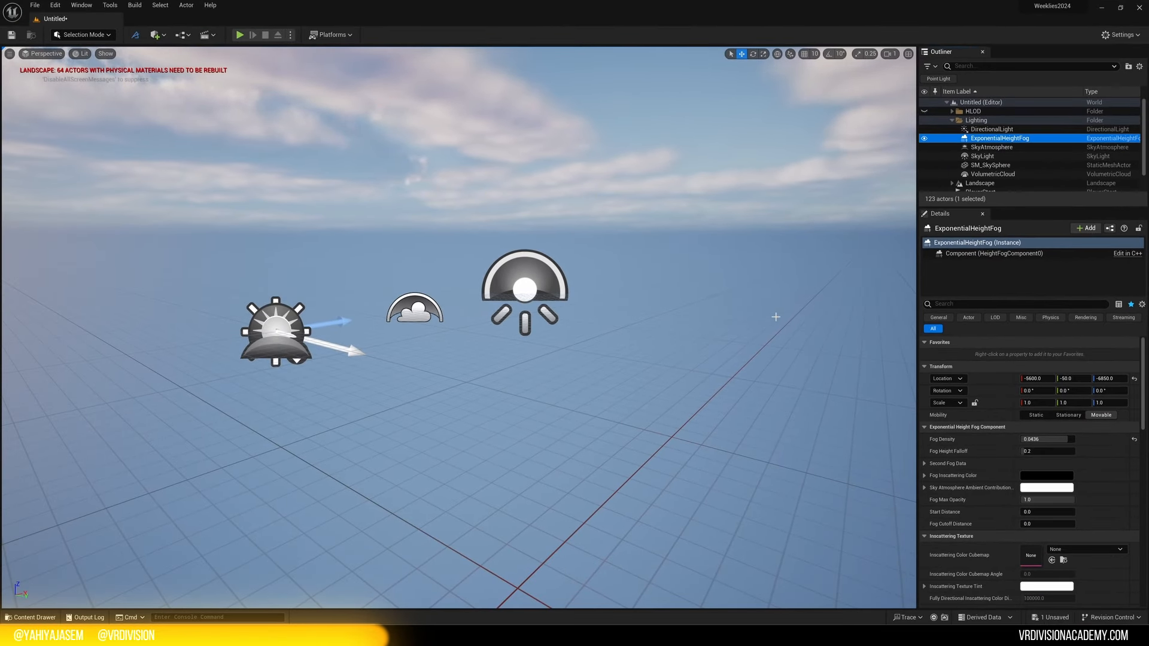
{"action": "left_click", "coordinate": [981, 156]}
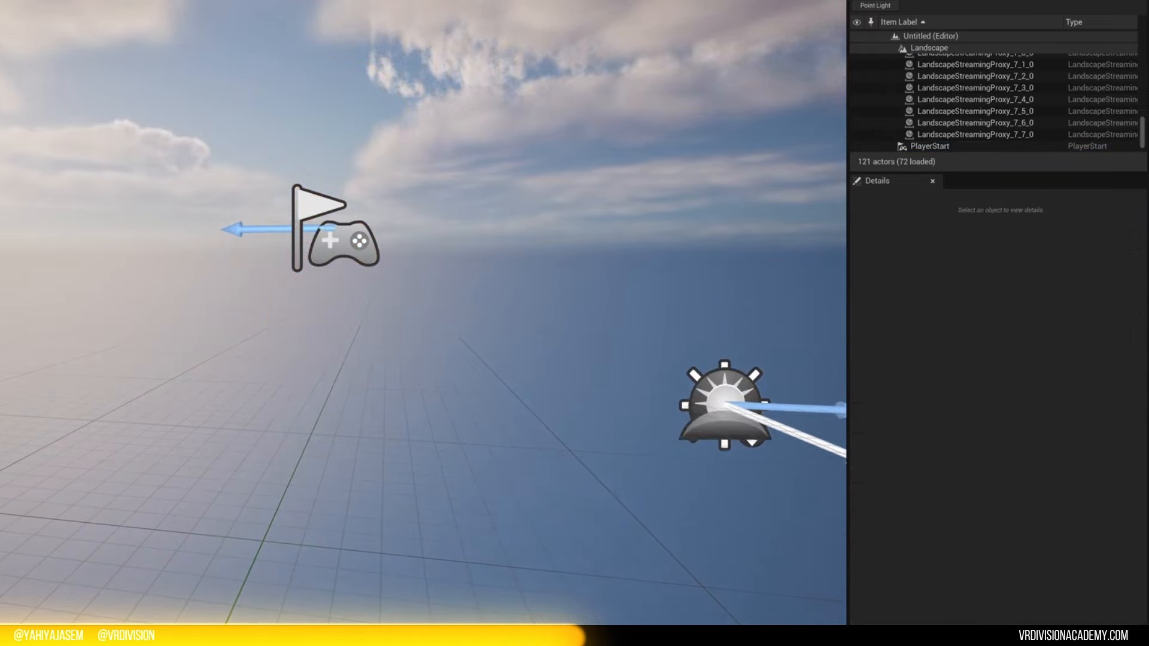
{"action": "left_click", "coordinate": [930, 146]}
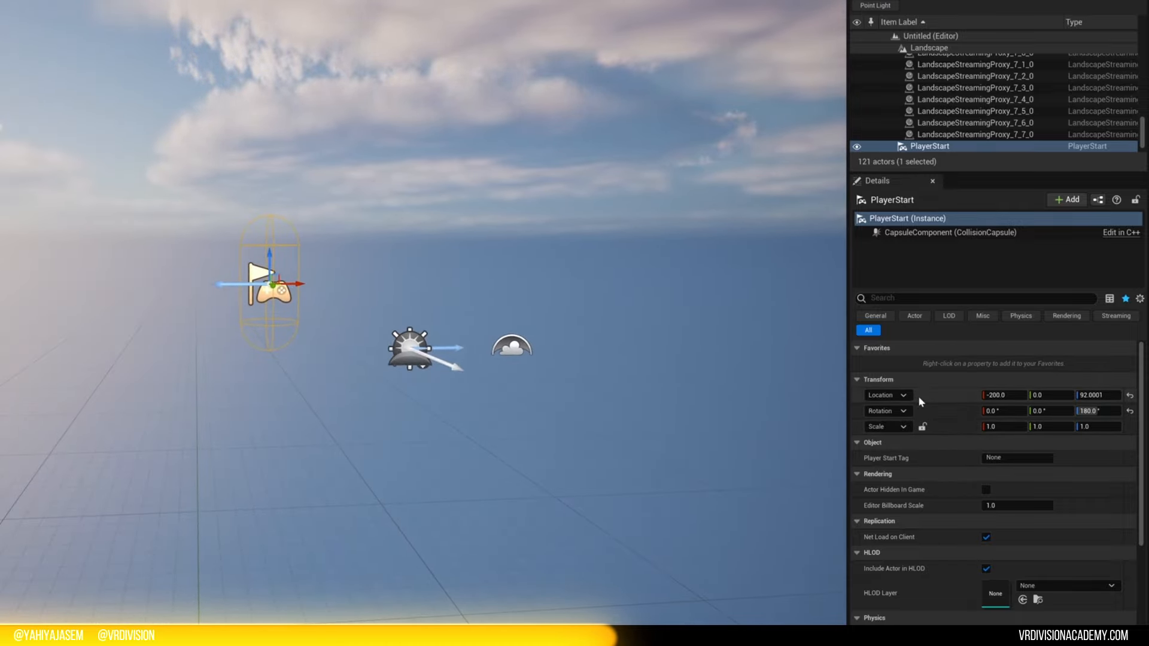
{"action": "left_click", "coordinate": [990, 140]}
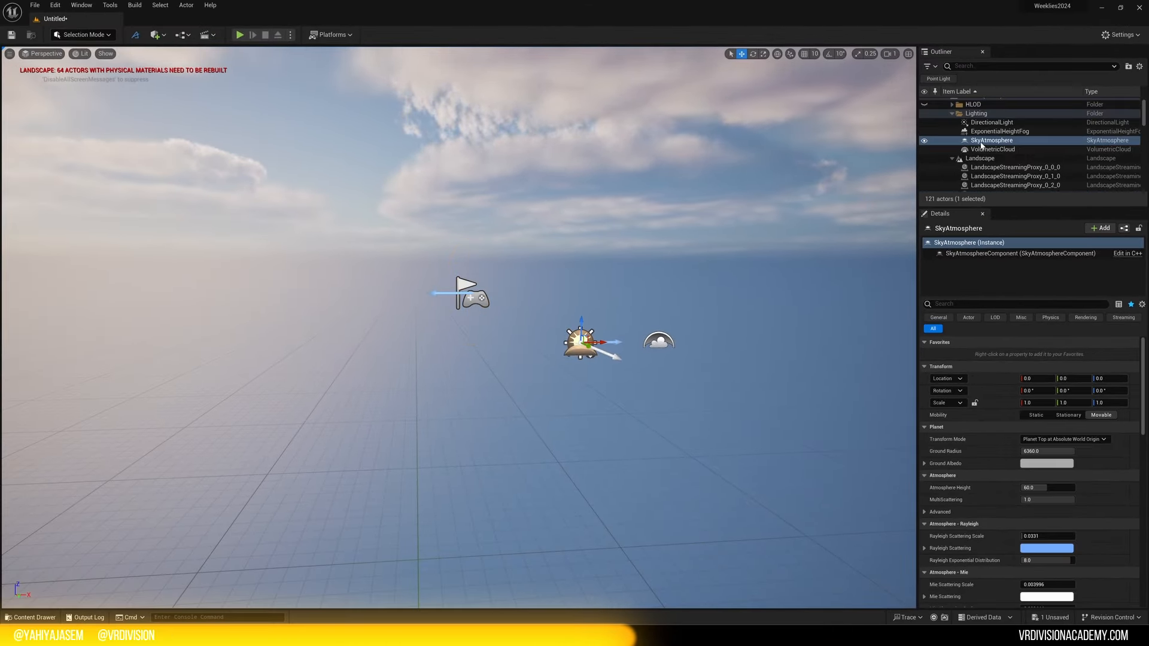
{"action": "left_click", "coordinate": [1048, 463]}
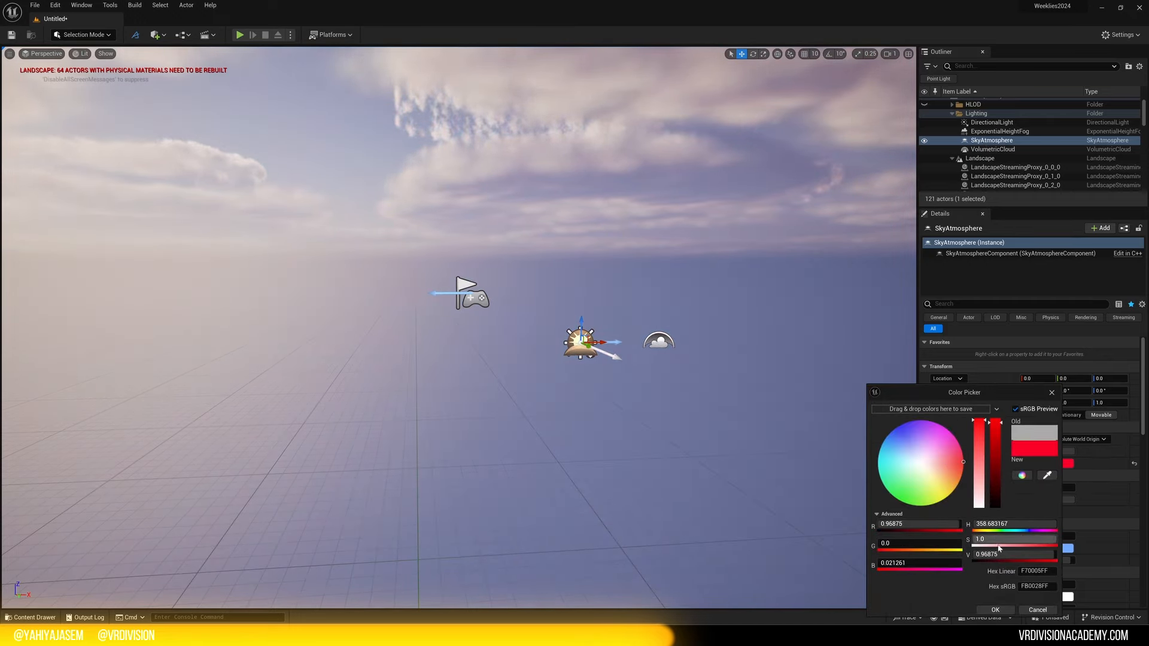
{"action": "left_click", "coordinate": [995, 610]}
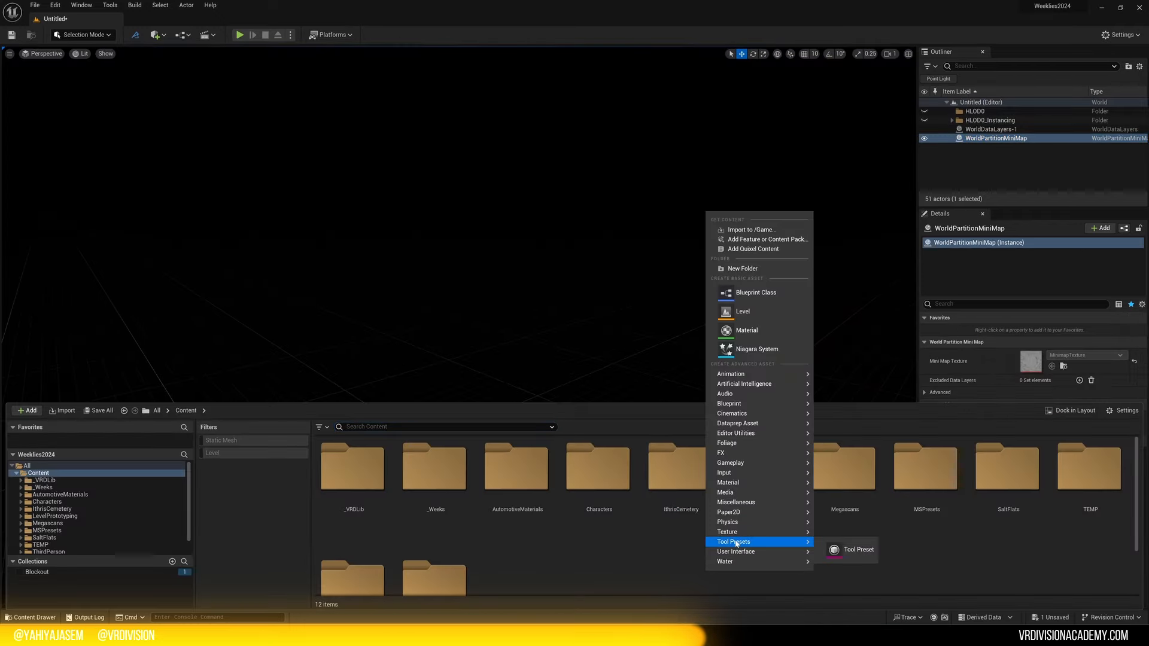
Step: Create an Empty Level and bring up the Content Drawer
{"action": "left_click", "coordinate": [743, 311]}
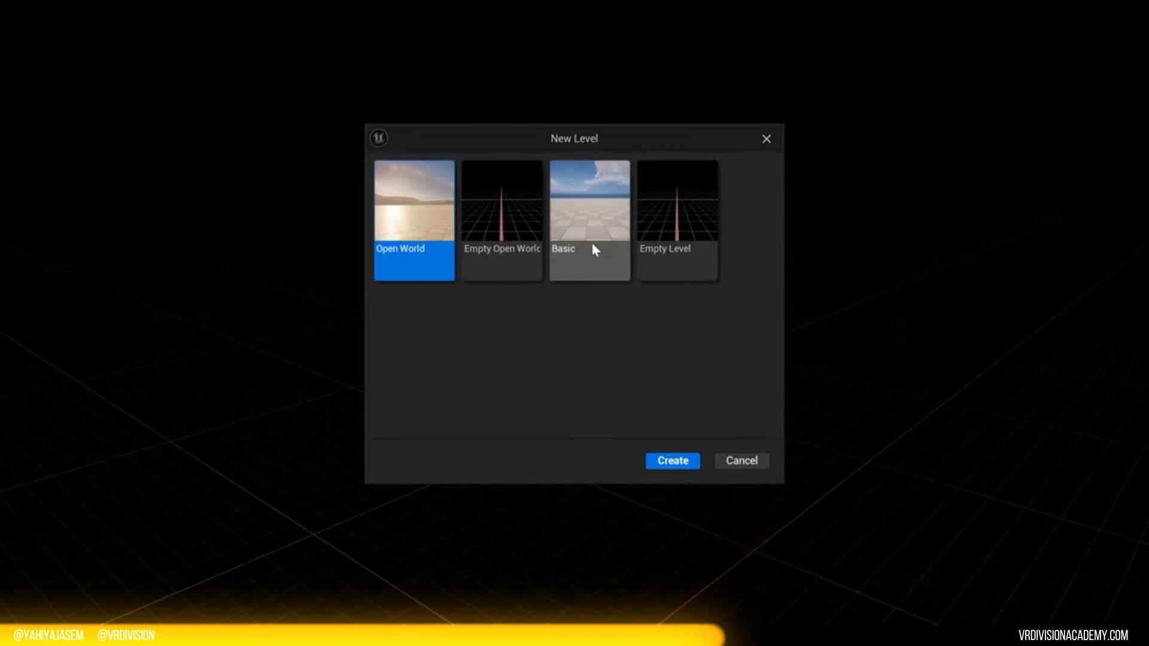
{"action": "left_click", "coordinate": [677, 213]}
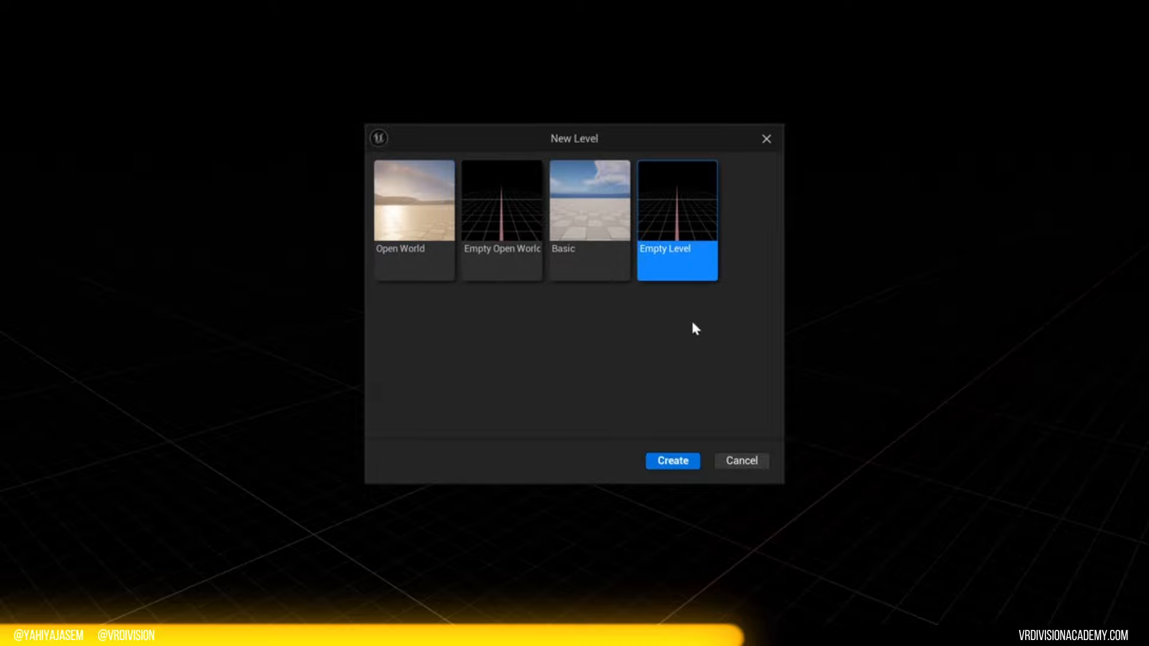
{"action": "left_click", "coordinate": [672, 461]}
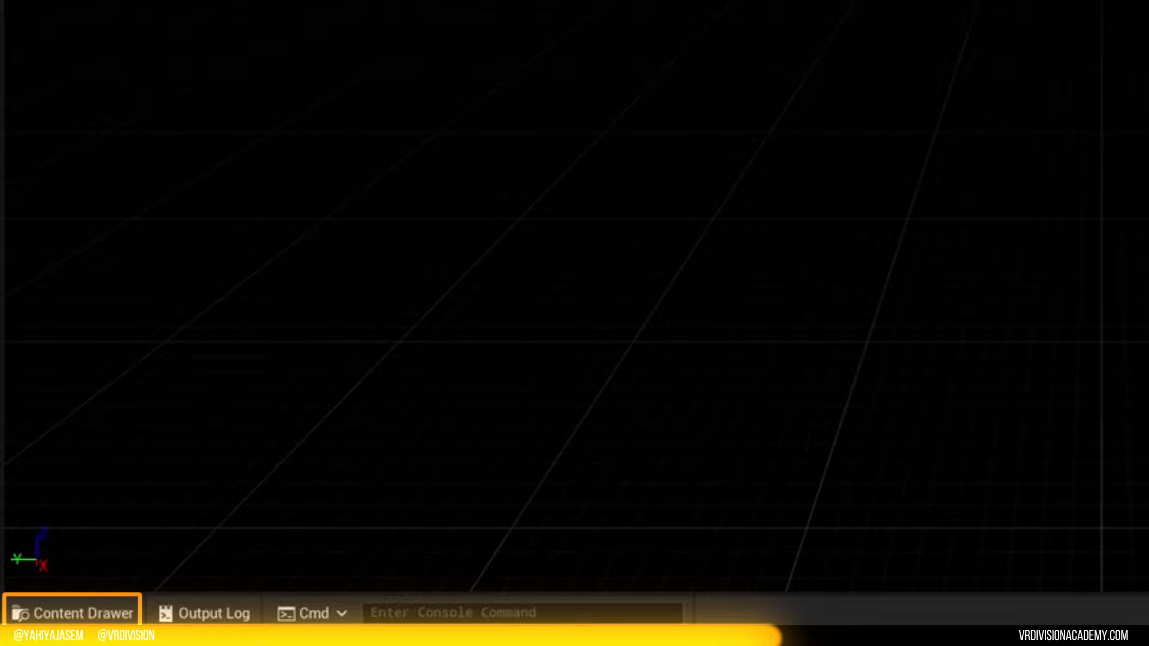
{"action": "left_click", "coordinate": [70, 613]}
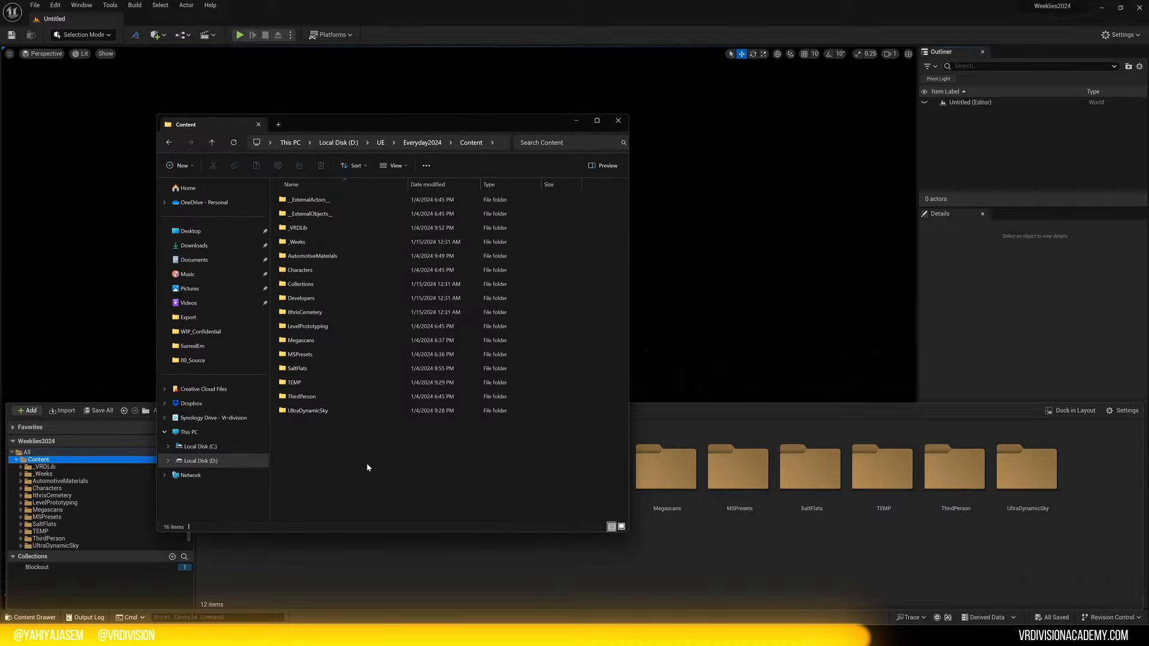
Step: Browse into AutomotiveMaterials and its MaterialFunctions subfolder in File Explorer
{"action": "double_click", "coordinate": [312, 255]}
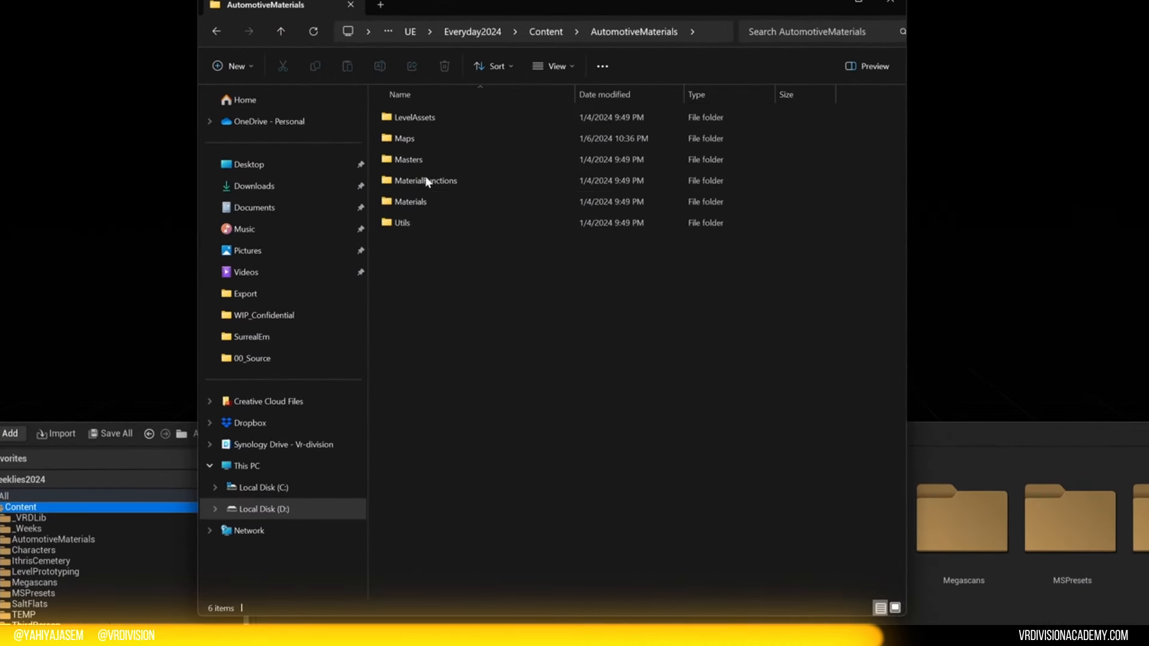
{"action": "double_click", "coordinate": [403, 138]}
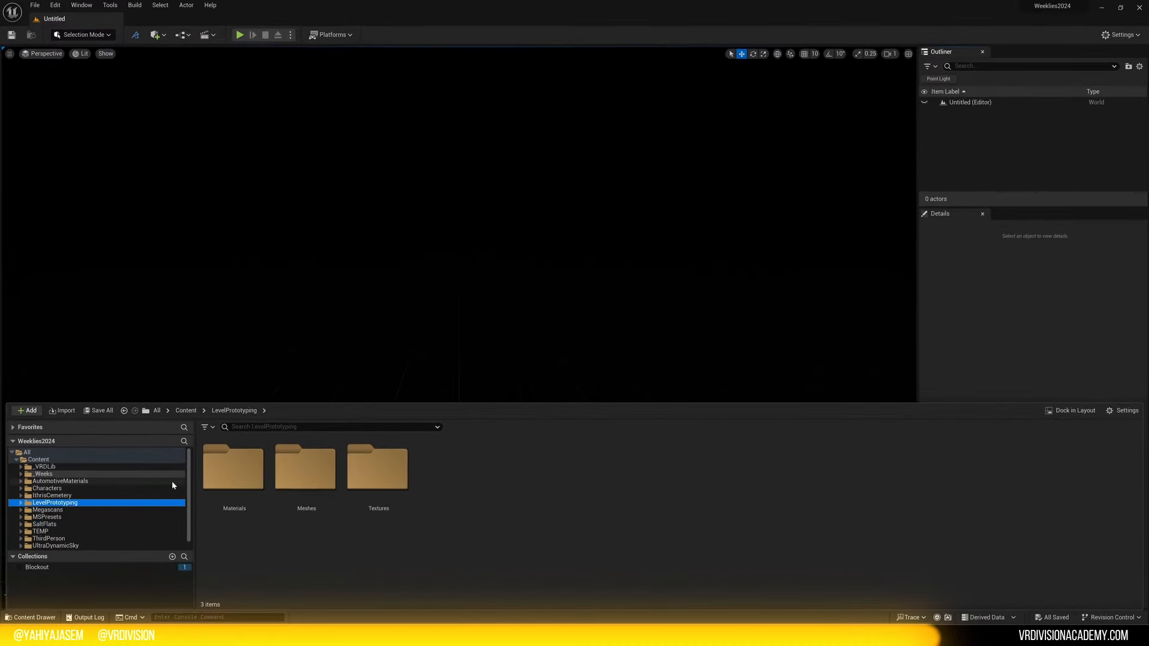
Step: Place SM_Cylinder from LevelPrototyping/Meshes and add a Cube via Quick Add
{"action": "left_click", "coordinate": [306, 467]}
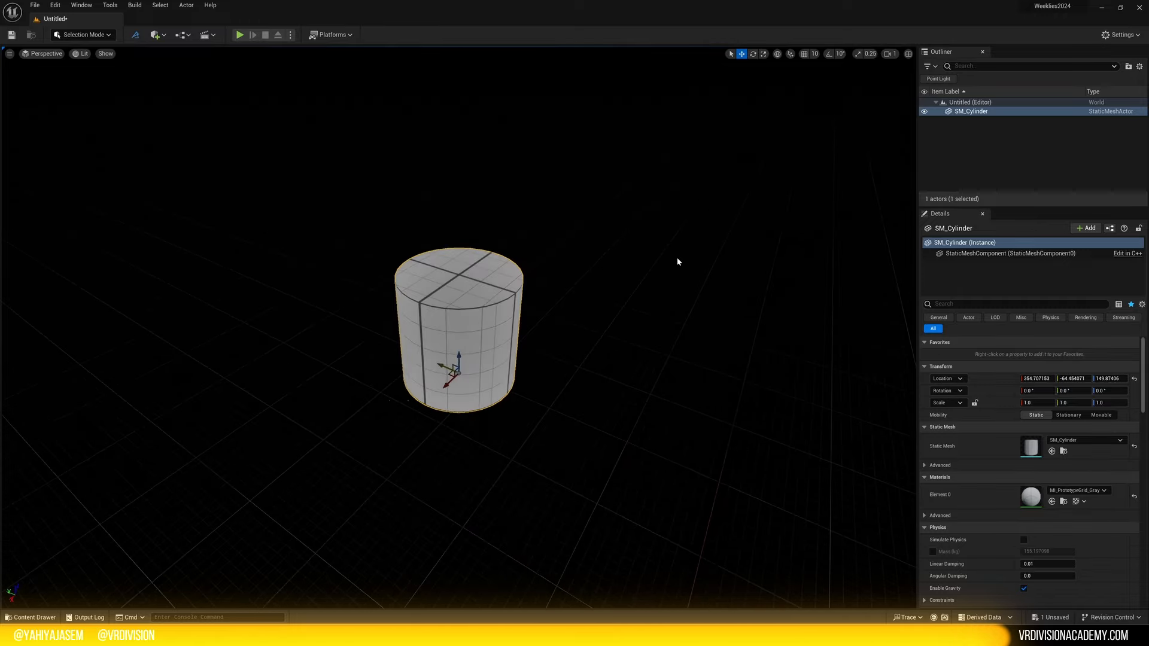
{"action": "left_click", "coordinate": [30, 618]}
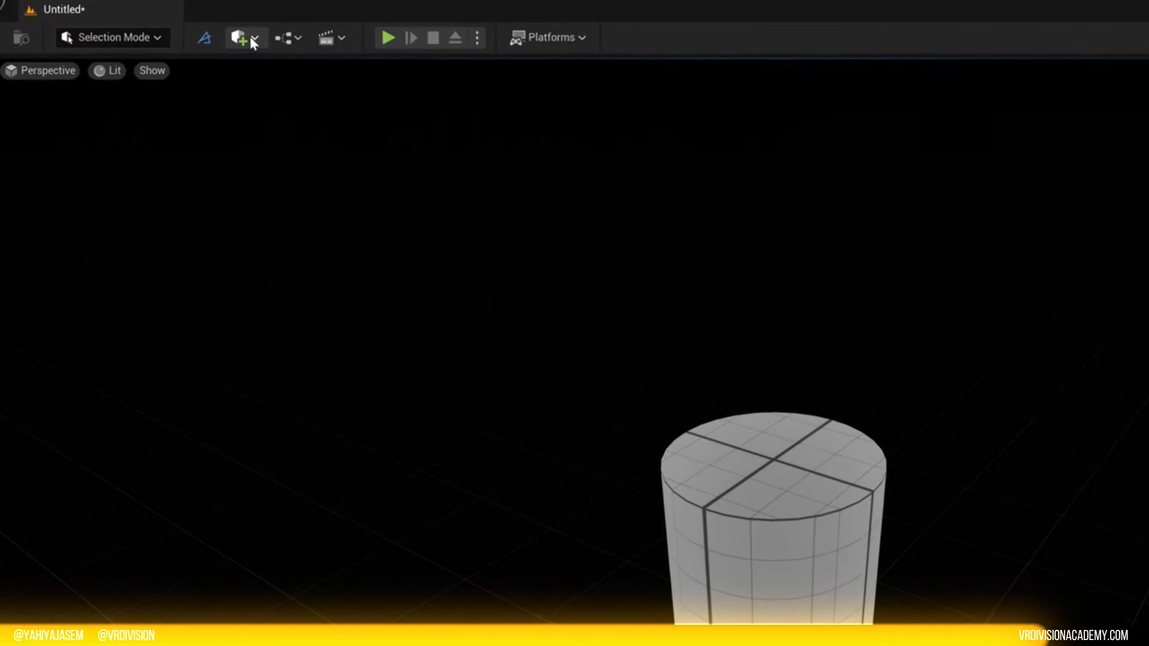
{"action": "mouse_move", "coordinate": [241, 38]}
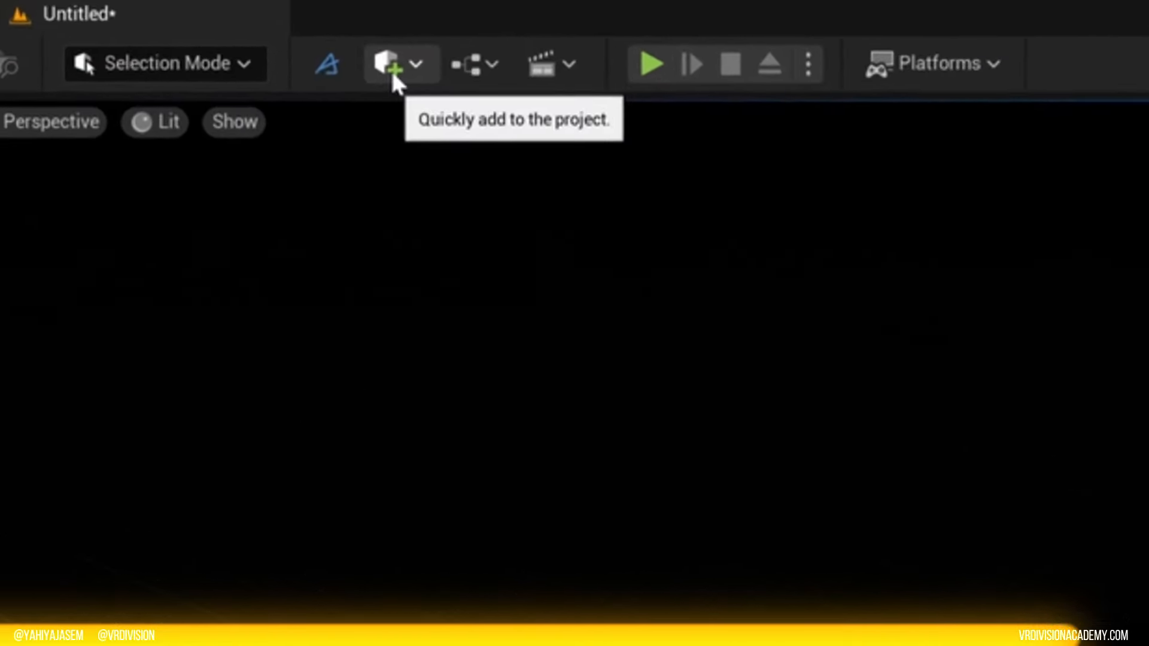
{"action": "left_click", "coordinate": [390, 64]}
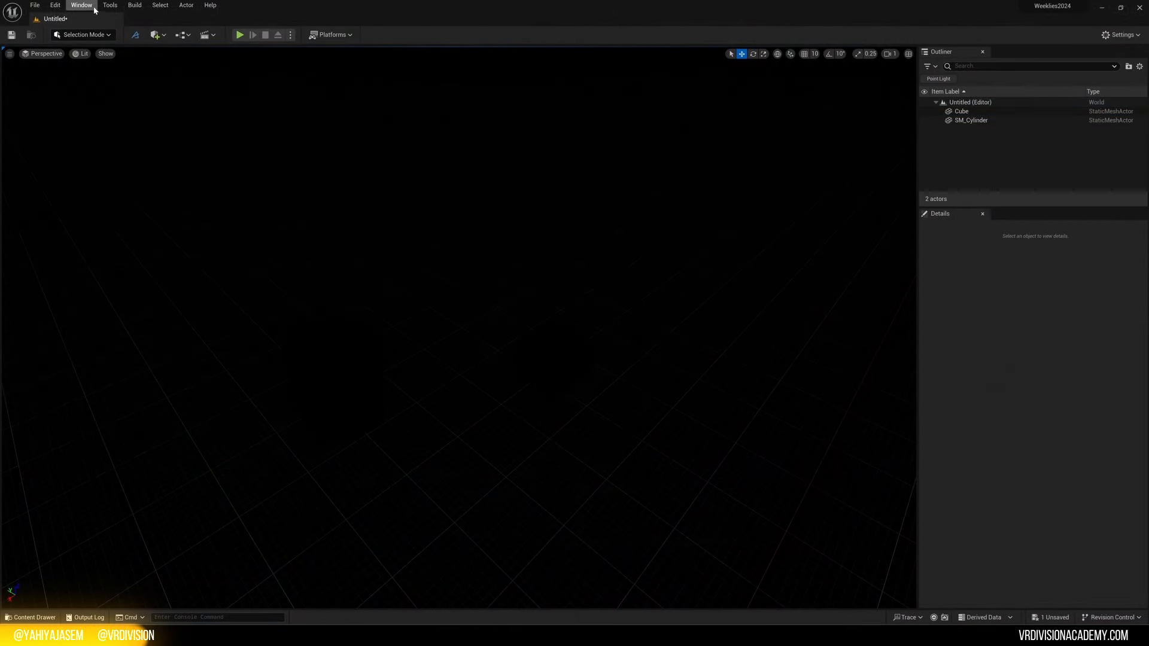
Step: Use the Env. Light Mixer to create an atmospheric light, sky atmosphere and volumetric cloud
{"action": "left_click", "coordinate": [82, 5]}
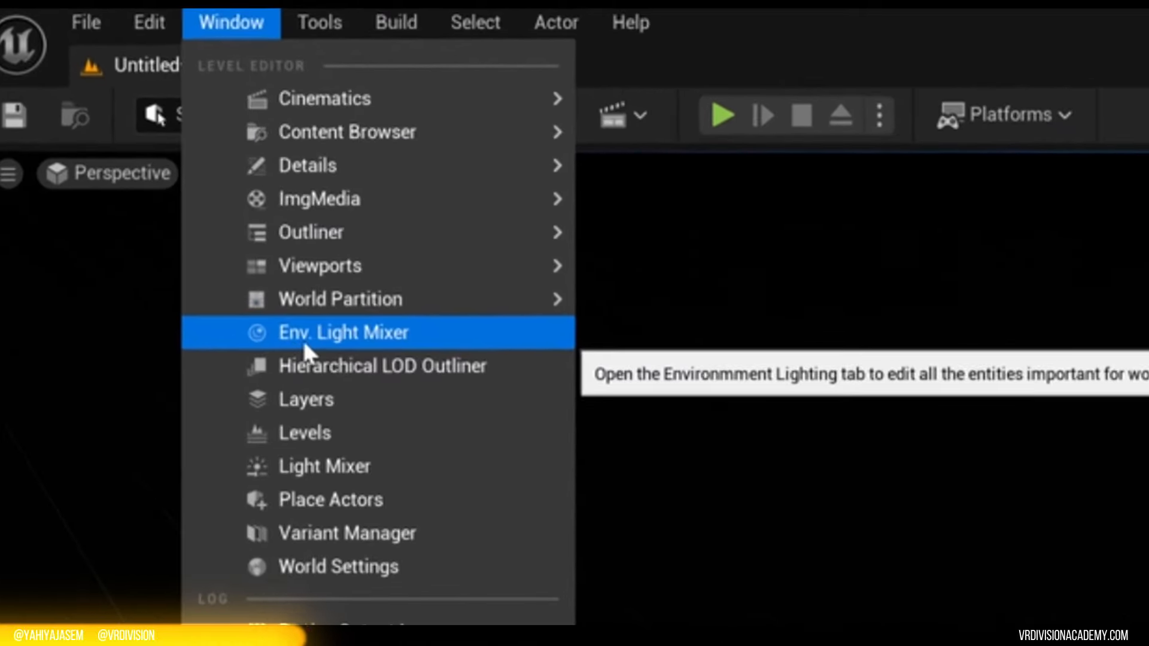
{"action": "left_click", "coordinate": [344, 332]}
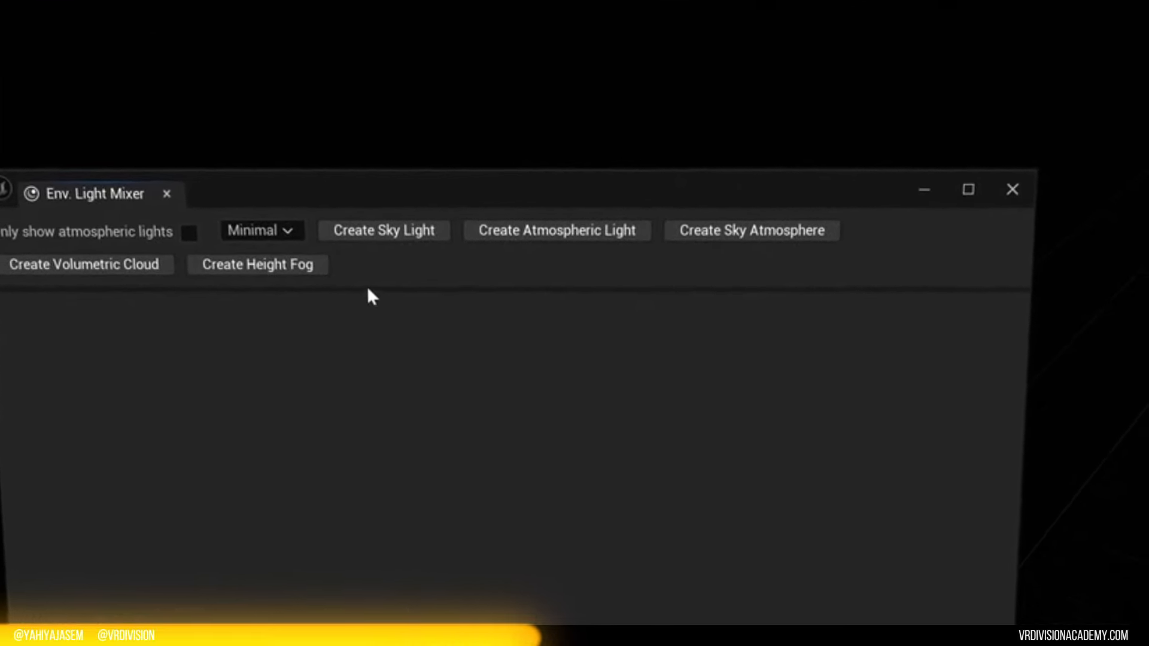
{"action": "left_click", "coordinate": [383, 230]}
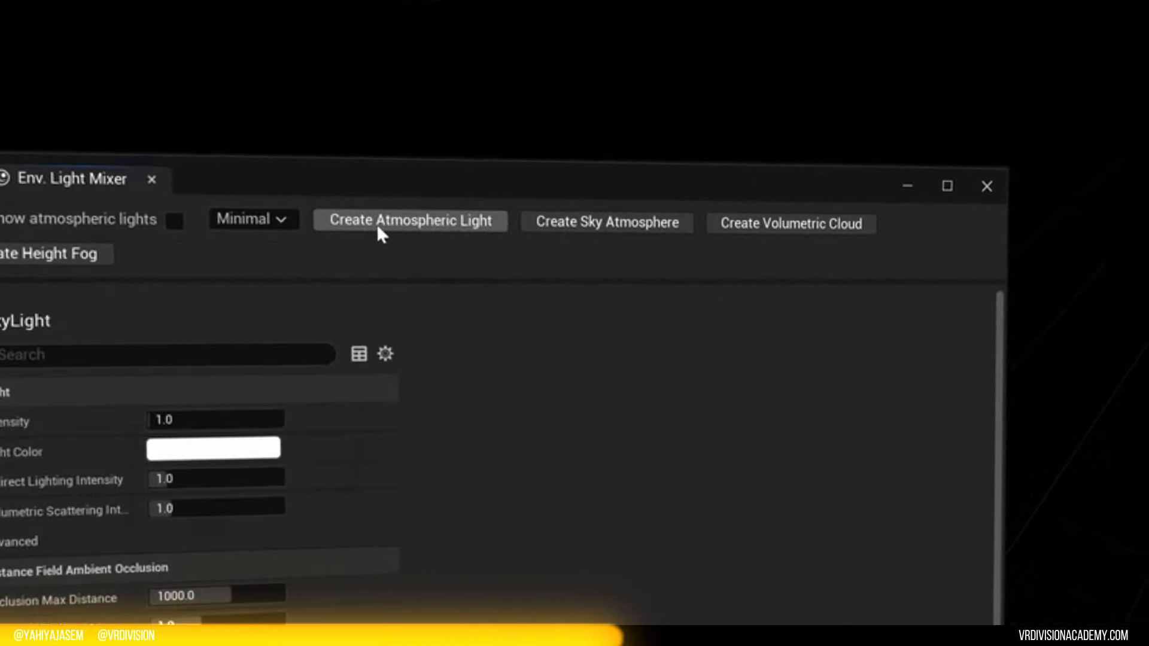
{"action": "left_click", "coordinate": [410, 221]}
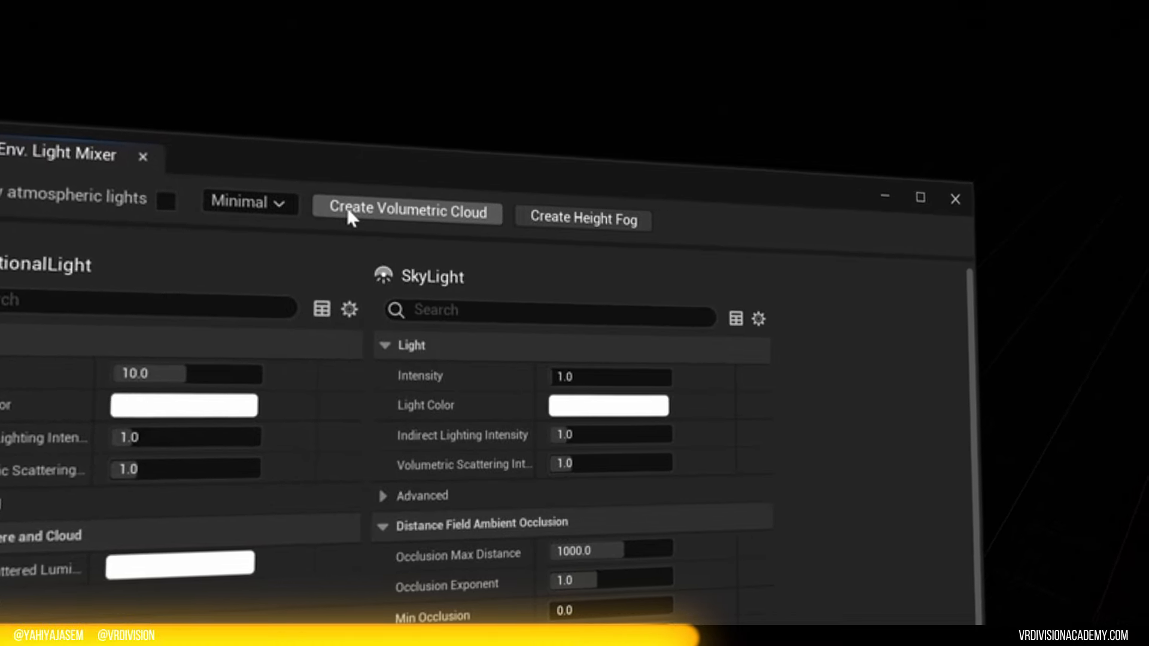
{"action": "left_click", "coordinate": [406, 212]}
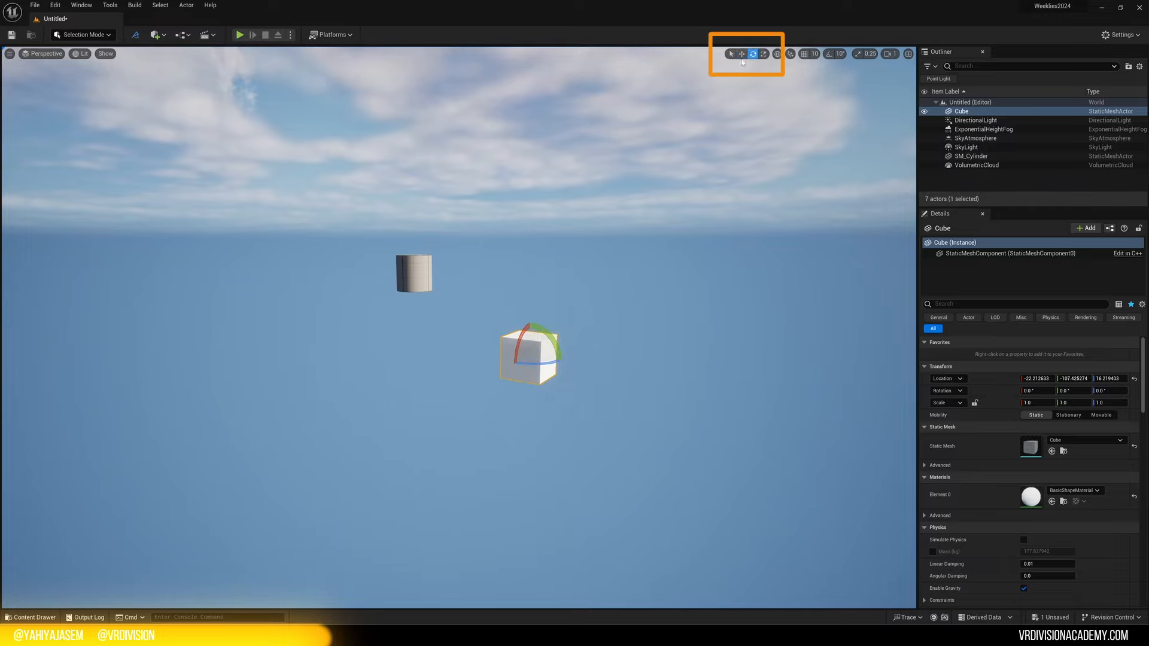
Step: Switch to the move transform tool in the viewport toolbar
{"action": "left_click", "coordinate": [744, 53]}
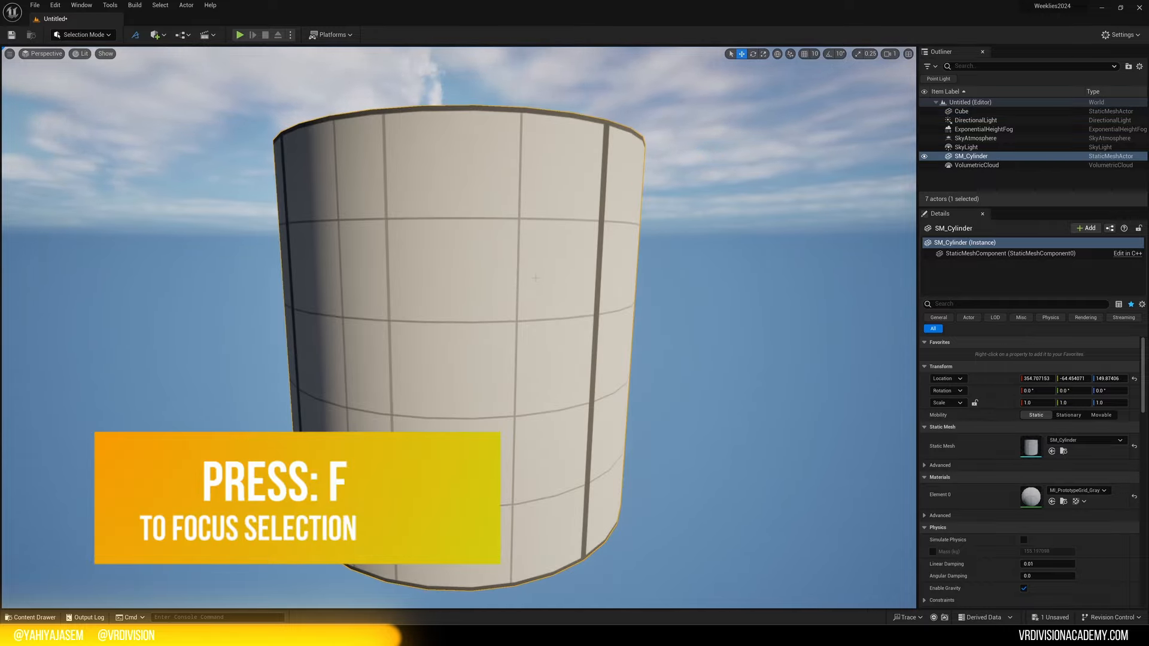
Step: Focus the viewport on SM_Cylinder, reselect it and zoom with the wheel
{"action": "key", "text": "f"}
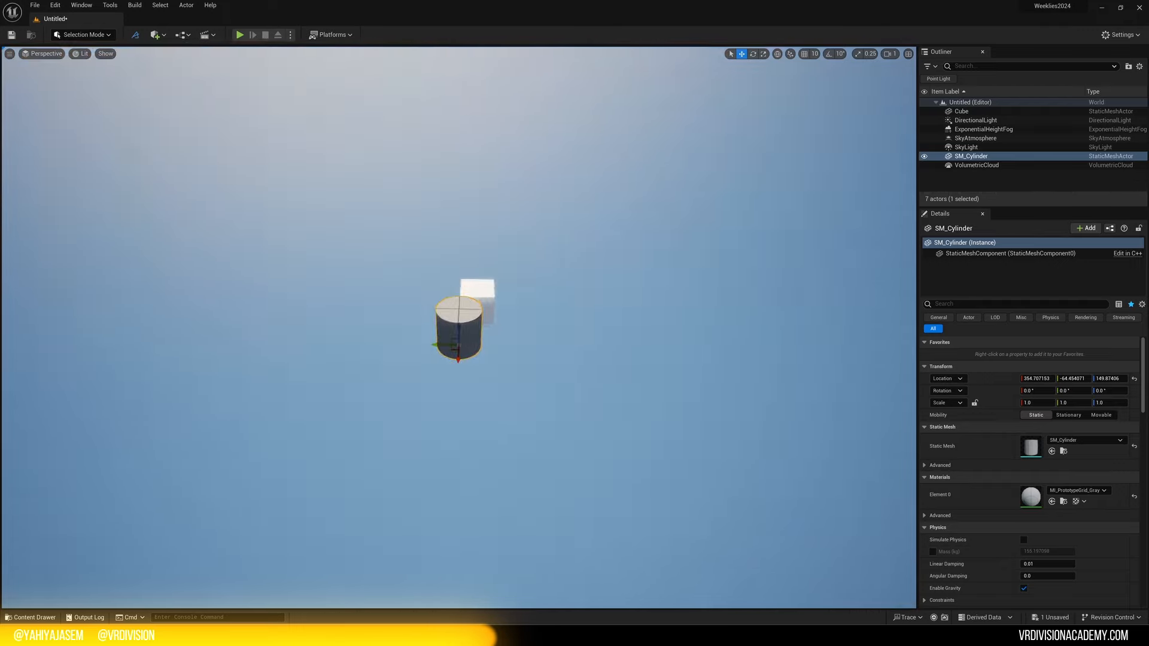
{"action": "left_click", "coordinate": [961, 111]}
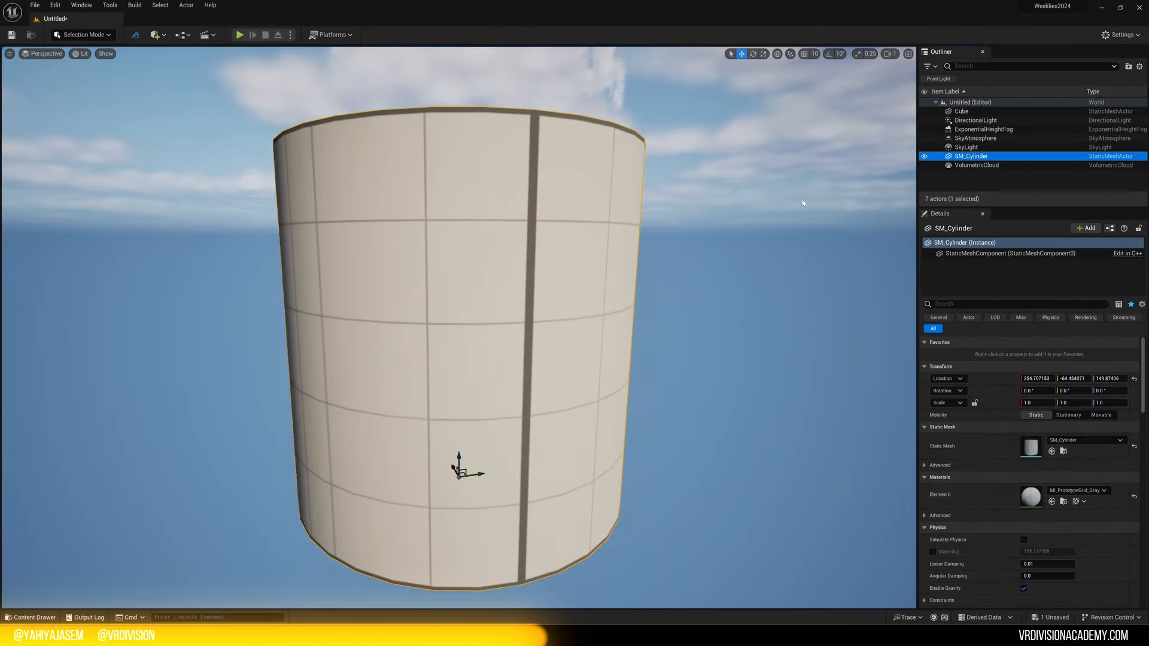
{"action": "scroll", "scroll_direction": "down", "scroll_amount": 3}
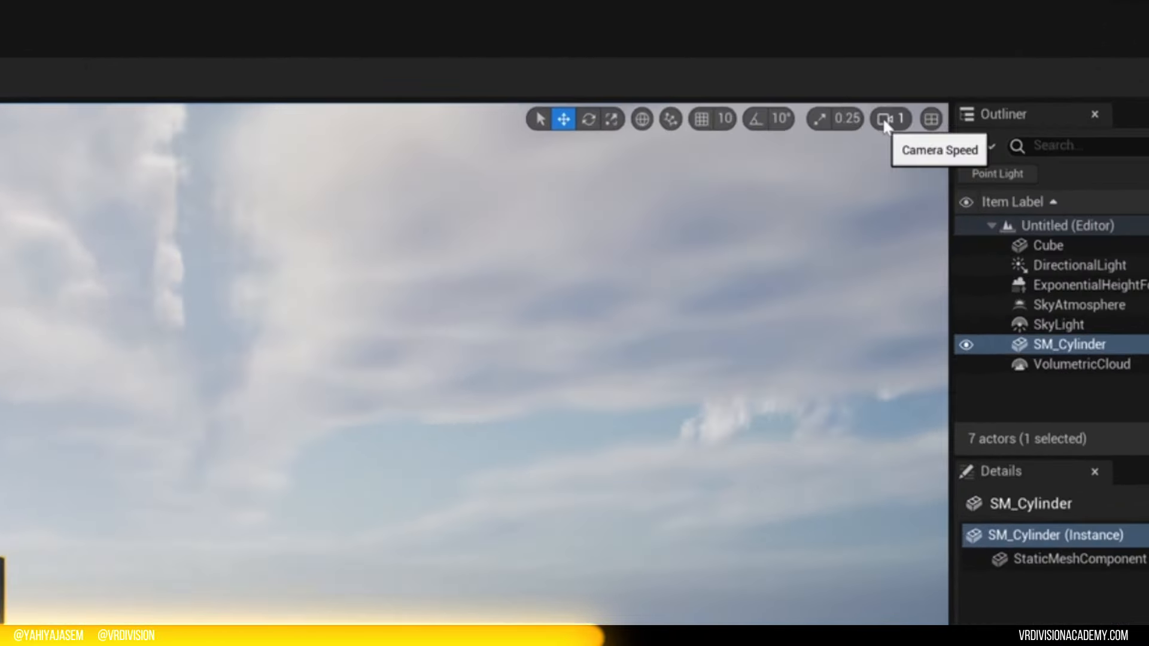
Step: Lower the viewport camera speed slider to 0.8
{"action": "left_click", "coordinate": [888, 119]}
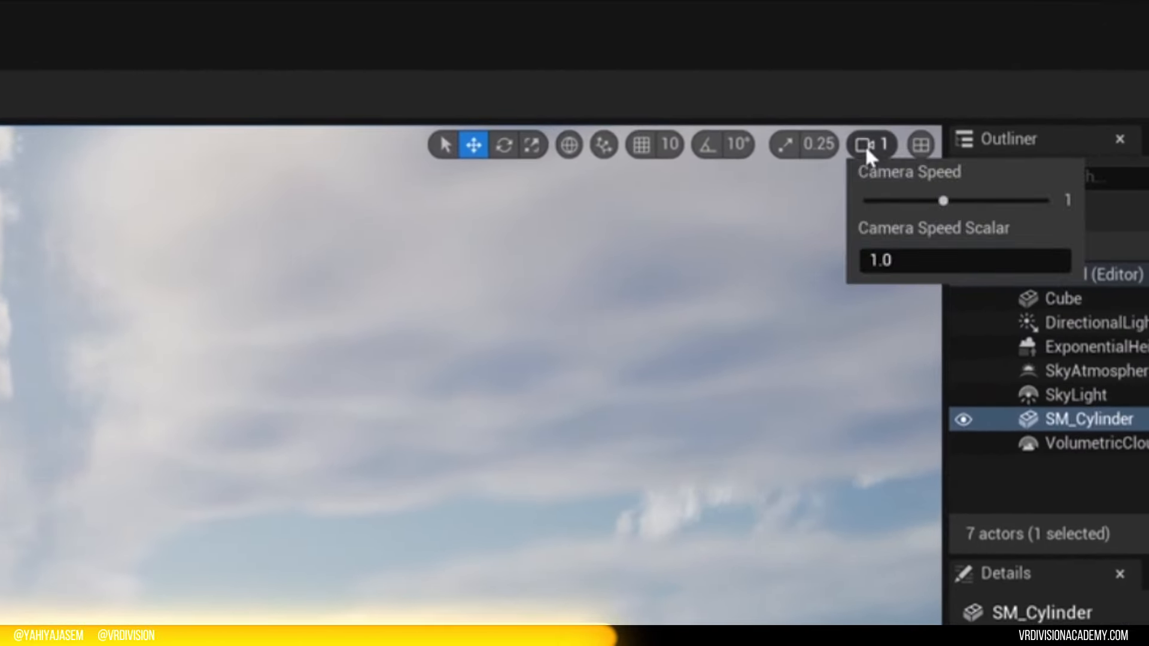
{"action": "left_click_drag", "start_coordinate": [944, 200], "coordinate": [1044, 199]}
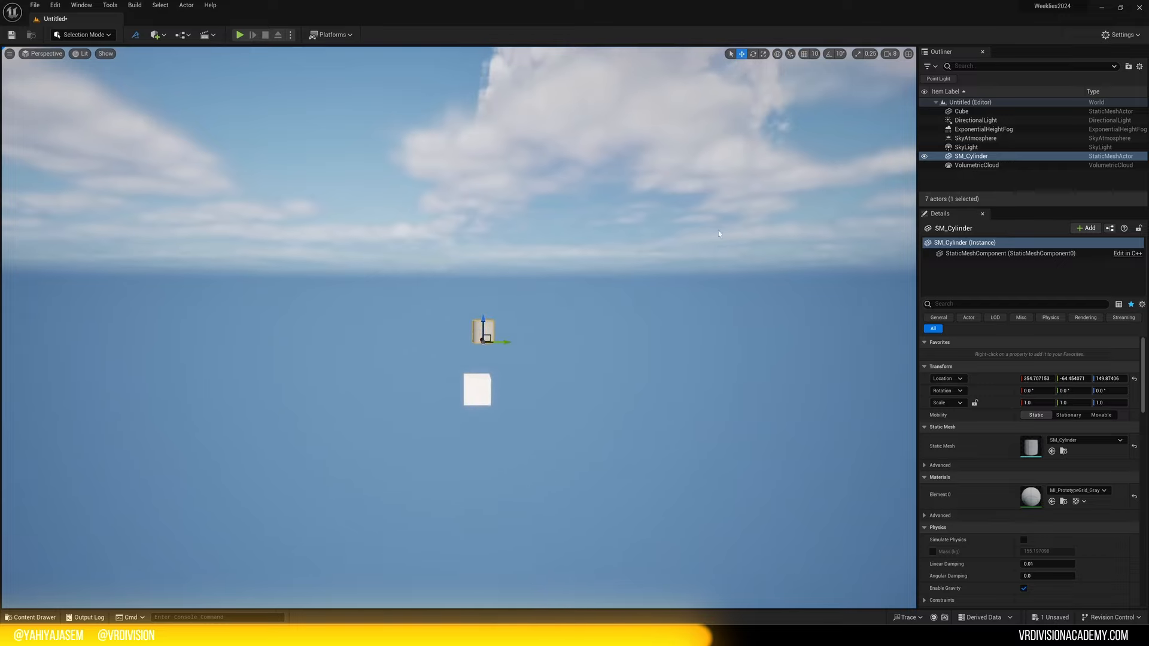
{"action": "left_click", "coordinate": [893, 53]}
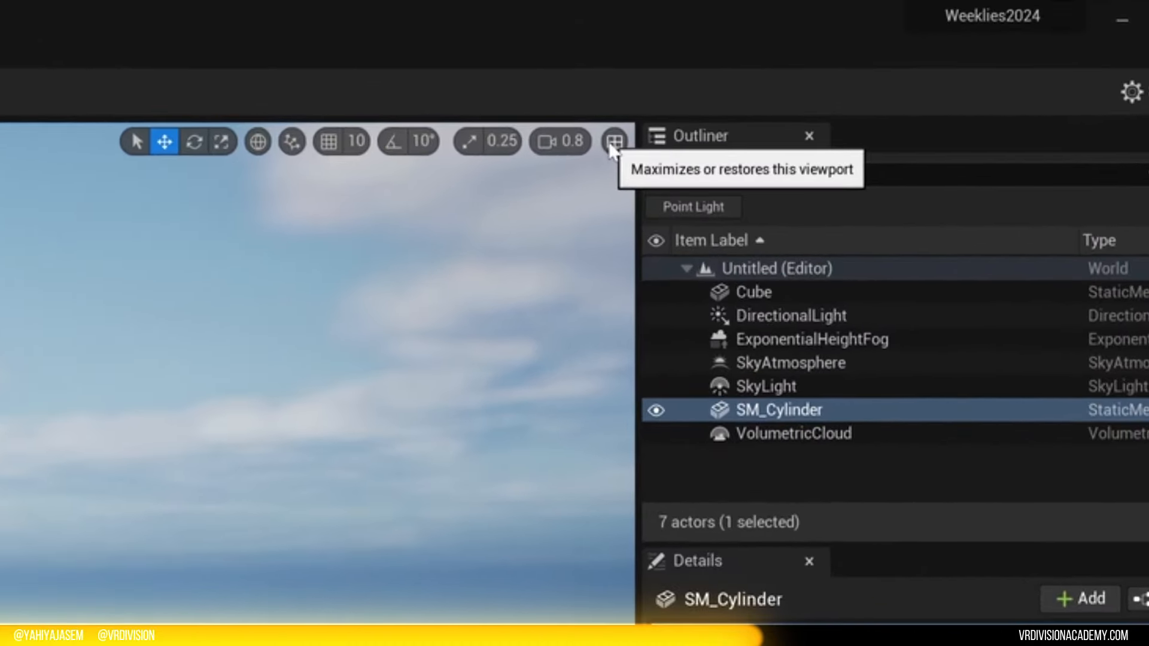
Step: Drag the cylinder to a new spot in the quad layout's Top view, then restore the viewport
{"action": "left_click", "coordinate": [612, 142]}
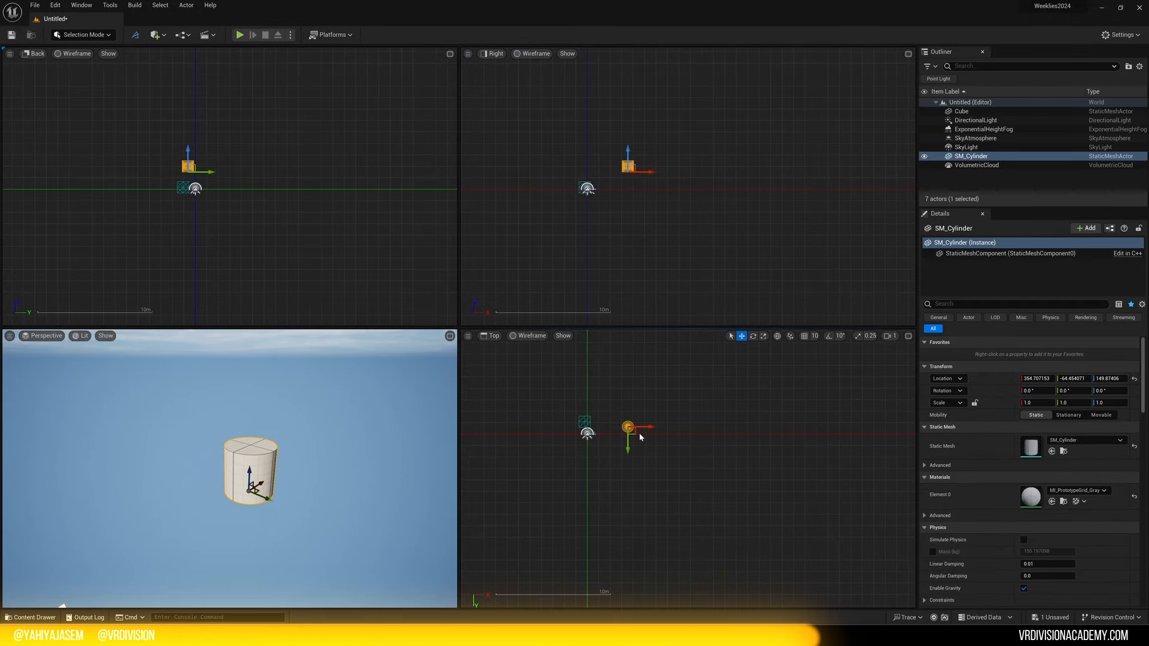
{"action": "left_click_drag", "start_coordinate": [628, 428], "coordinate": [640, 418]}
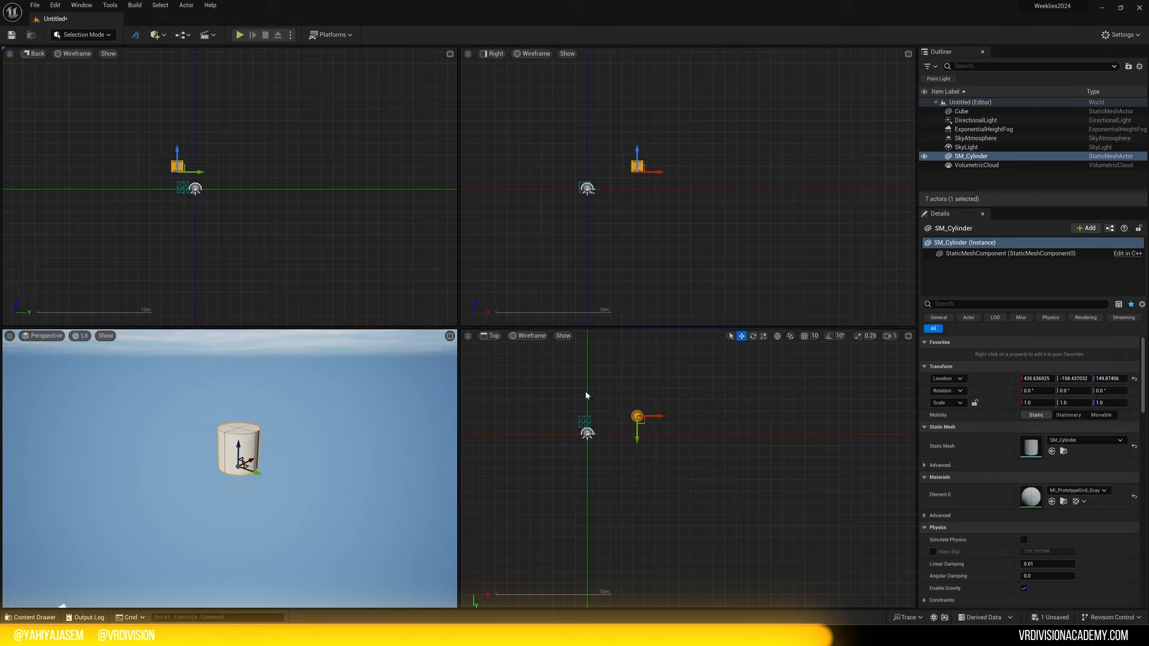
{"action": "left_click", "coordinate": [907, 54]}
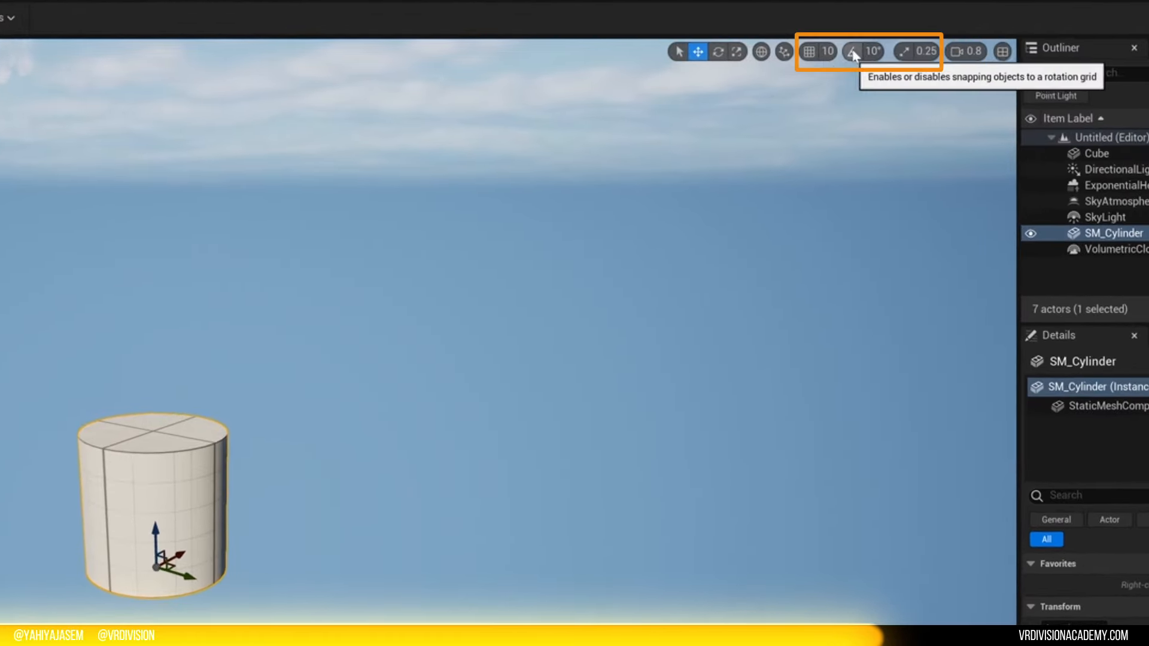
{"action": "mouse_move", "coordinate": [748, 38]}
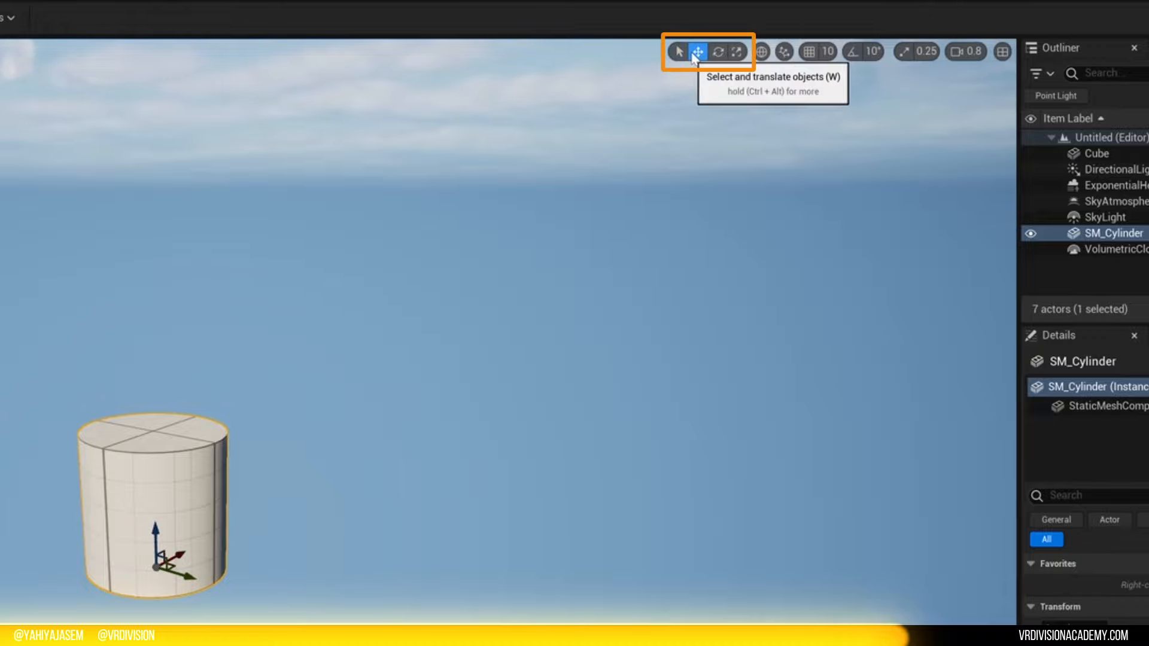
Step: With the Move tool active, enter a cylinder scale value of 3.0225 in Details
{"action": "left_click", "coordinate": [738, 51]}
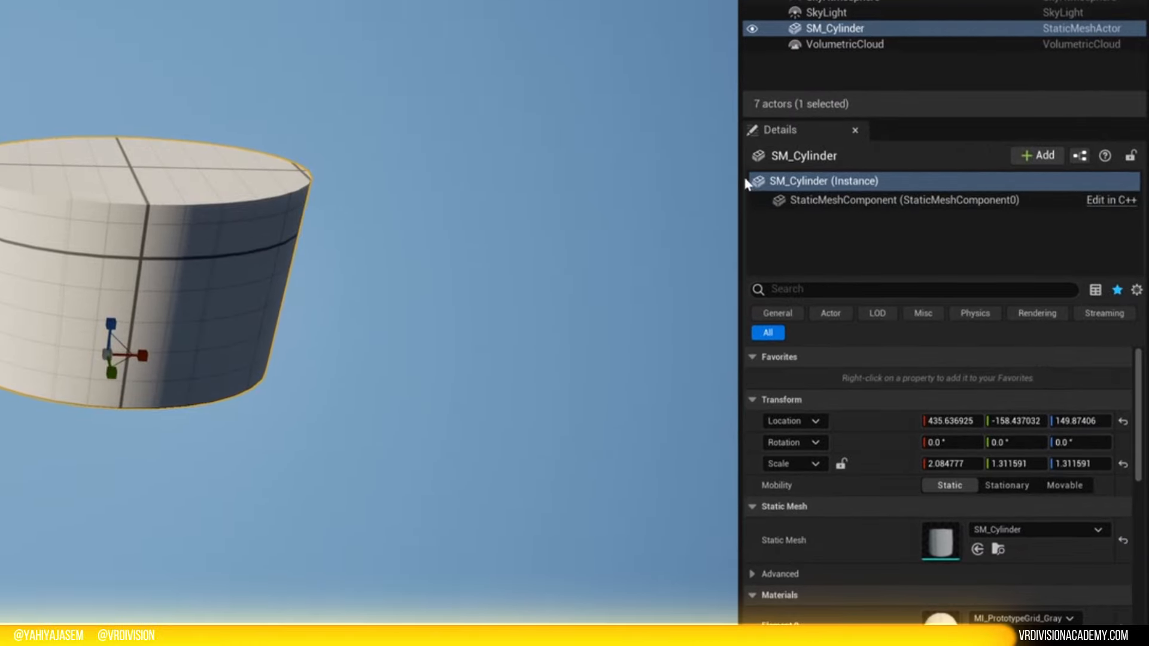
{"action": "type", "text": "3.0225"}
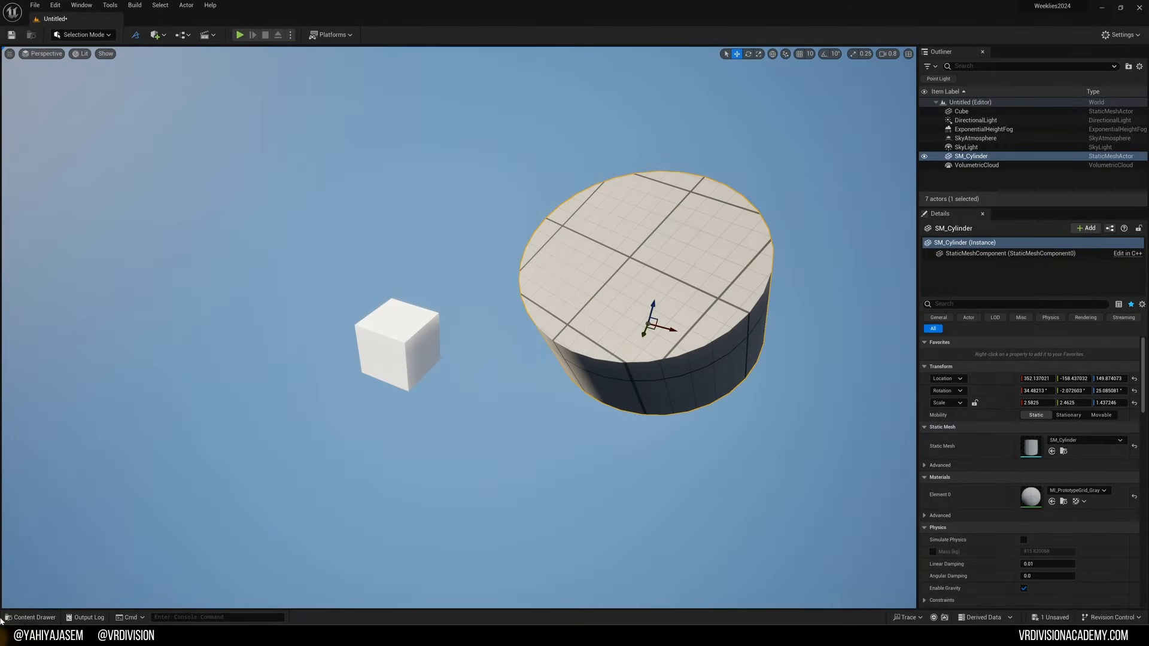
Step: Add the Starter Content pack through the Content Drawer's Add Feature or Content Pack dialog
{"action": "left_click", "coordinate": [30, 617]}
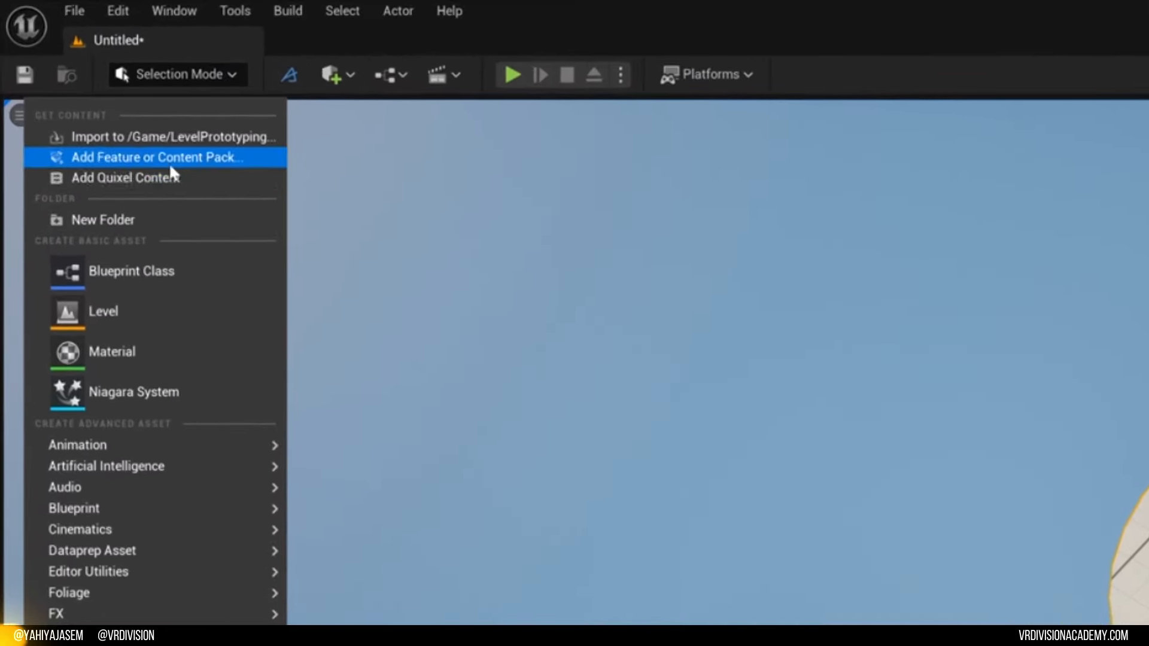
{"action": "left_click", "coordinate": [159, 157]}
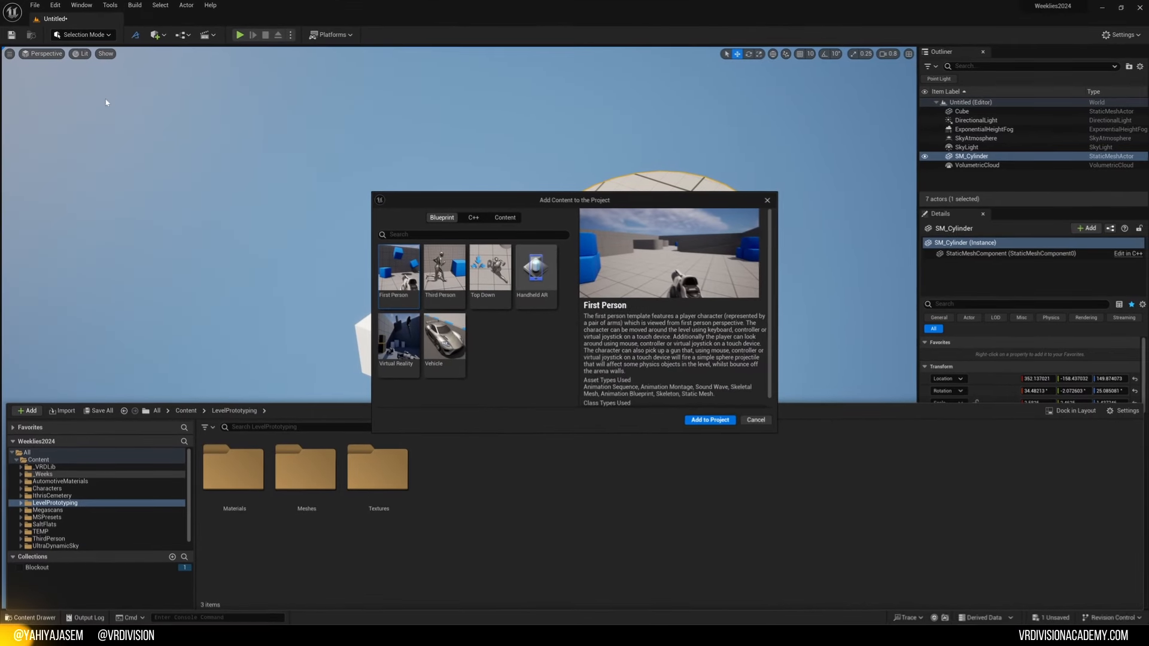
{"action": "left_click", "coordinate": [505, 217]}
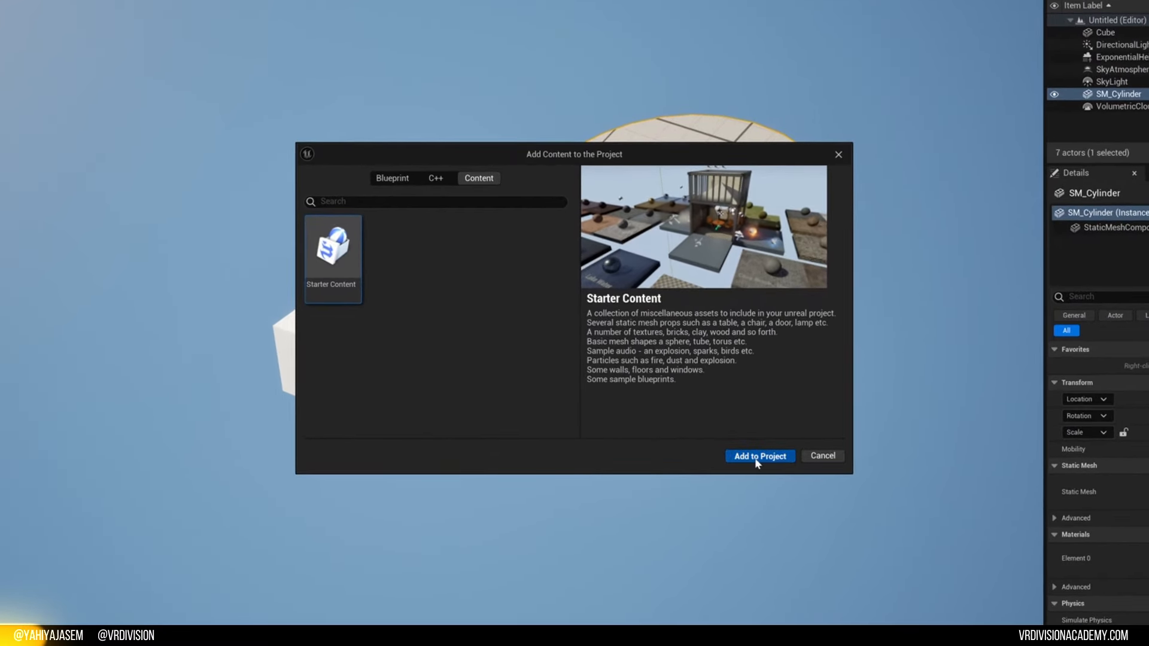
{"action": "mouse_move", "coordinate": [748, 469]}
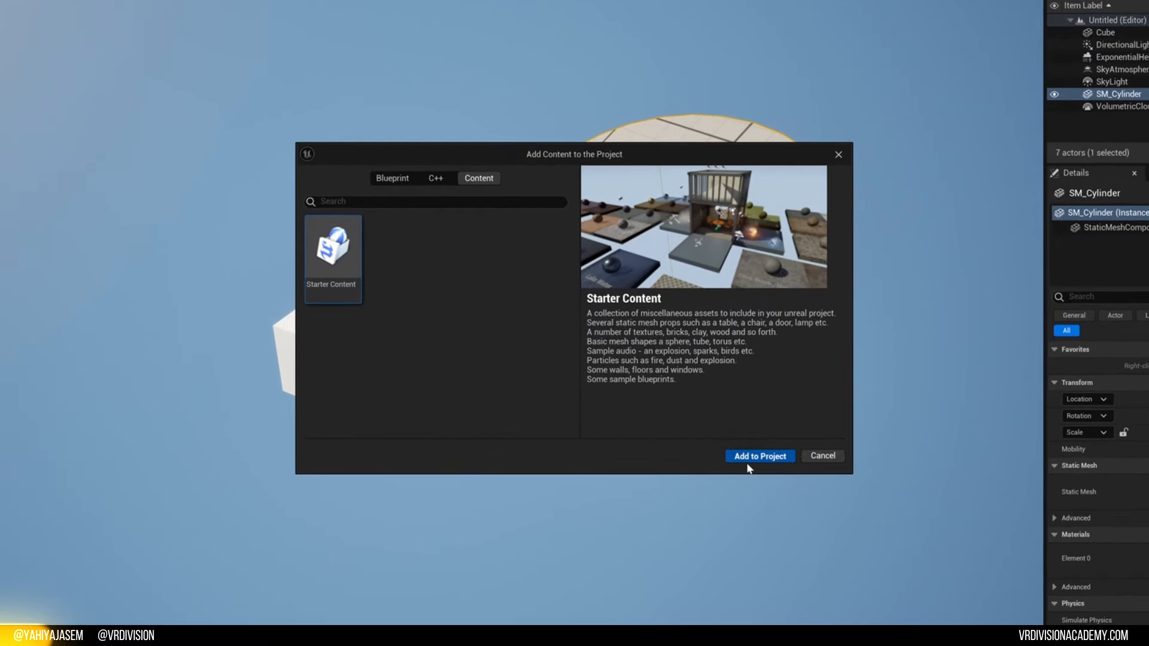
{"action": "left_click", "coordinate": [759, 456]}
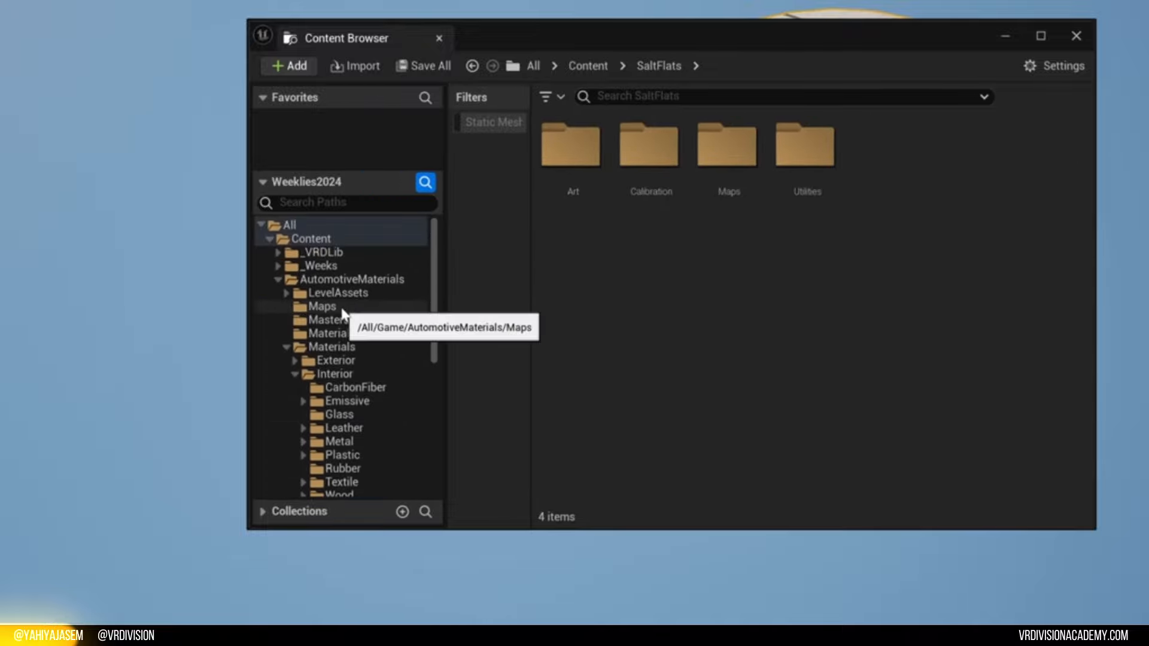
Step: Open the StarterContent folder and add the Ithris Cemetery pack to NY_Proj
{"action": "left_click", "coordinate": [338, 301]}
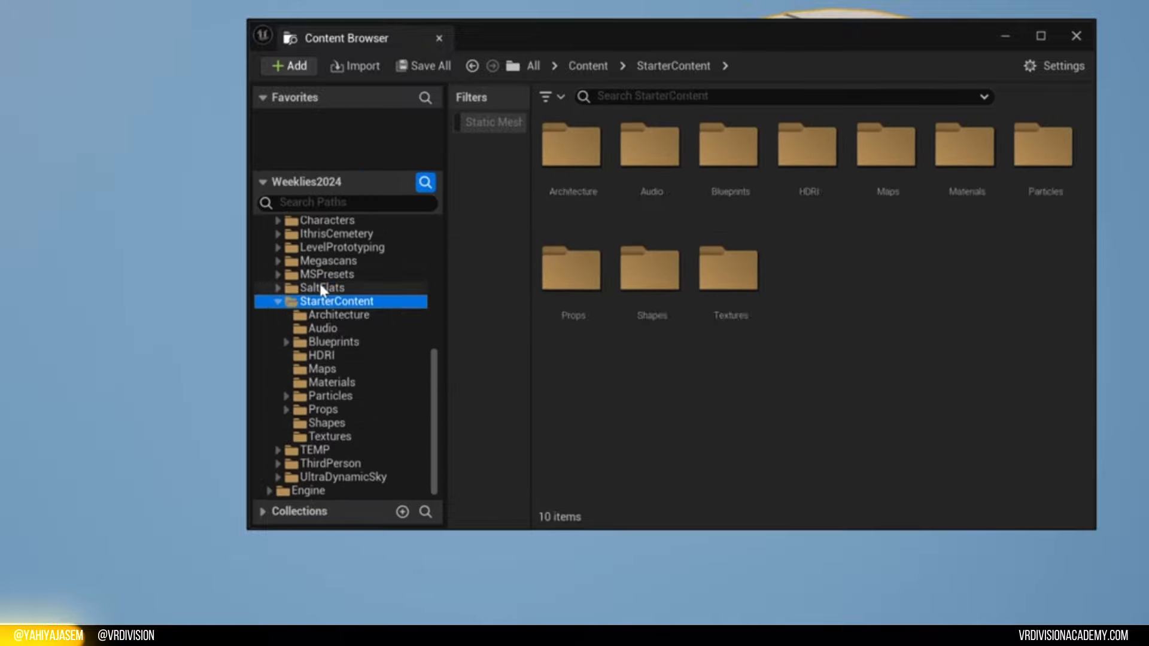
{"action": "mouse_move", "coordinate": [319, 278]}
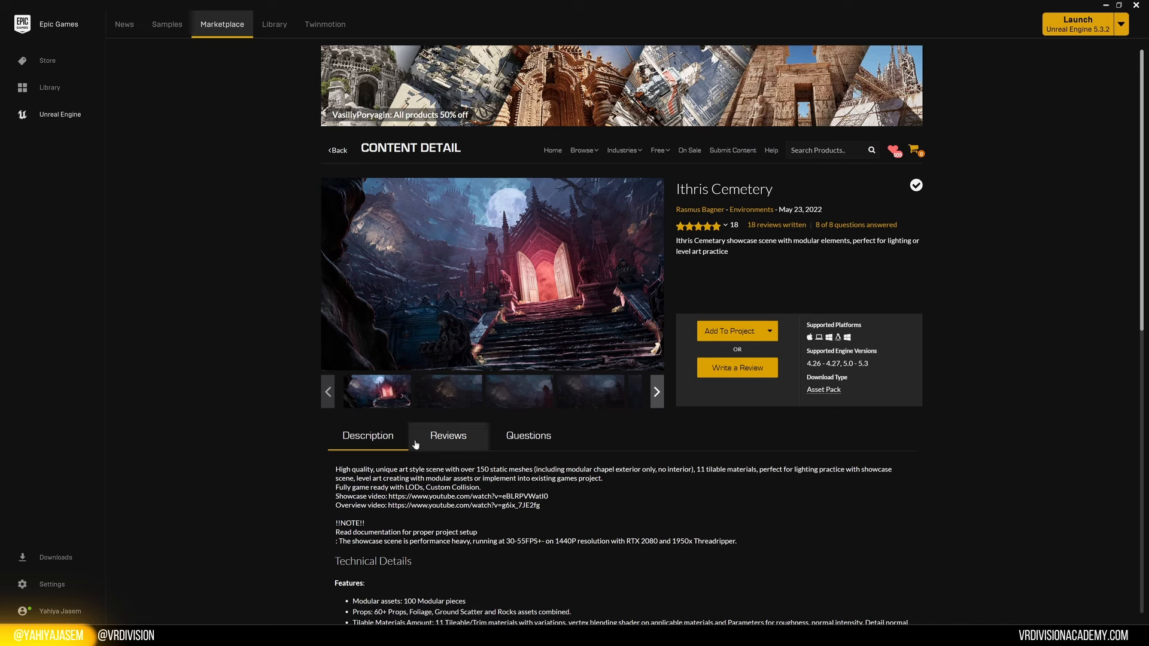
{"action": "left_click", "coordinate": [729, 331]}
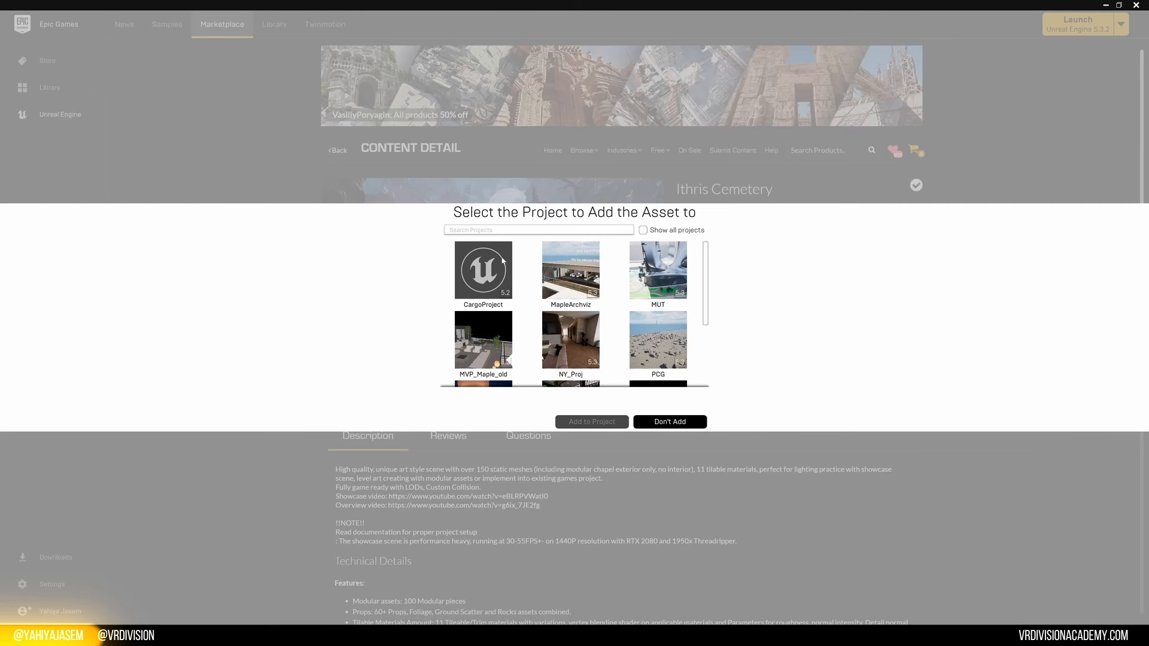
{"action": "left_click", "coordinate": [570, 340]}
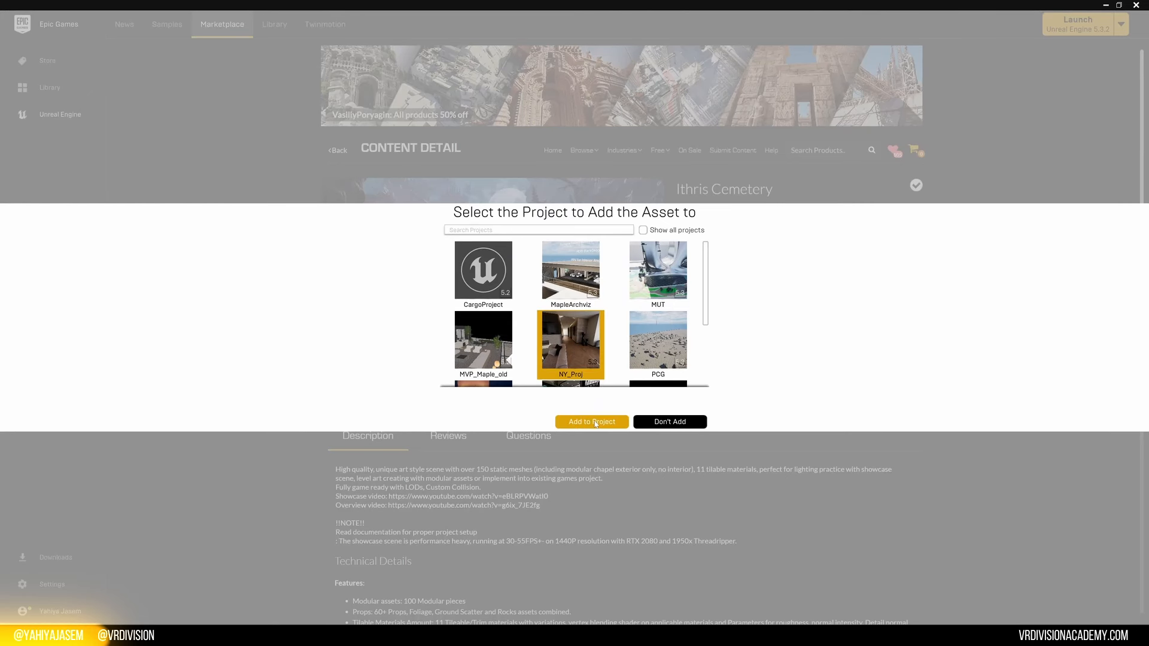
{"action": "left_click", "coordinate": [591, 422]}
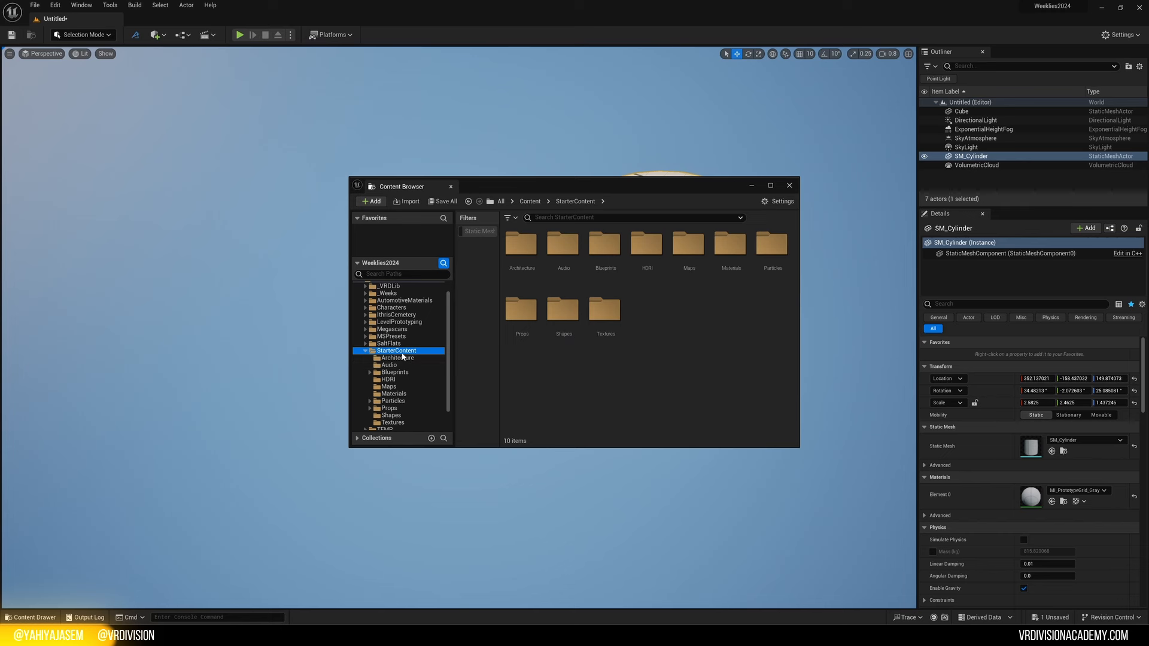
{"action": "mouse_move", "coordinate": [404, 353]}
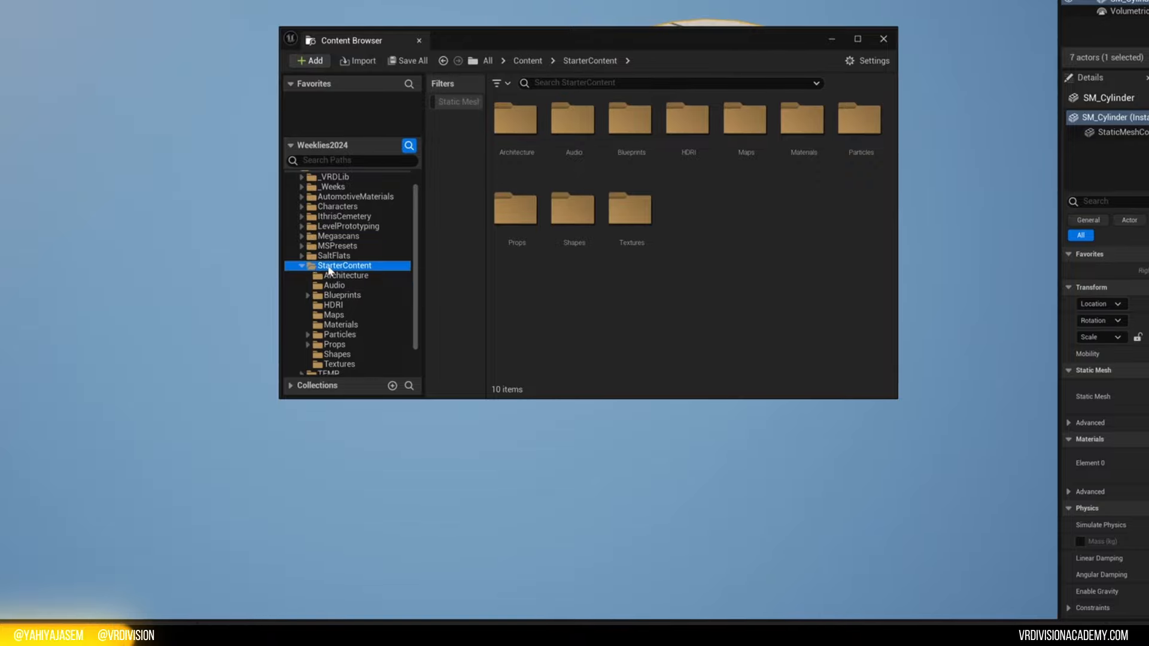
Step: Open the StarterContent Architecture subfolder listing its 11 floor, pillar, wall and window meshes
{"action": "right_click", "coordinate": [342, 265]}
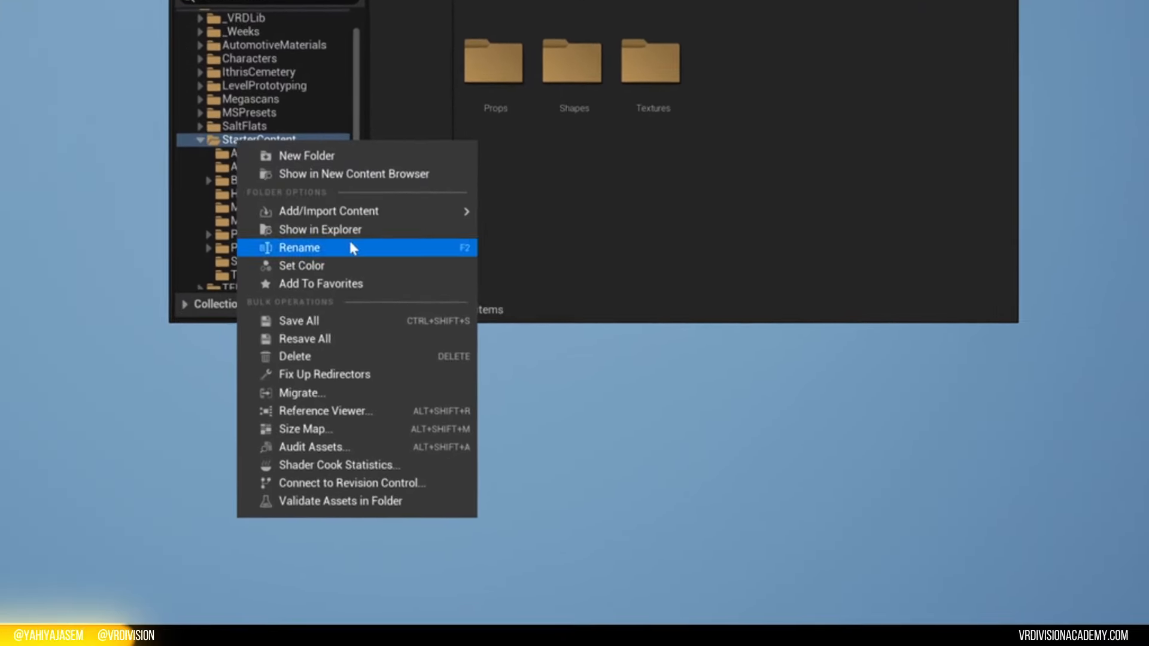
{"action": "left_click", "coordinate": [302, 265]}
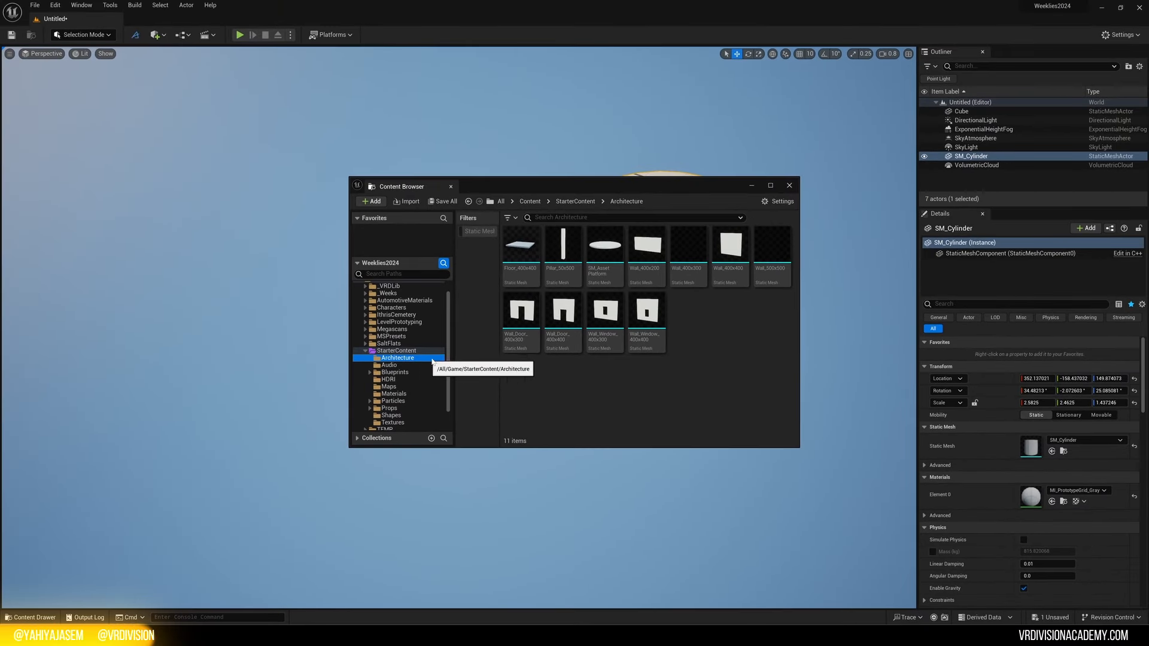
Step: Drag the Floor_400x400 mesh from the Content Browser into the level
{"action": "left_click_drag", "start_coordinate": [520, 245], "coordinate": [235, 395]}
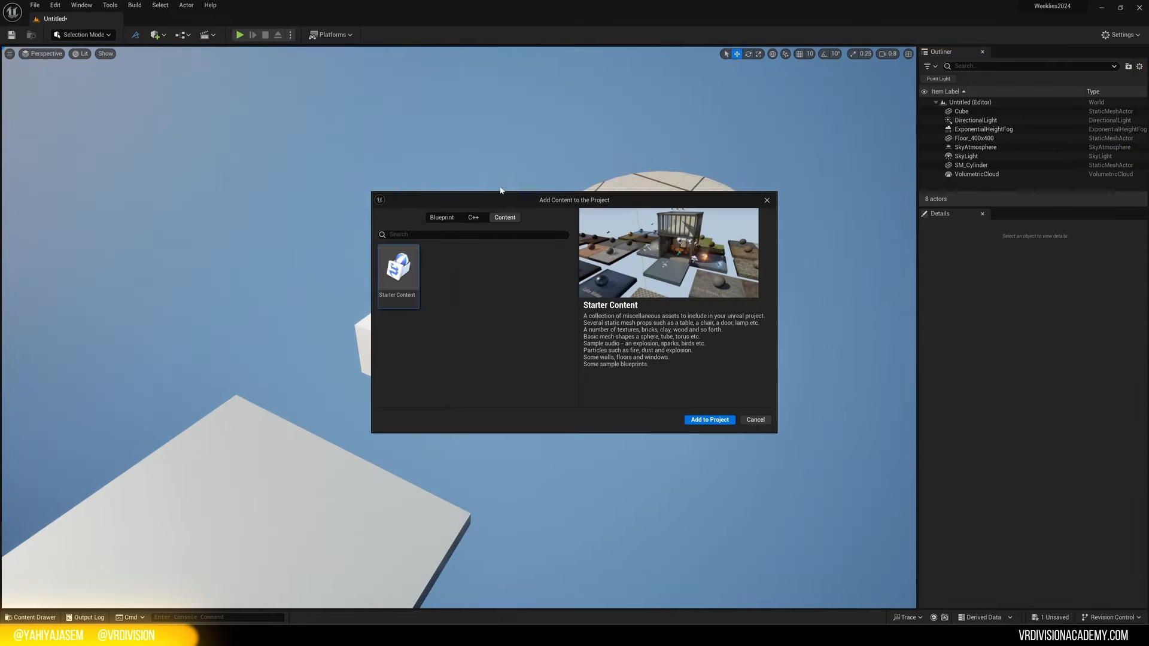
Step: Open LevelPrototyping > Meshes in the Content Drawer to drag in SM_Stairs, SM_Couch and SM_Chair
{"action": "left_click", "coordinate": [755, 420]}
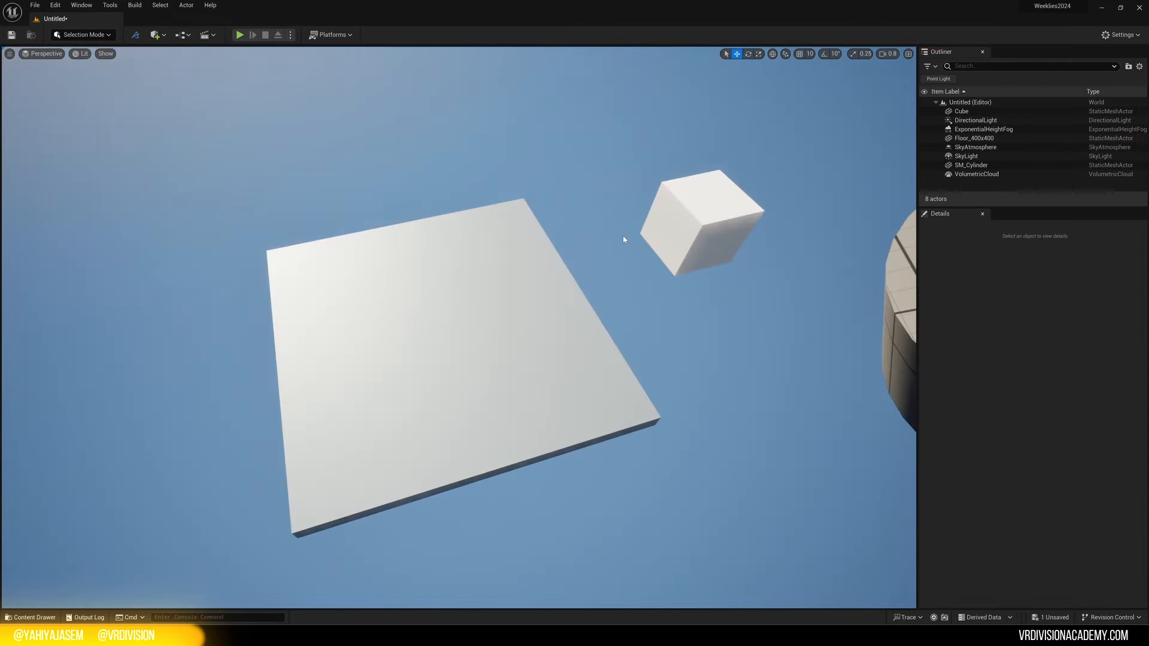
{"action": "left_click", "coordinate": [28, 617]}
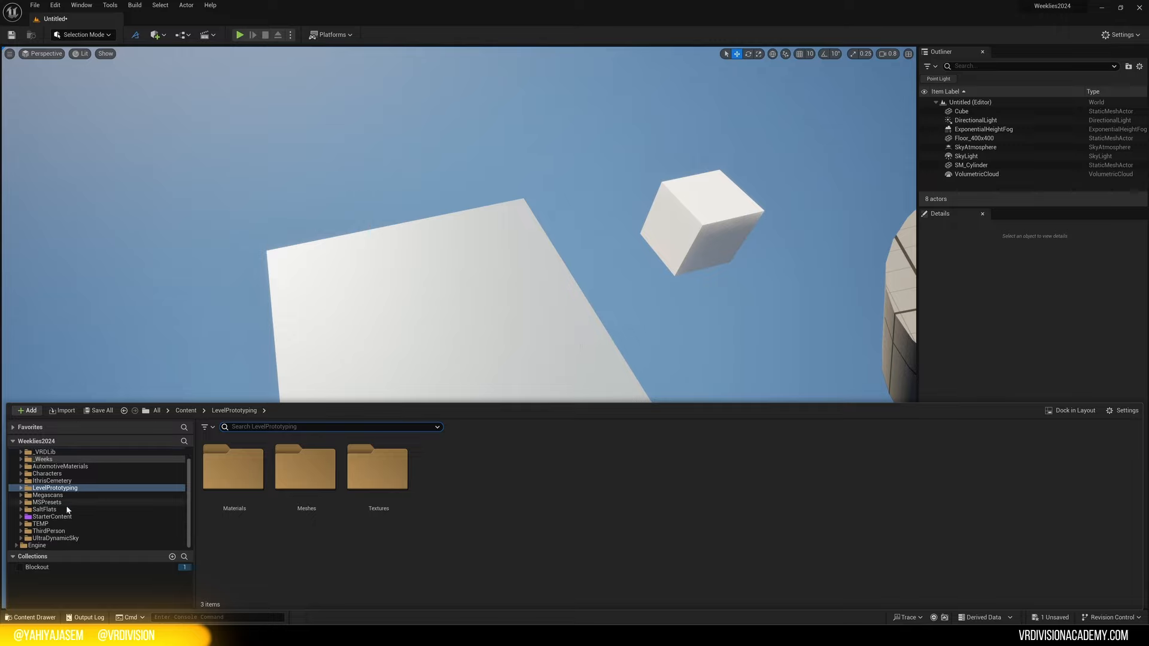
{"action": "left_click", "coordinate": [52, 517]}
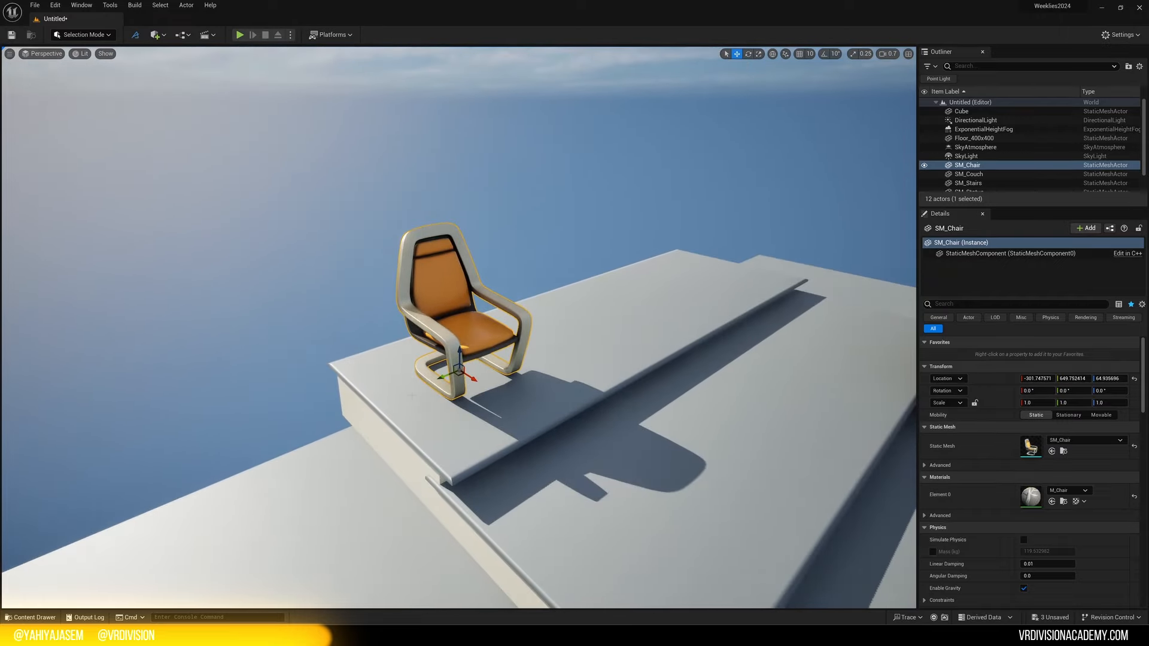
Step: Duplicate the chair into SM_Chair2 and SM_Chair3, checking the surface snapping options
{"action": "left_click", "coordinate": [30, 617]}
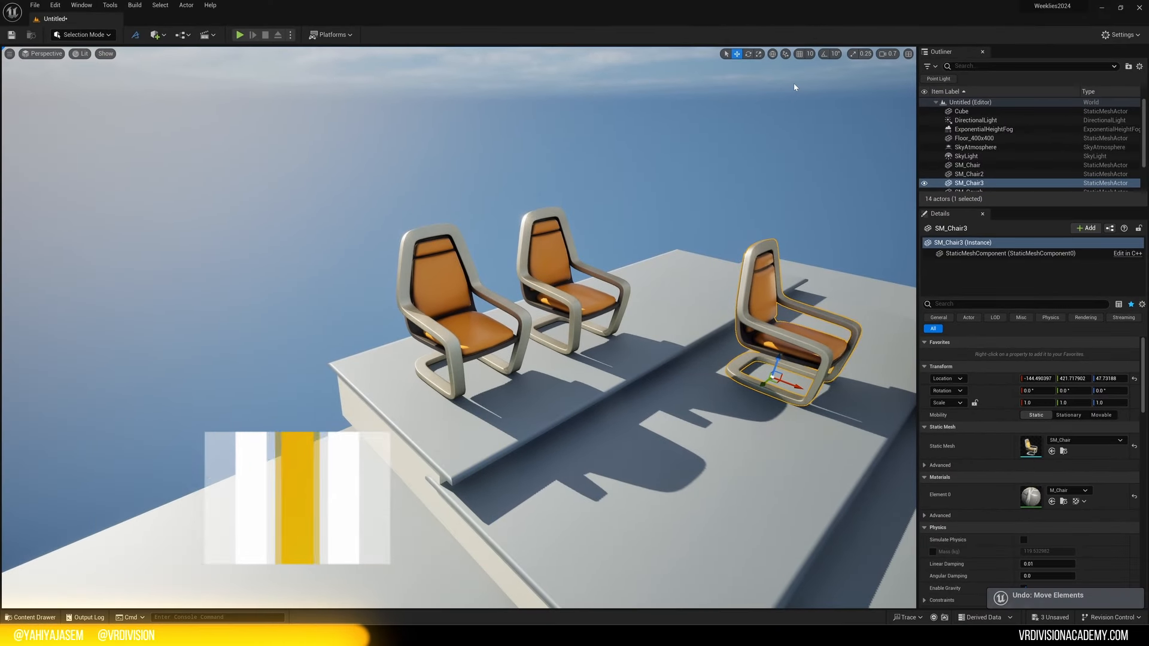
{"action": "mouse_move", "coordinate": [786, 54]}
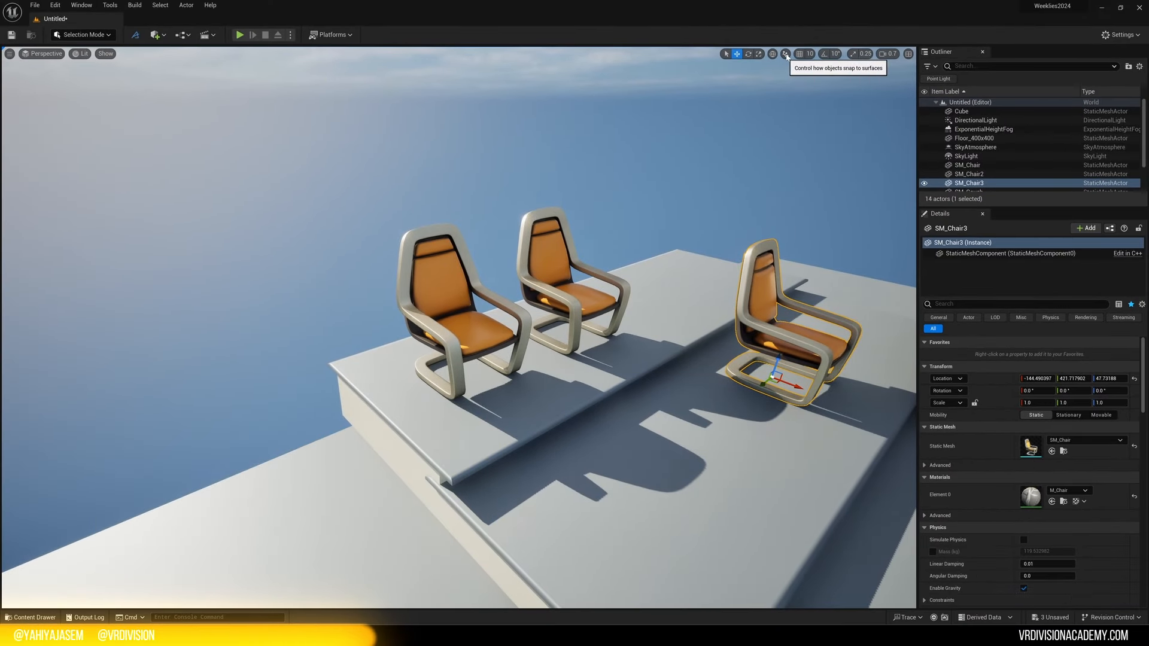
{"action": "left_click", "coordinate": [785, 54]}
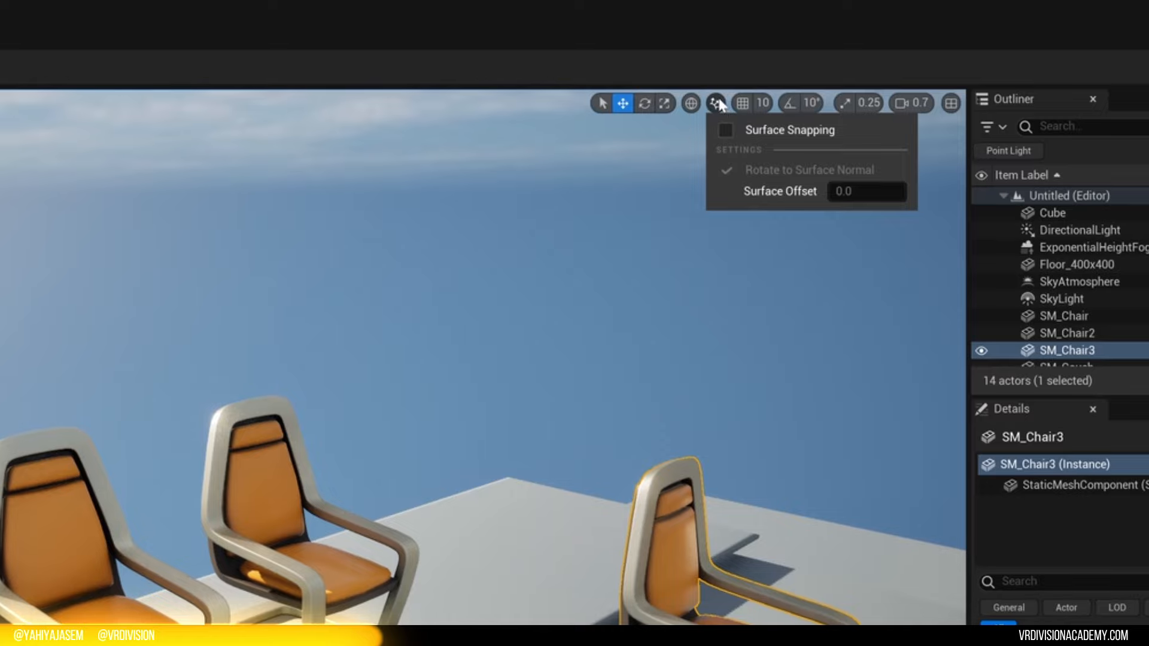
{"action": "left_click", "coordinate": [758, 144]}
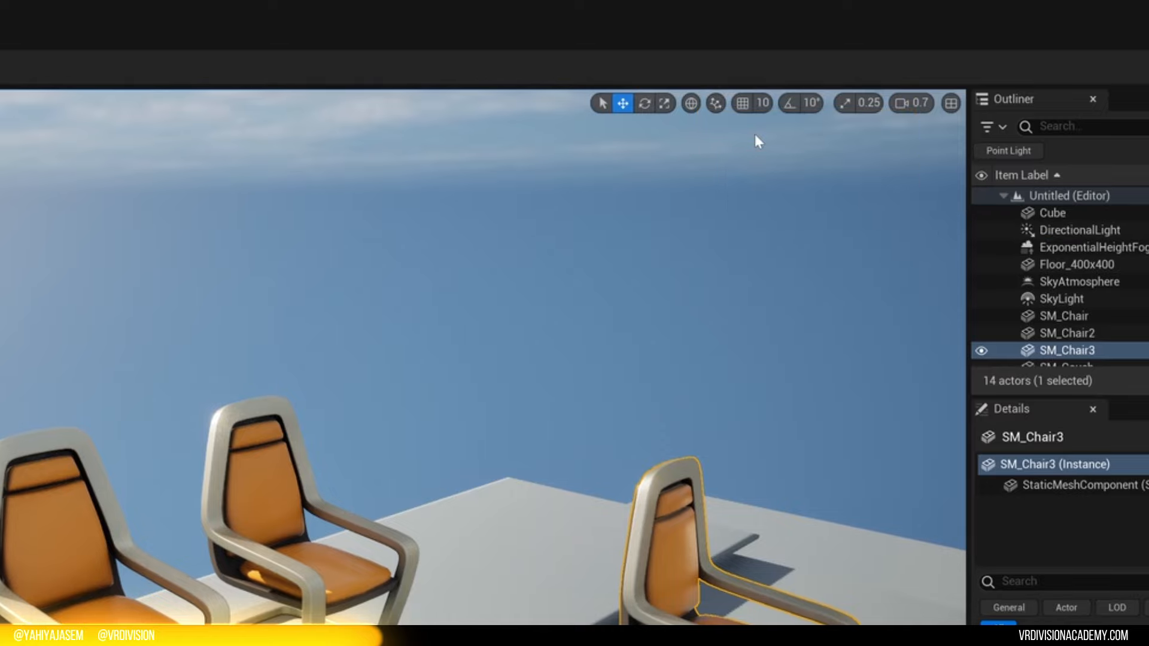
{"action": "left_click", "coordinate": [715, 103]}
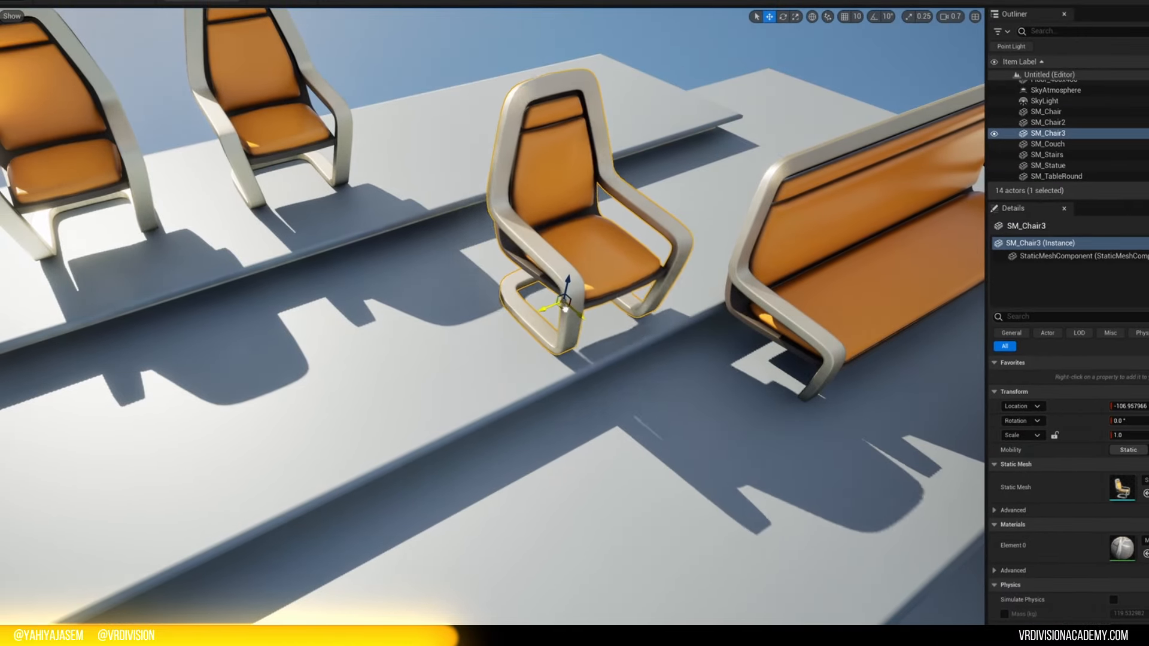
Step: Place the fourth chair on the stairs, select all four chairs, and add round tables
{"action": "left_click_drag", "start_coordinate": [564, 286], "coordinate": [689, 454]}
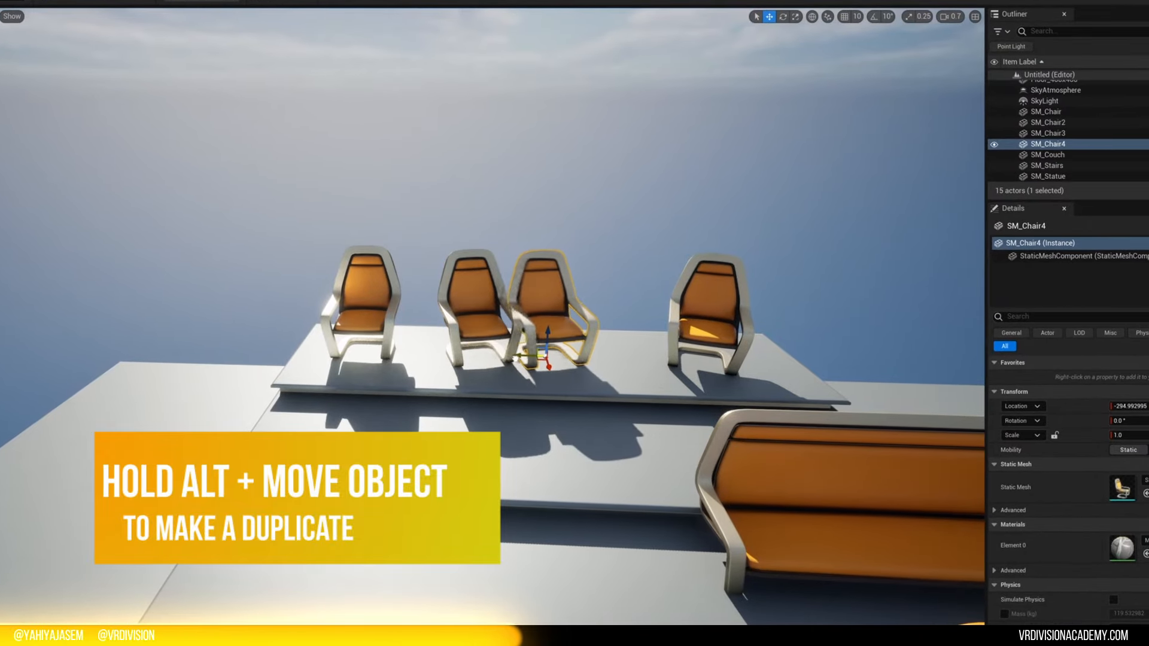
{"action": "left_click", "coordinate": [785, 16]}
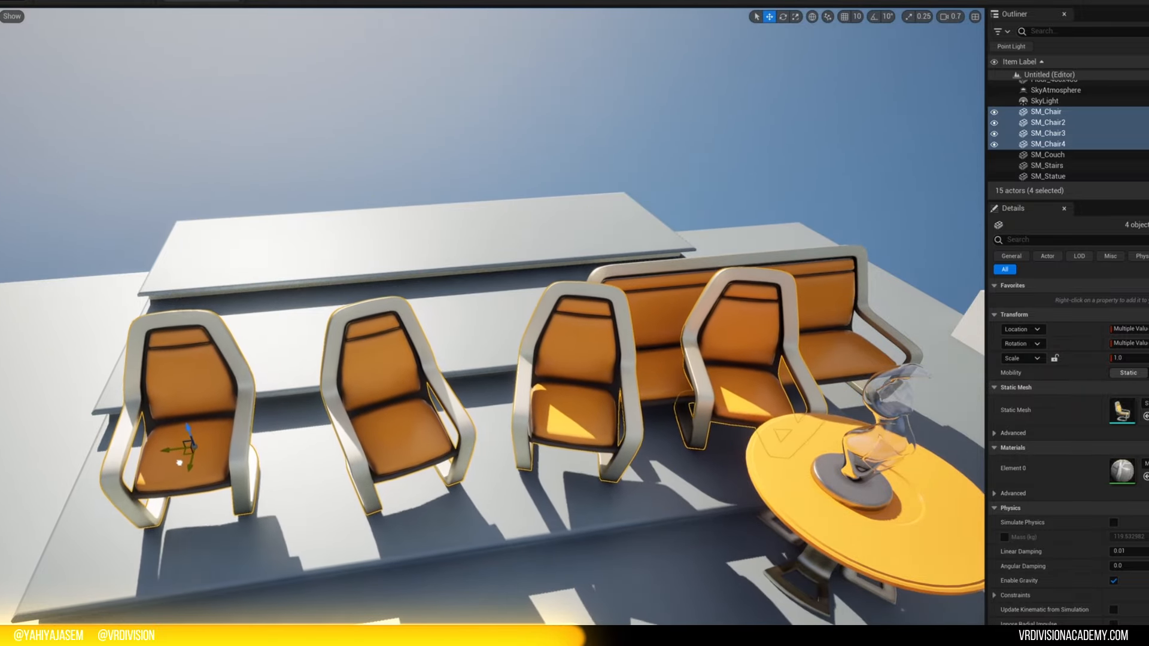
{"action": "left_click", "coordinate": [1045, 154]}
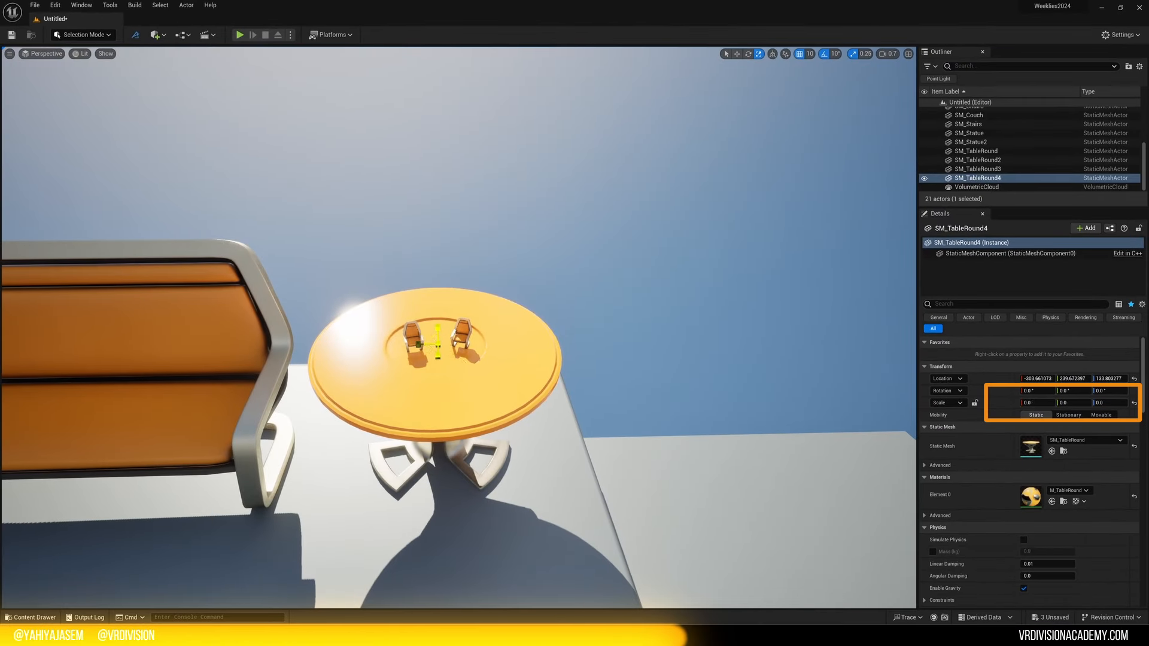
Step: Scale the round table to 1.75 and set the chair's location to -702, 273, -141
{"action": "type", "text": "1.75"}
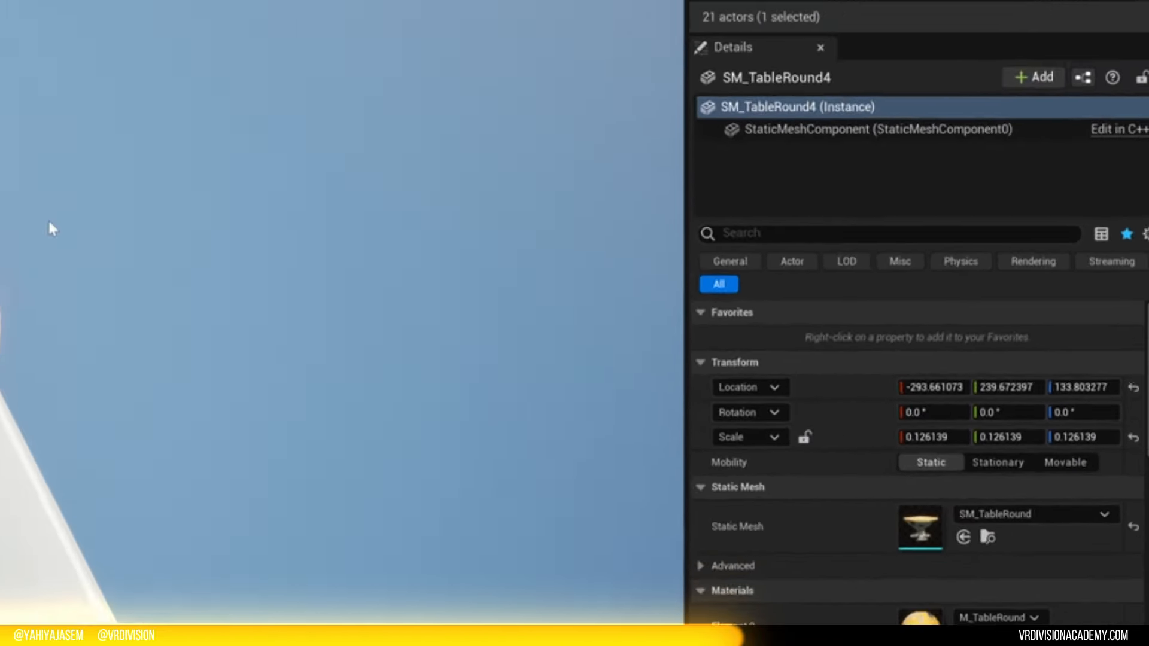
{"action": "left_click", "coordinate": [737, 20]}
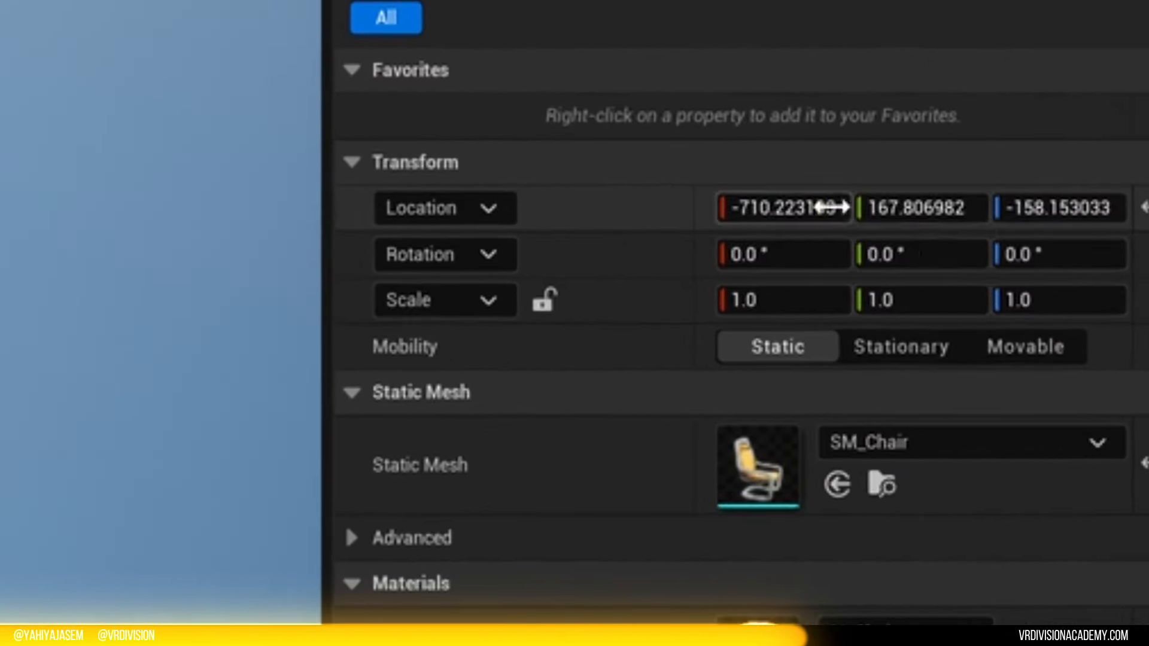
{"action": "left_click", "coordinate": [776, 209]}
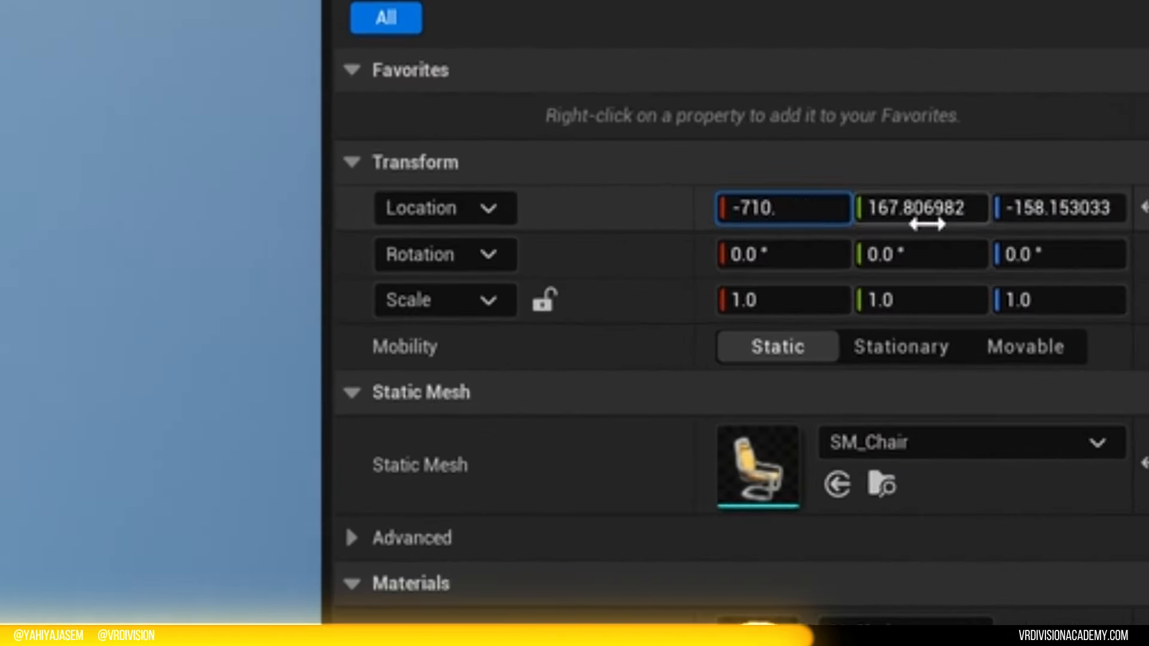
{"action": "left_click", "coordinate": [921, 208]}
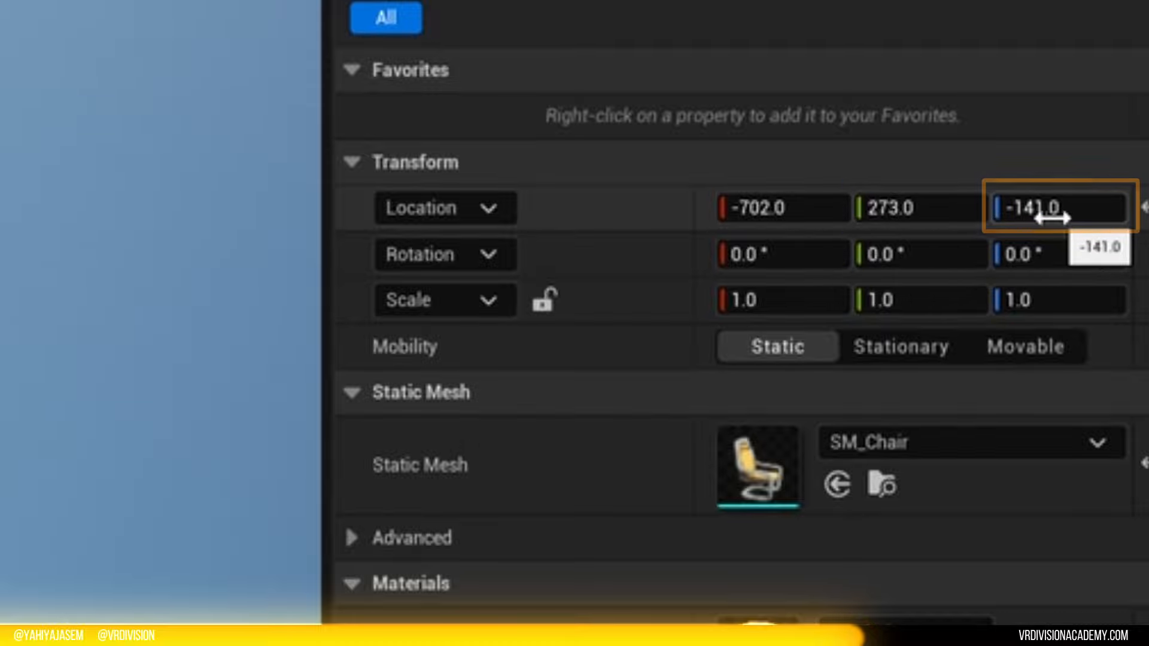
Step: Set the viewport grid snap size to 100 units
{"action": "left_click", "coordinate": [811, 53]}
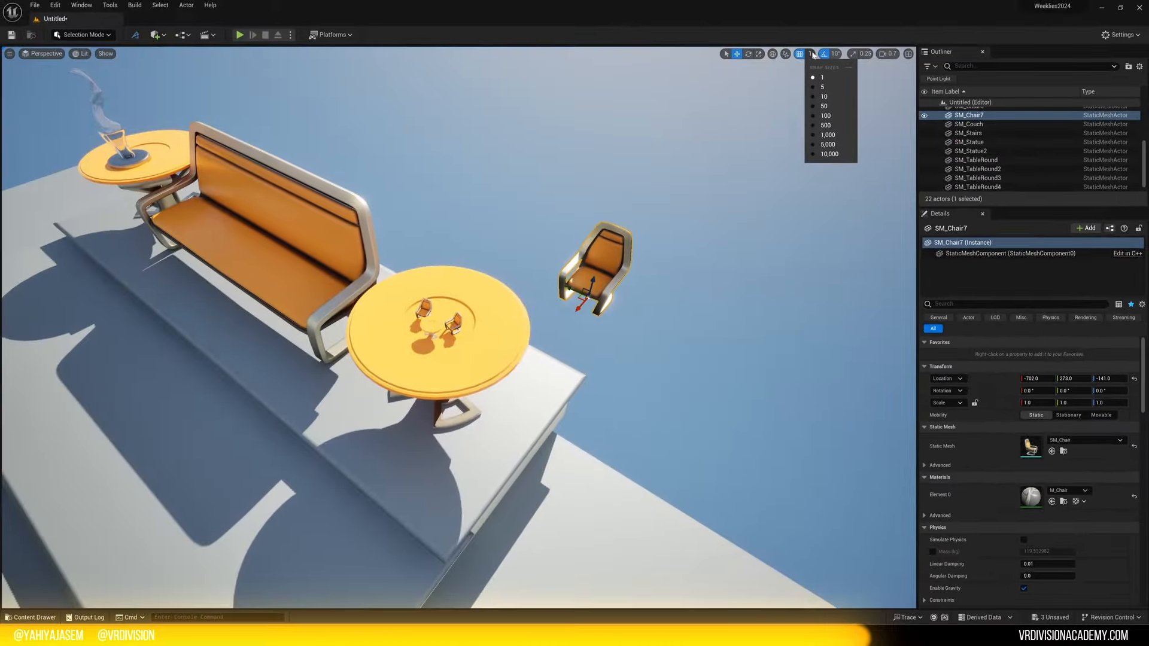
{"action": "left_click", "coordinate": [825, 116]}
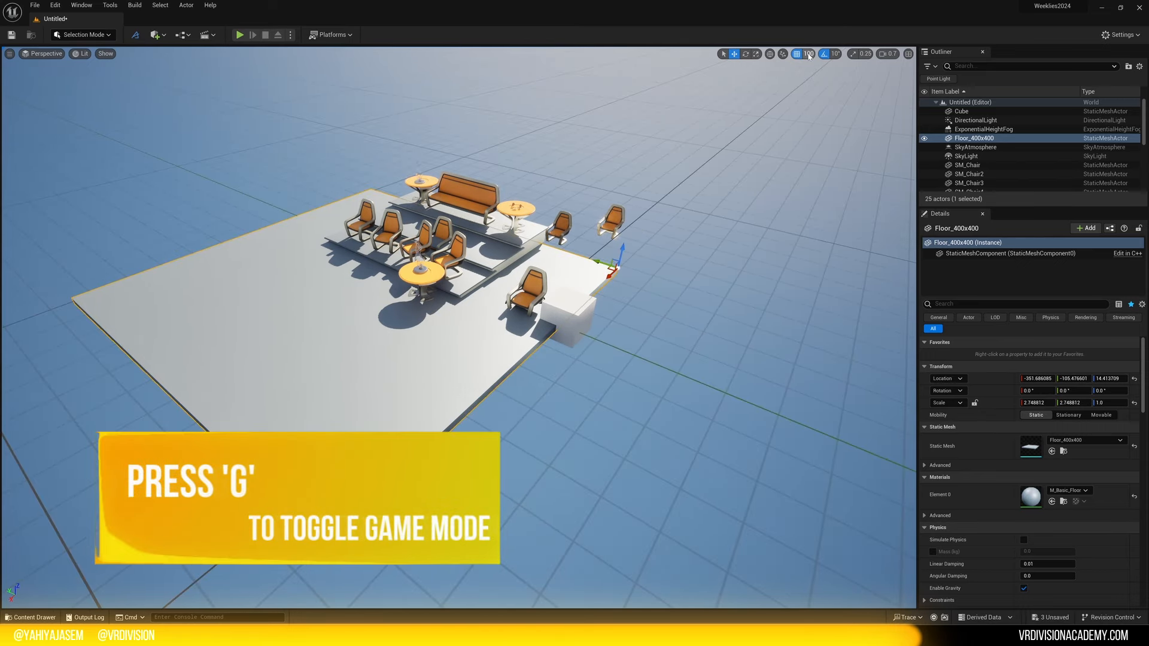
{"action": "left_click", "coordinate": [812, 54]}
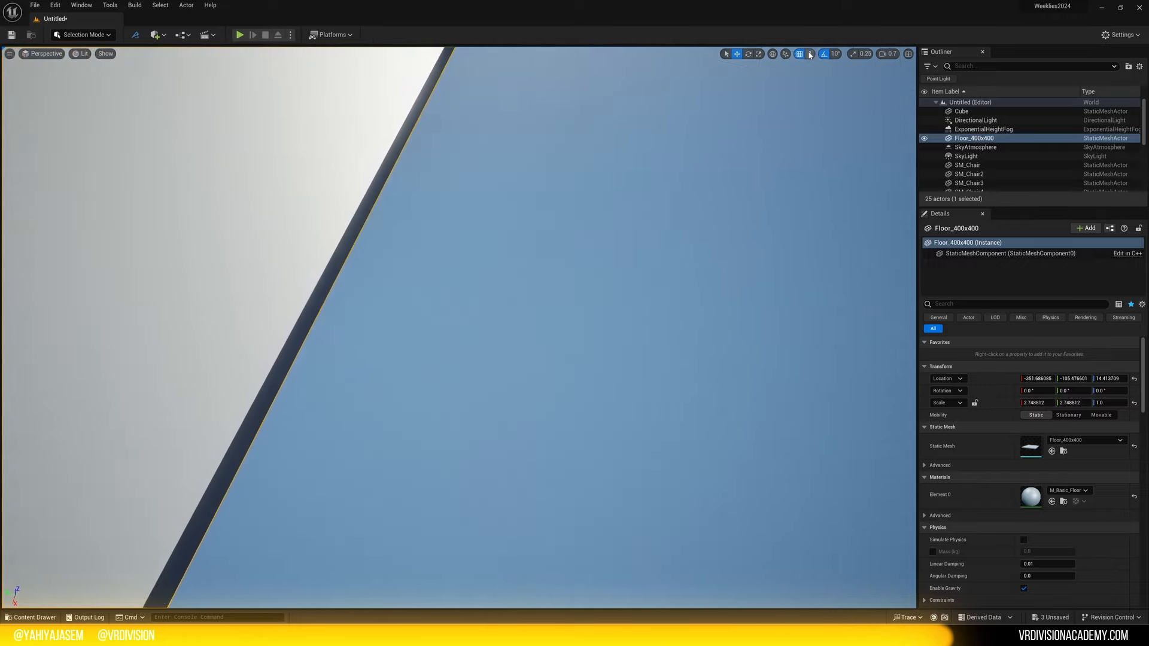
{"action": "left_click", "coordinate": [813, 54]}
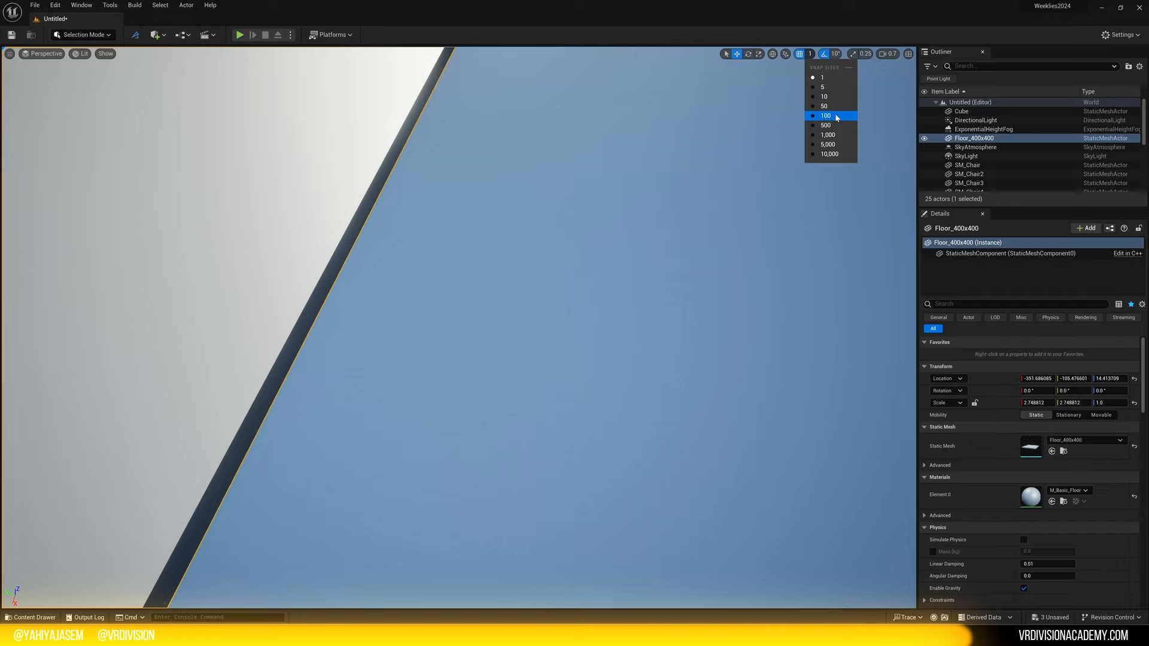
{"action": "left_click", "coordinate": [825, 115]}
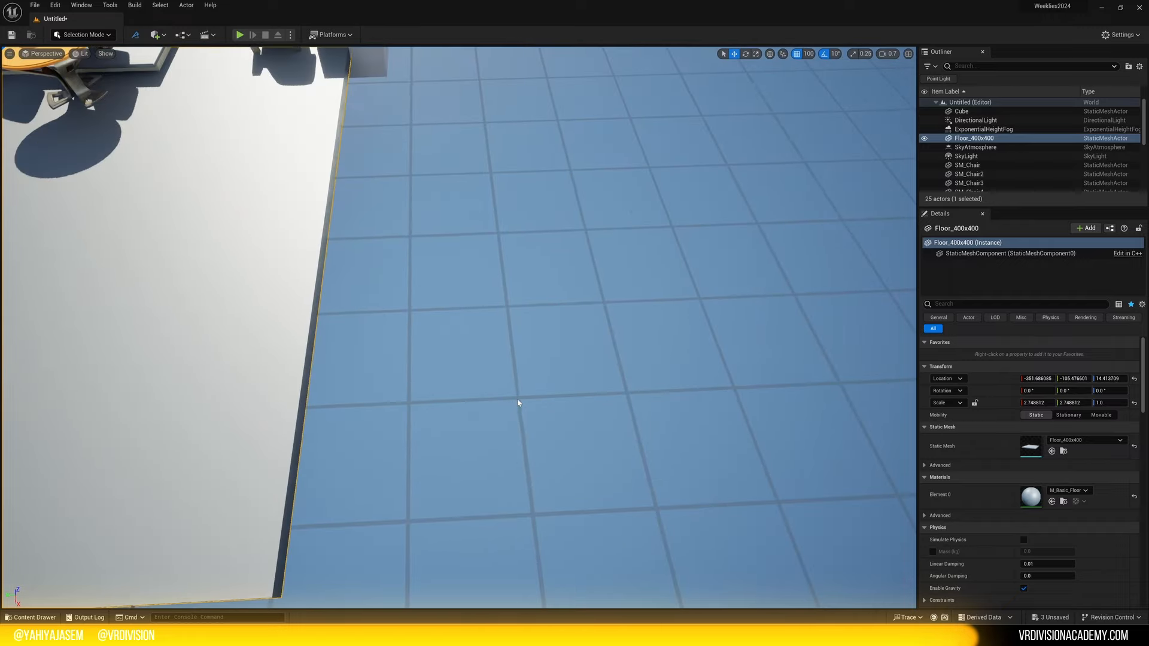
{"action": "mouse_move", "coordinate": [519, 398]}
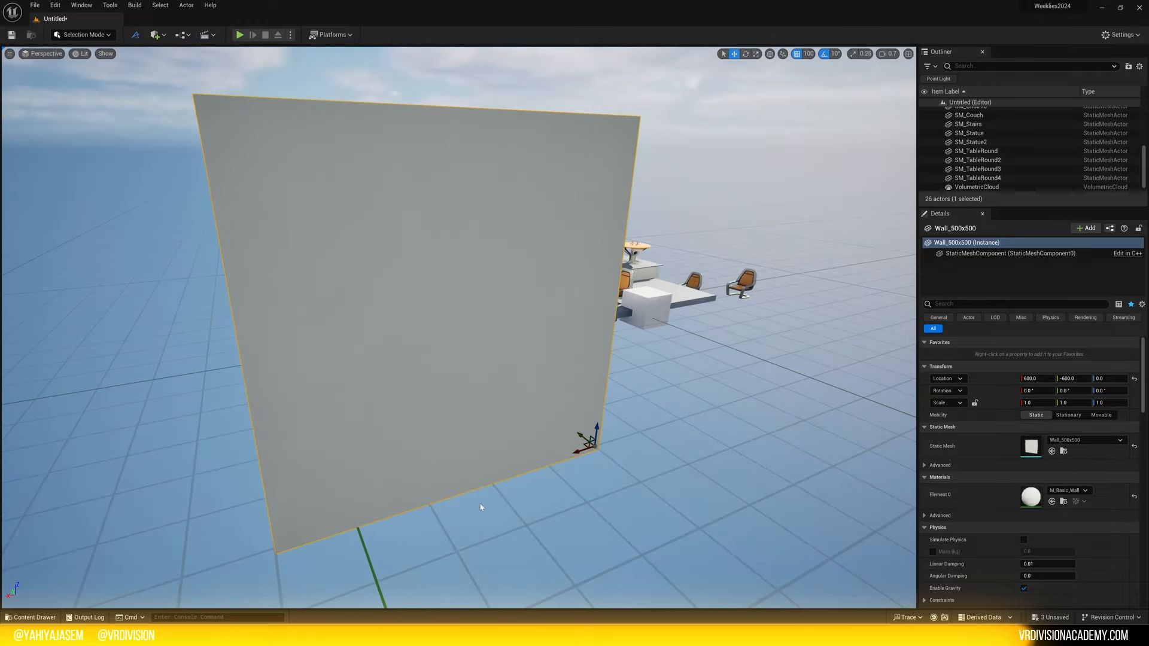
Step: Bring up the Architecture meshes and place Wall_500x500 panels in a row
{"action": "left_click", "coordinate": [30, 617]}
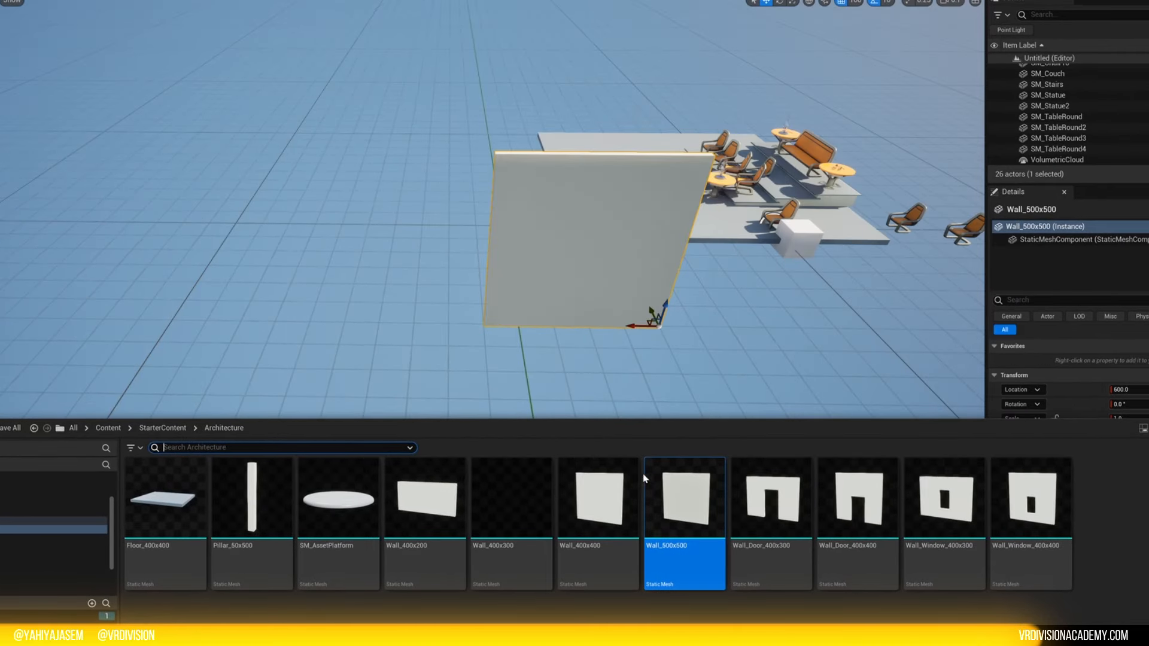
{"action": "mouse_move", "coordinate": [672, 498]}
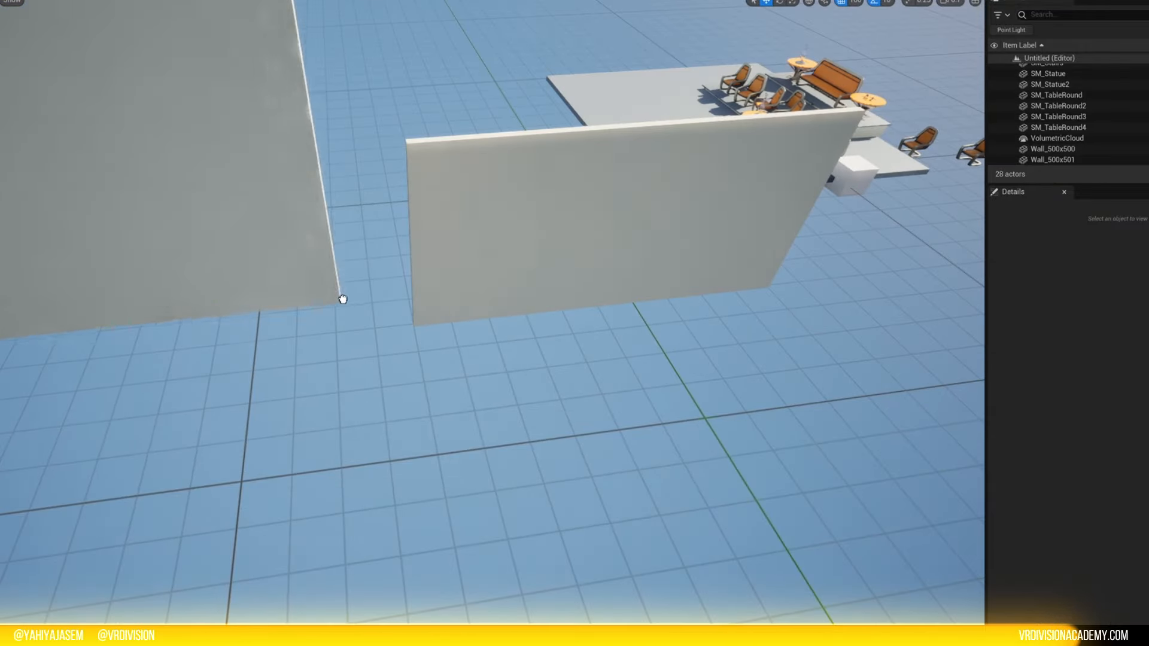
{"action": "left_click", "coordinate": [339, 303]}
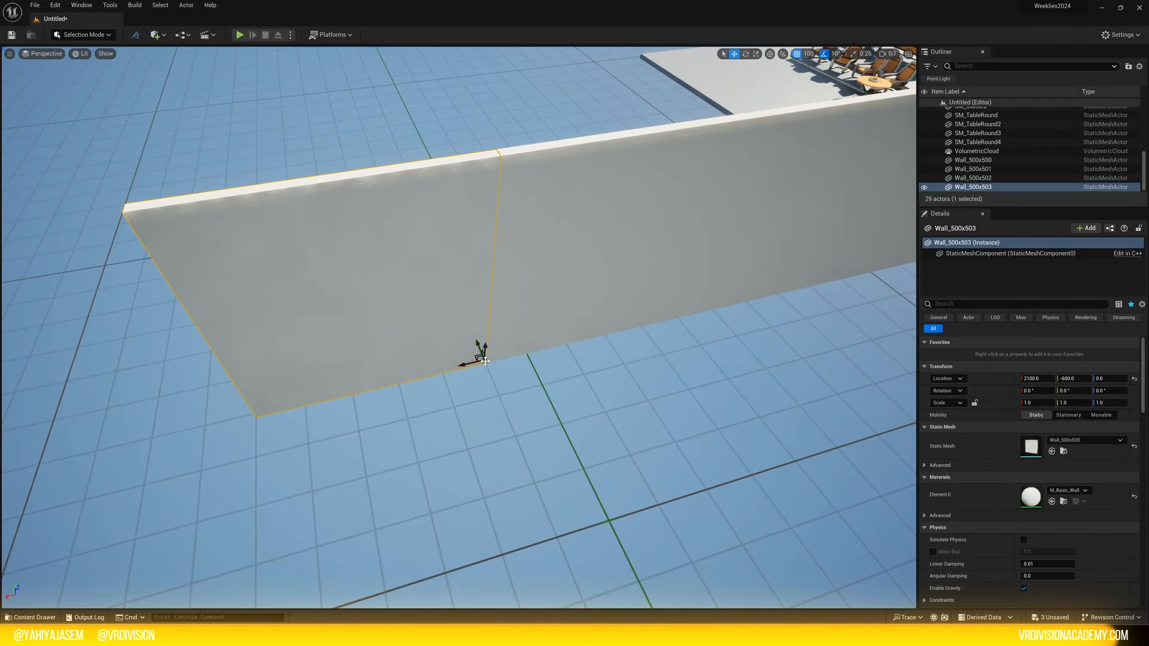
Step: Set grid snapping to 10 units and deselect the wall
{"action": "left_click", "coordinate": [798, 54]}
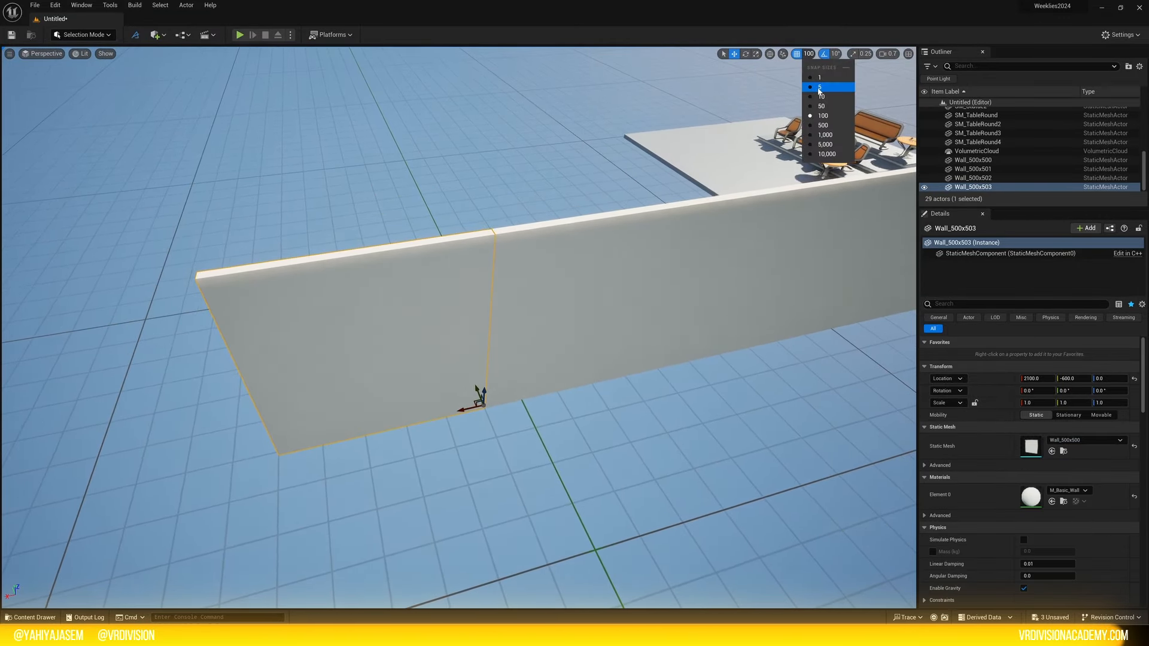
{"action": "left_click", "coordinate": [820, 77]}
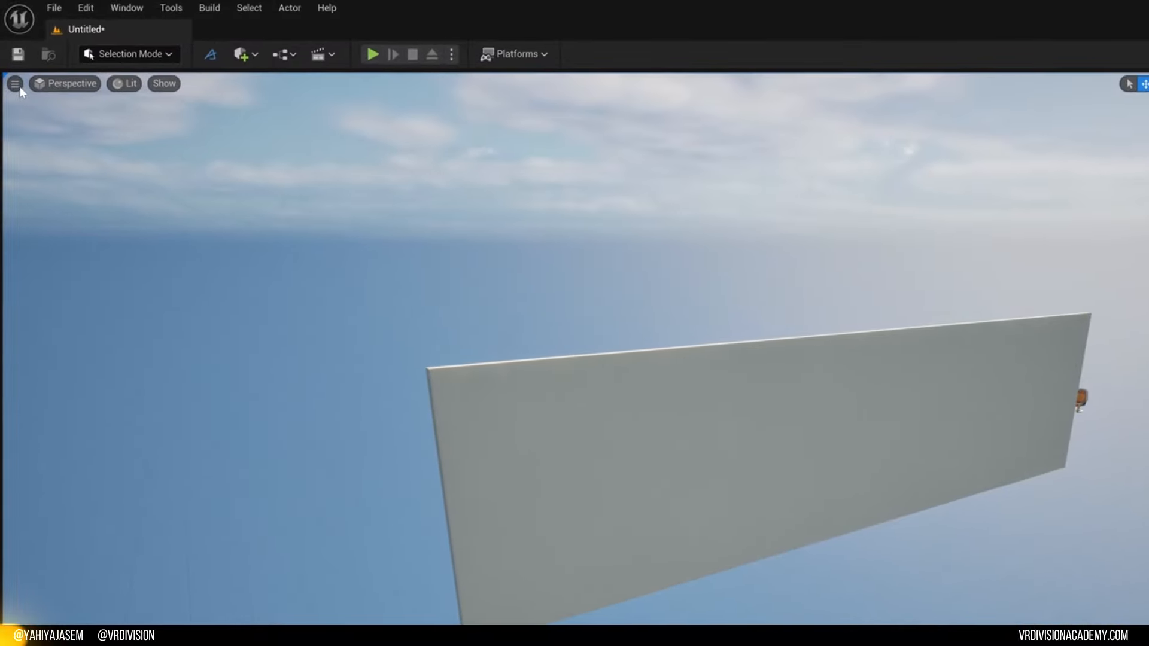
{"action": "left_click", "coordinate": [66, 83]}
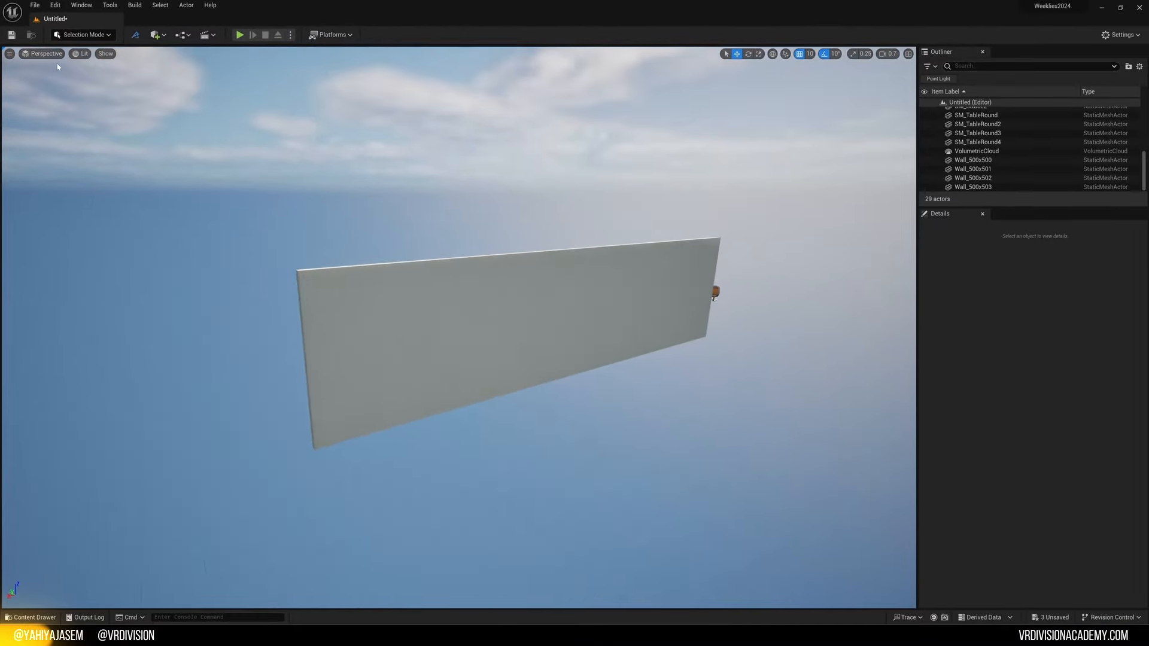
{"action": "left_click", "coordinate": [42, 54]}
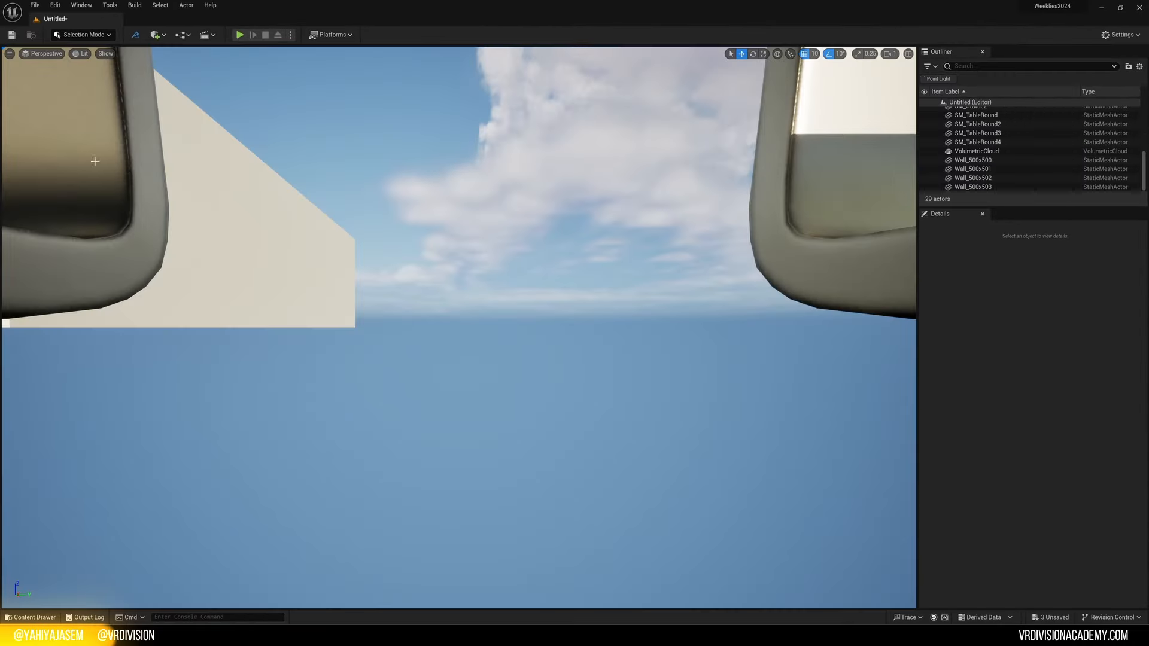
Step: Reset the viewport layout and switch to the Top view to position the tables
{"action": "left_click", "coordinate": [45, 54]}
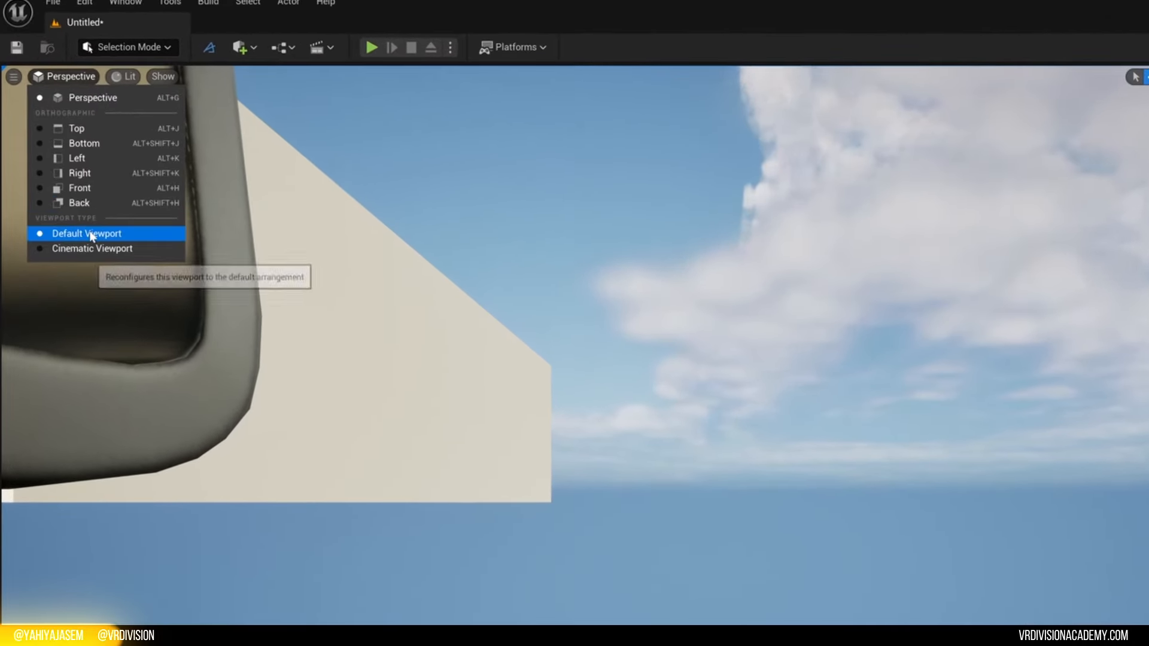
{"action": "left_click", "coordinate": [88, 234]}
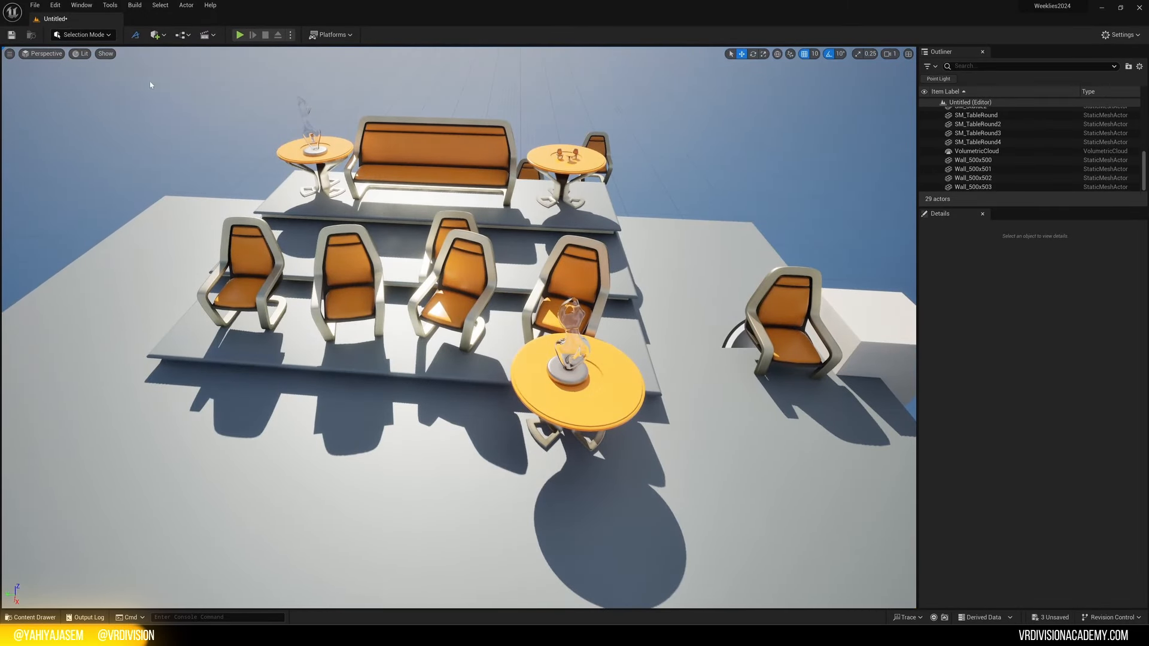
{"action": "left_click", "coordinate": [44, 54]}
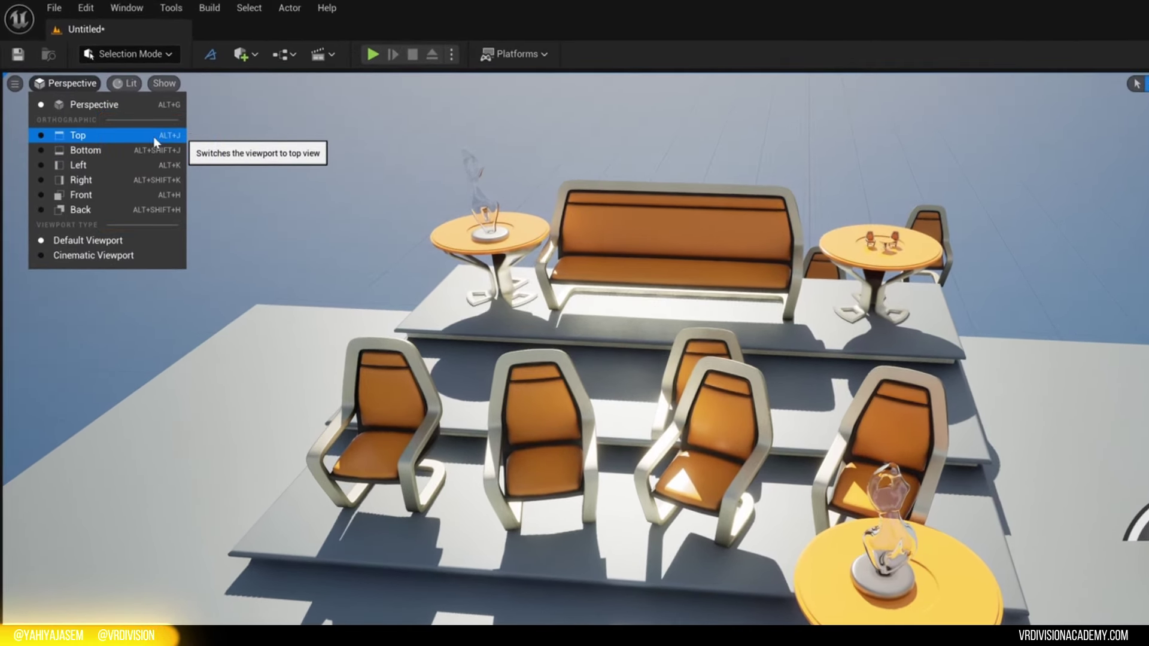
{"action": "left_click", "coordinate": [76, 134]}
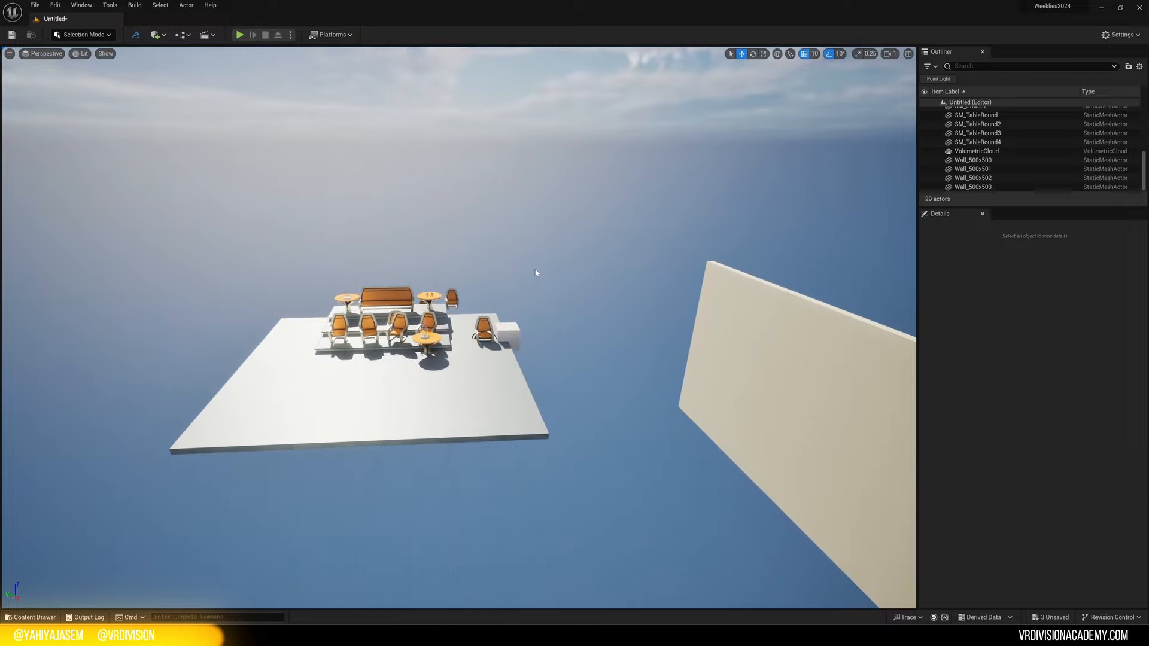
{"action": "mouse_move", "coordinate": [539, 262]}
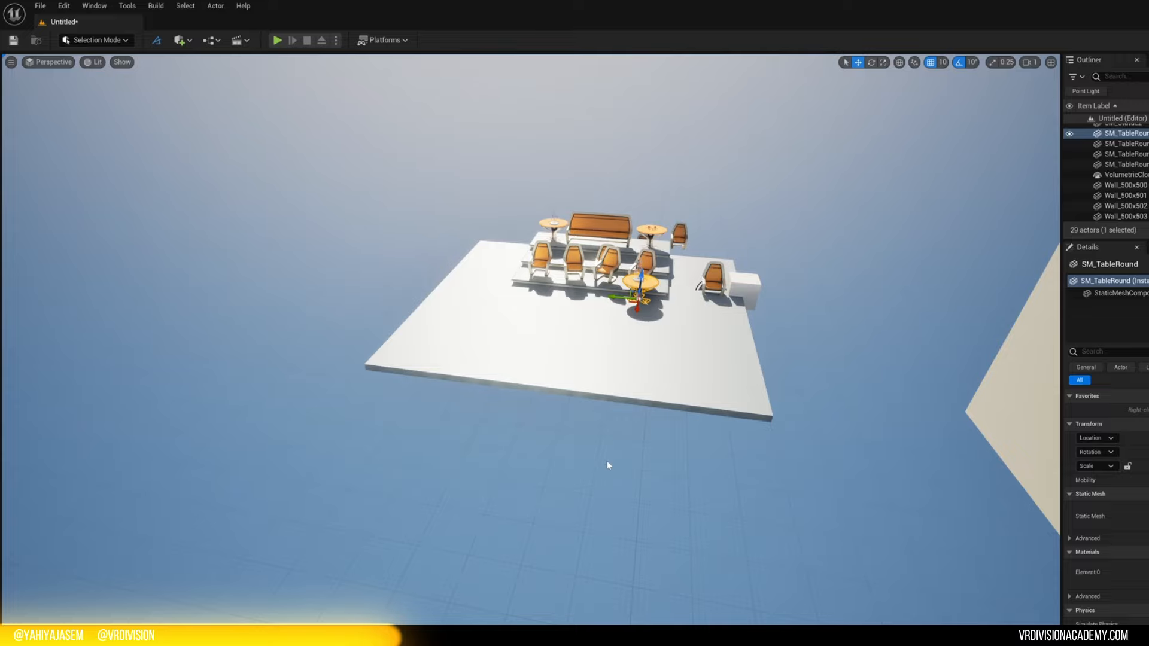
{"action": "mouse_move", "coordinate": [603, 345]}
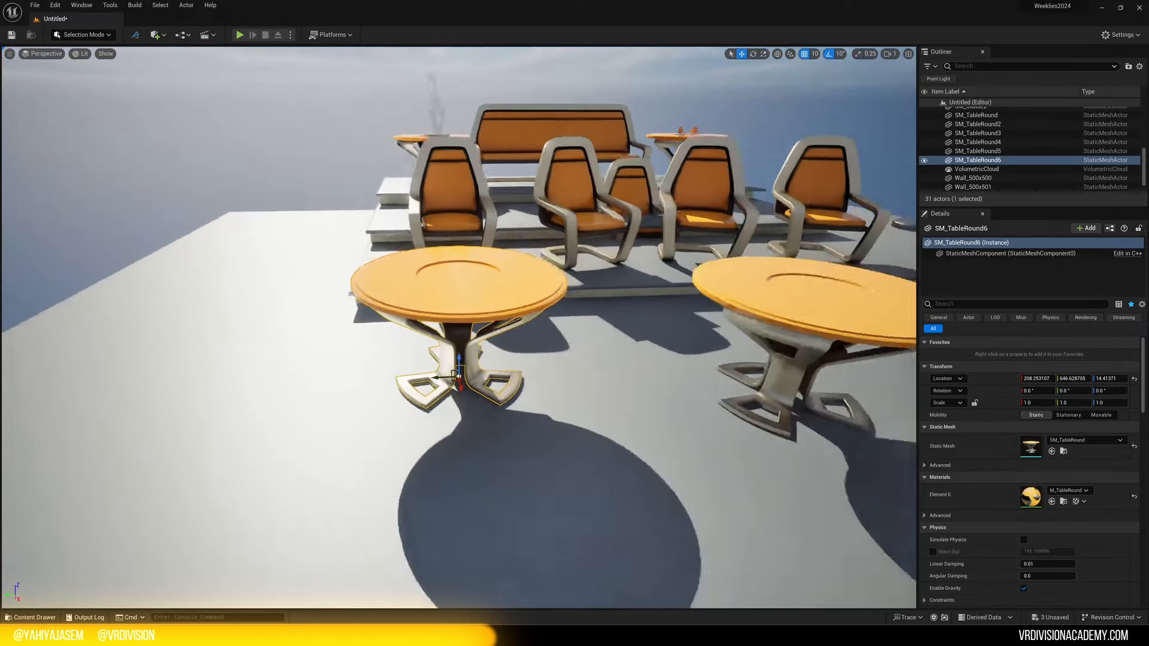
{"action": "left_click", "coordinate": [44, 43]}
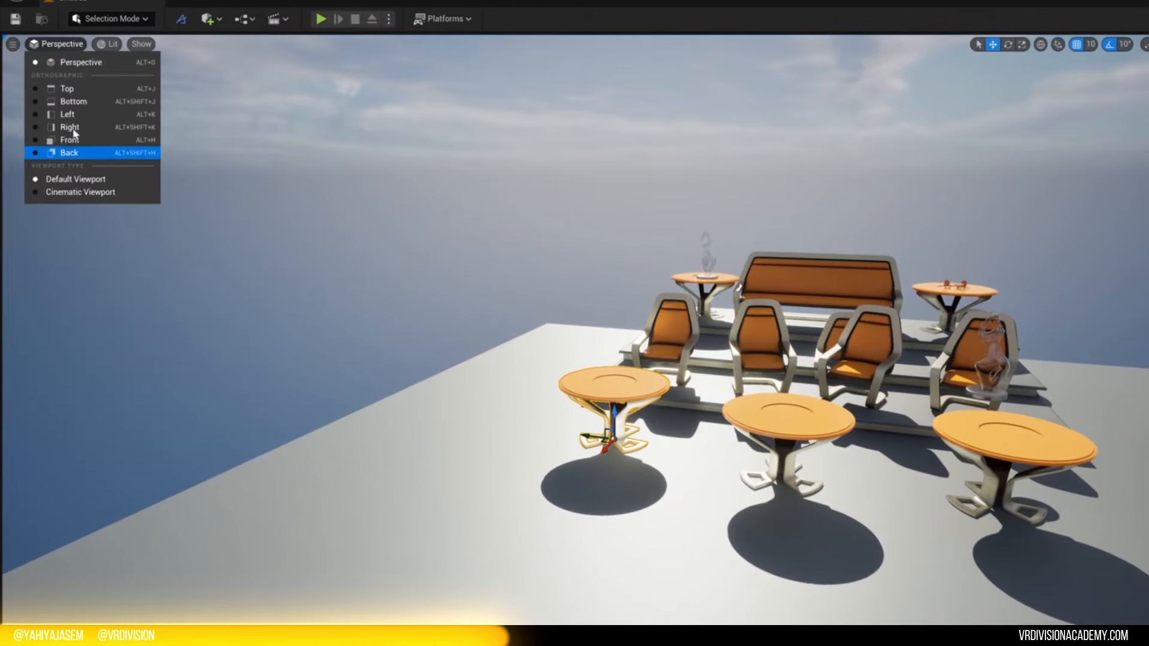
{"action": "left_click", "coordinate": [110, 44]}
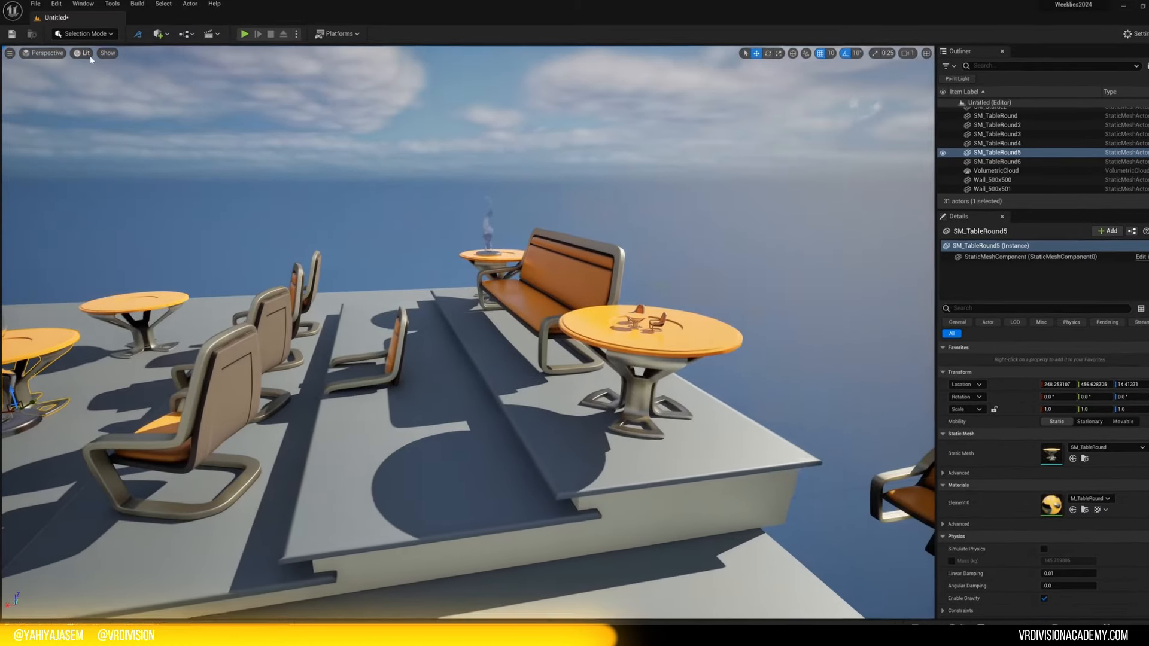
{"action": "left_click", "coordinate": [85, 52]}
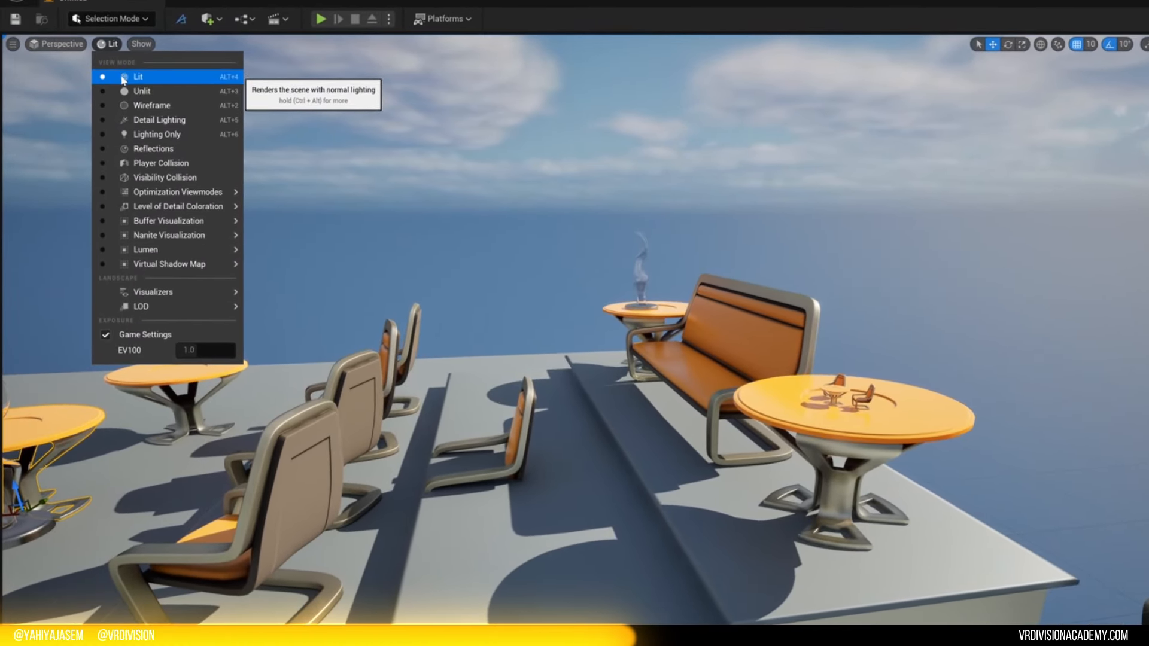
{"action": "left_click", "coordinate": [143, 91]}
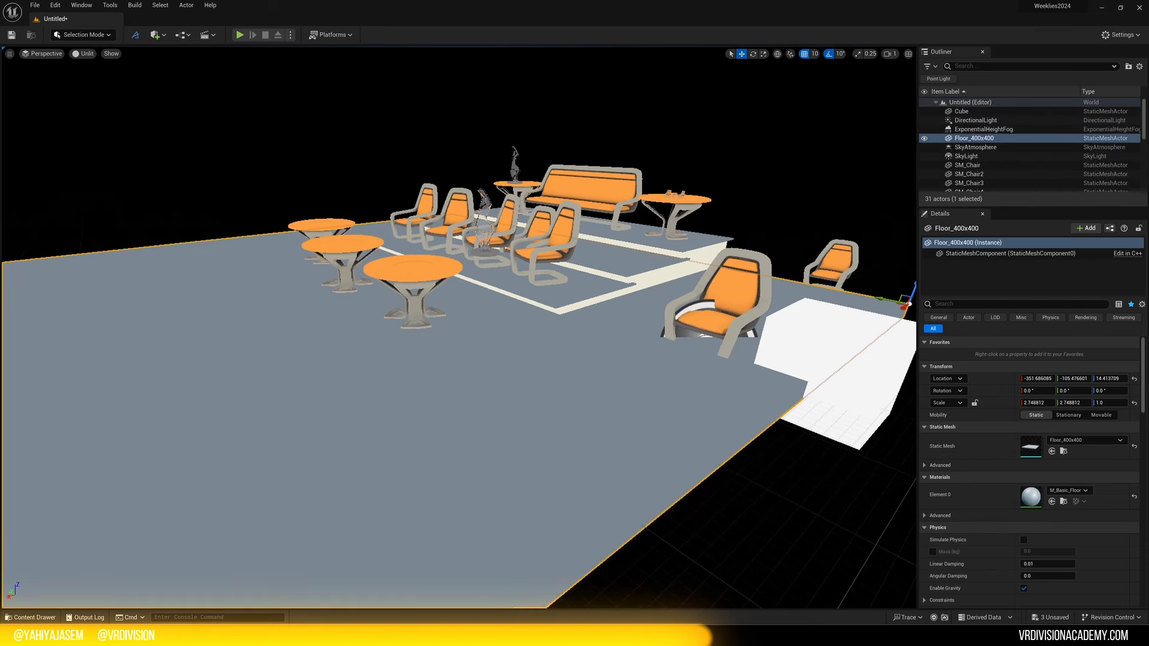
{"action": "left_click", "coordinate": [85, 53]}
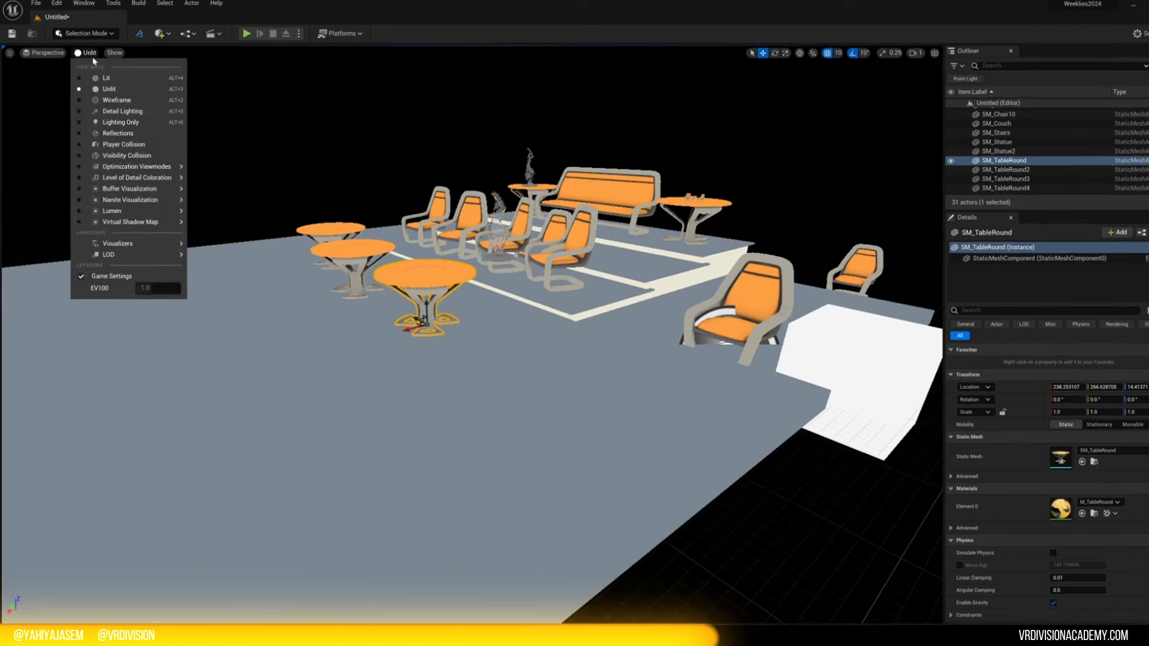
{"action": "left_click", "coordinate": [116, 100]}
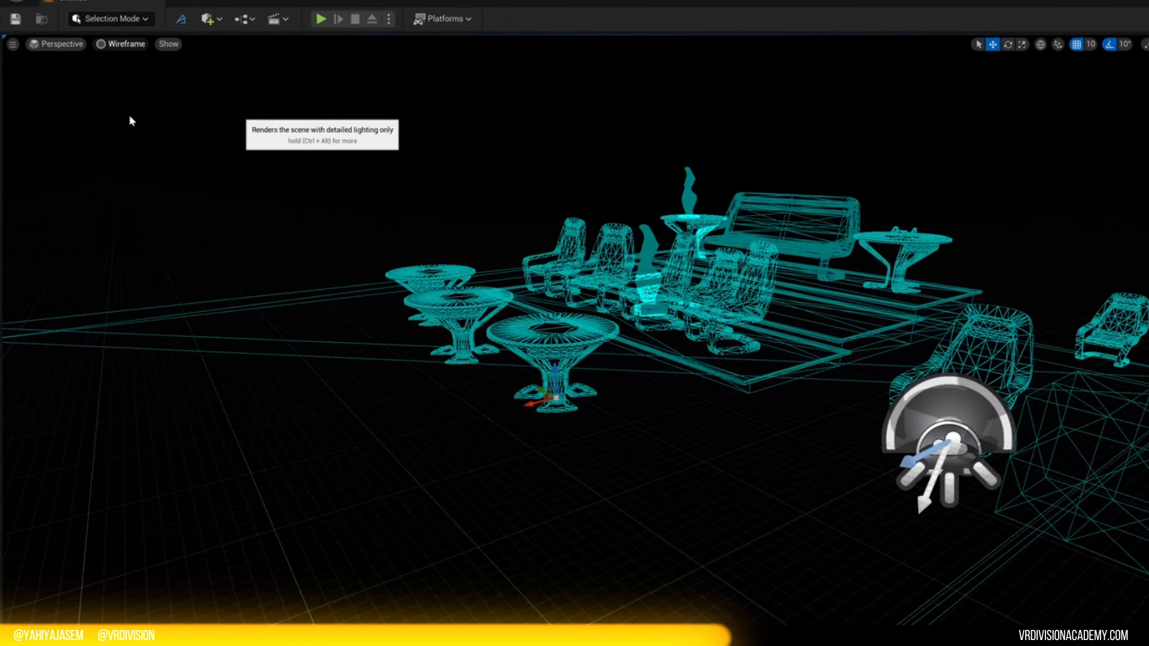
{"action": "left_click", "coordinate": [124, 43]}
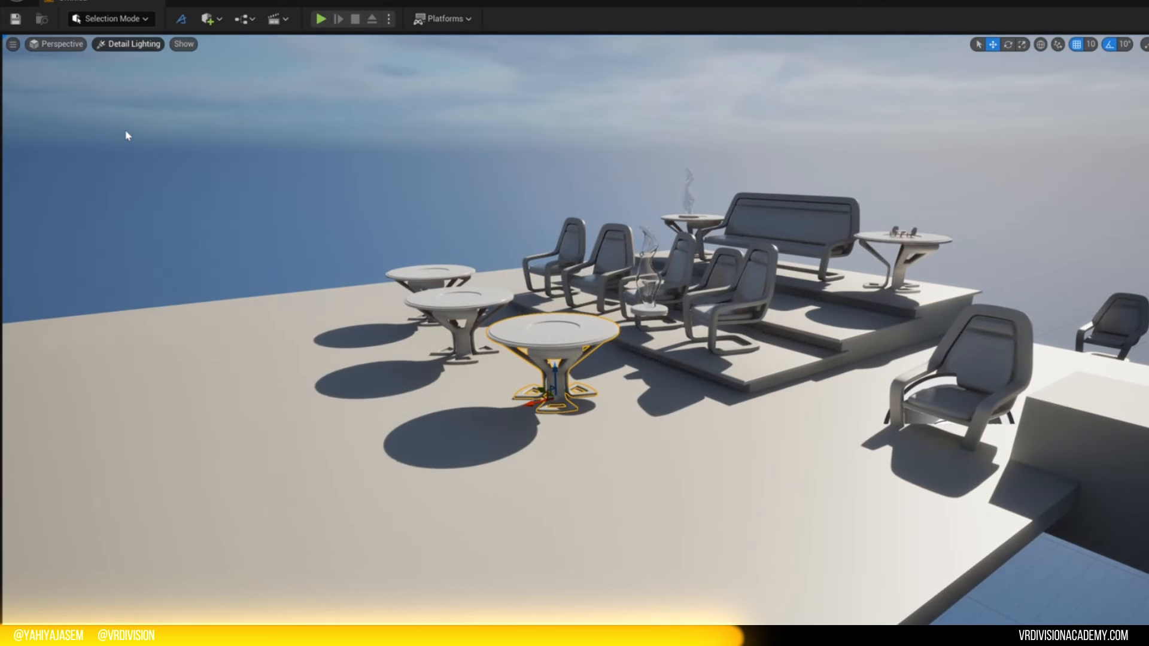
{"action": "left_click", "coordinate": [127, 44]}
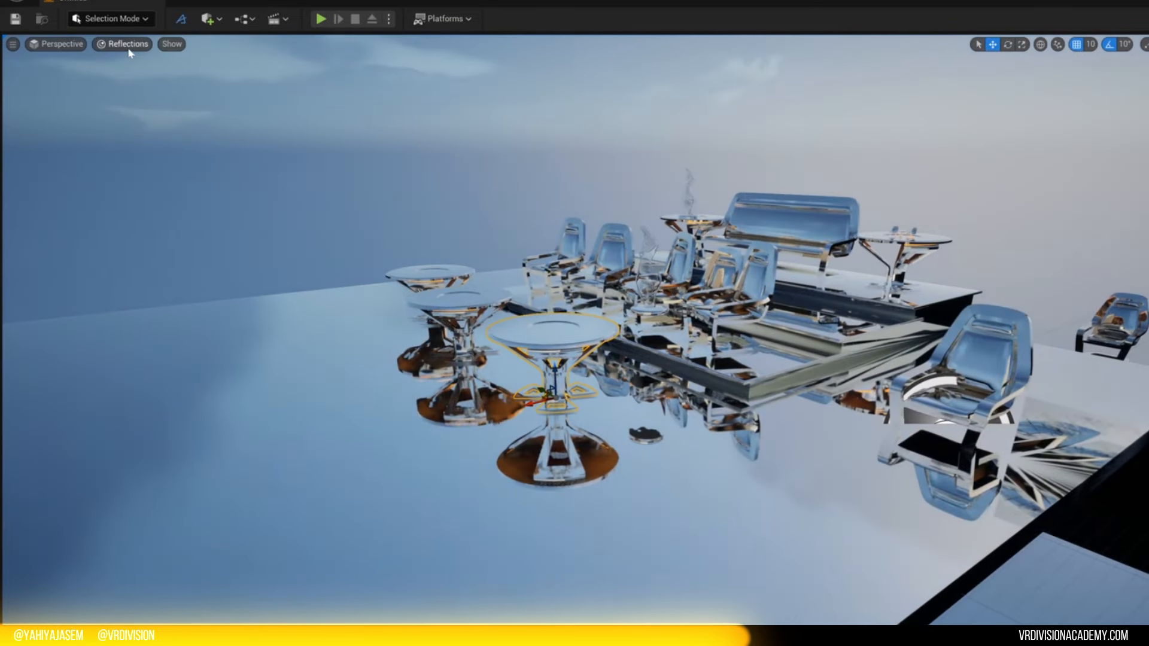
{"action": "left_click", "coordinate": [121, 44]}
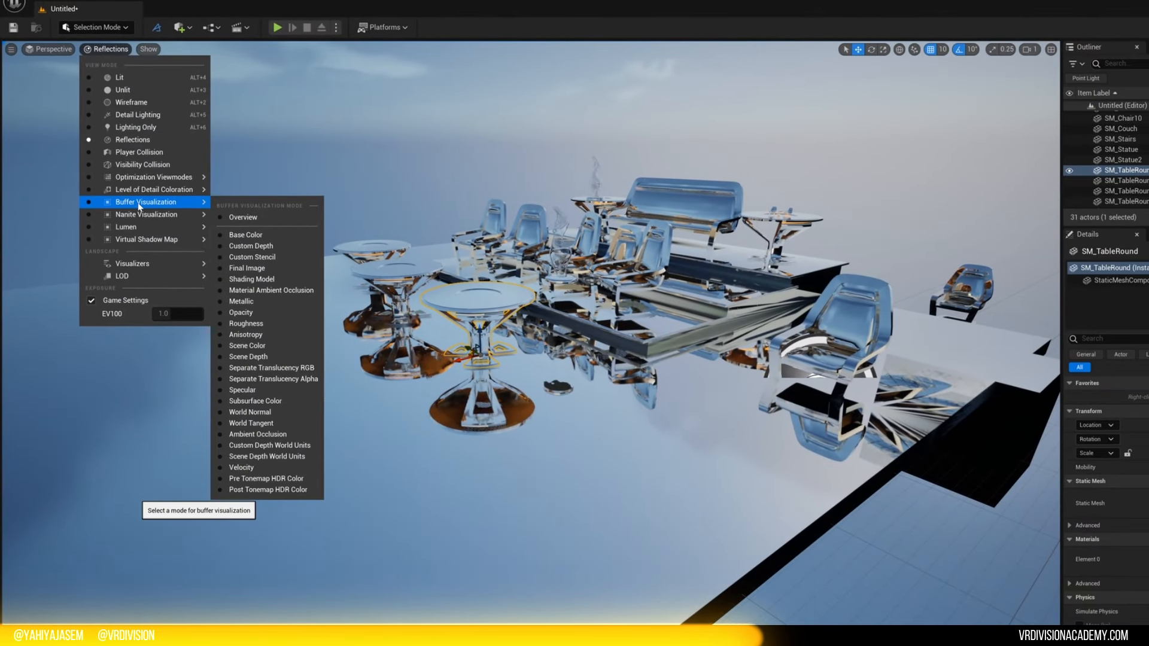
{"action": "left_click", "coordinate": [122, 76]}
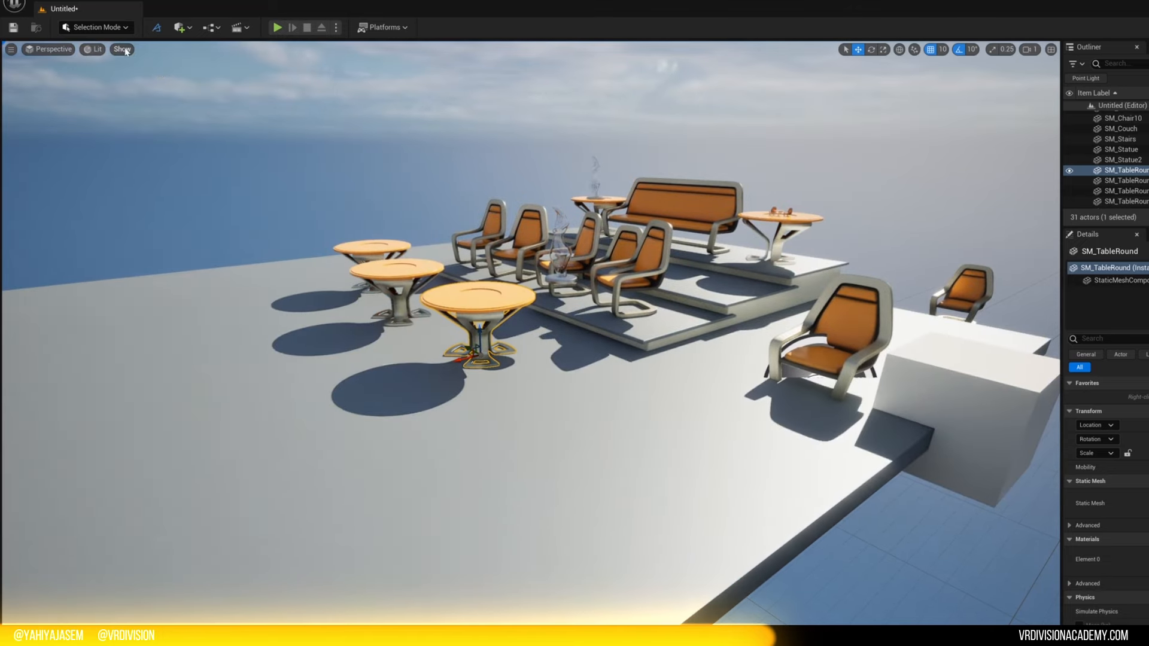
{"action": "left_click", "coordinate": [122, 49]}
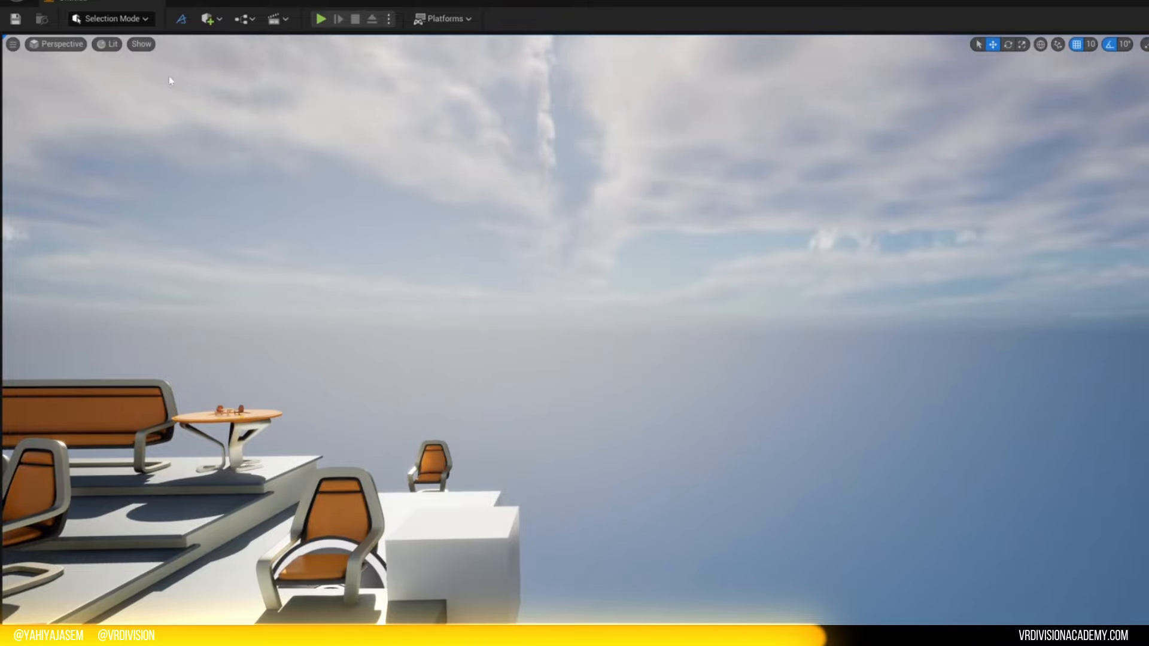
{"action": "left_click", "coordinate": [141, 44]}
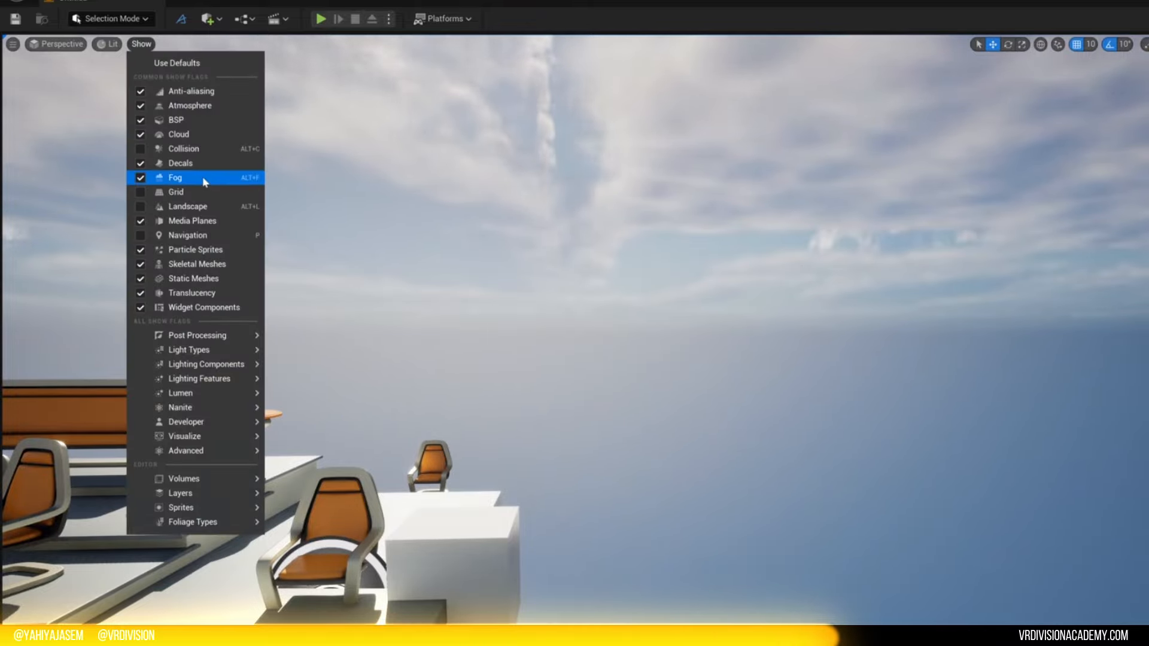
{"action": "left_click", "coordinate": [142, 177]}
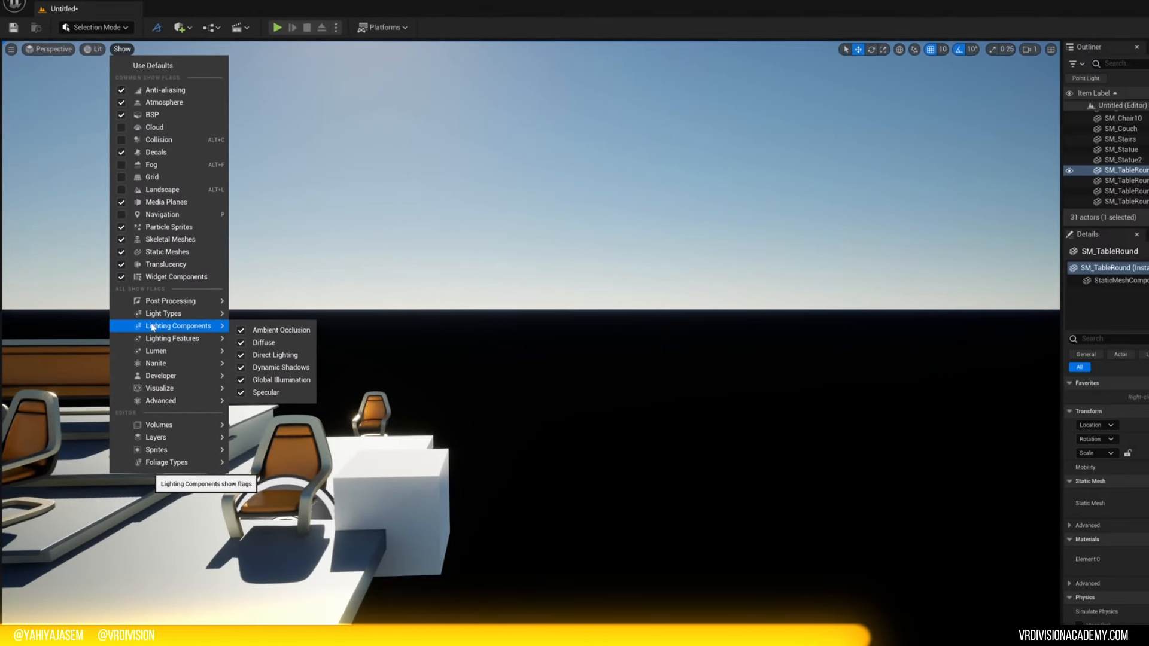
{"action": "mouse_move", "coordinate": [168, 190]}
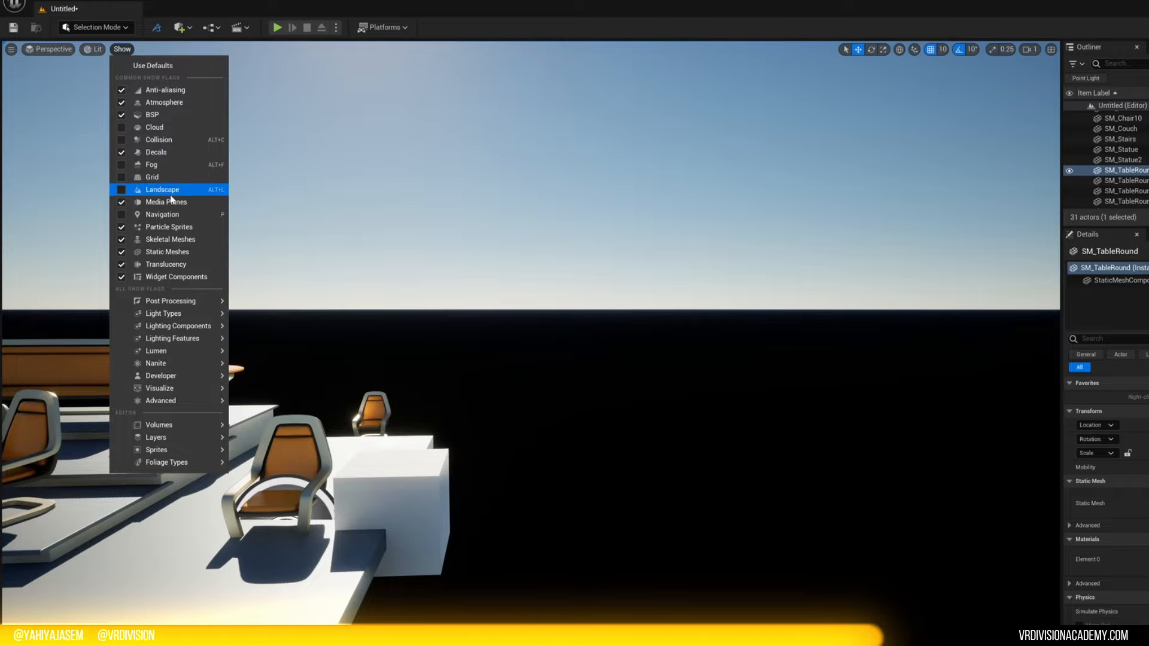
{"action": "mouse_move", "coordinate": [156, 363]}
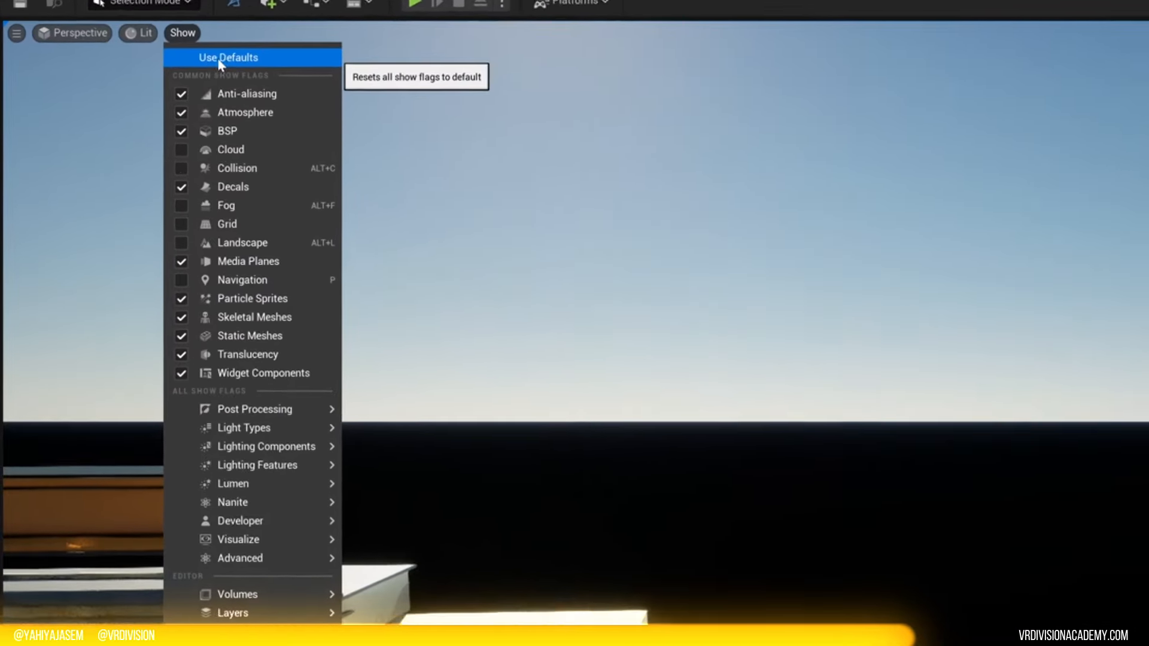
{"action": "left_click", "coordinate": [228, 58]}
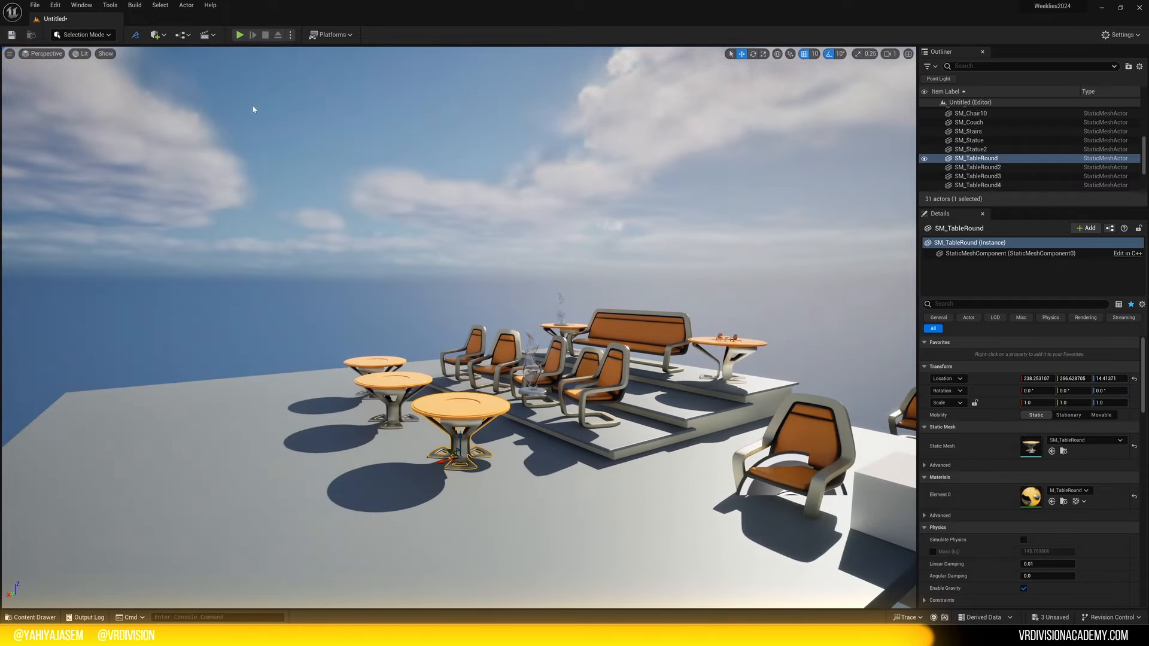
{"action": "left_click", "coordinate": [106, 54]}
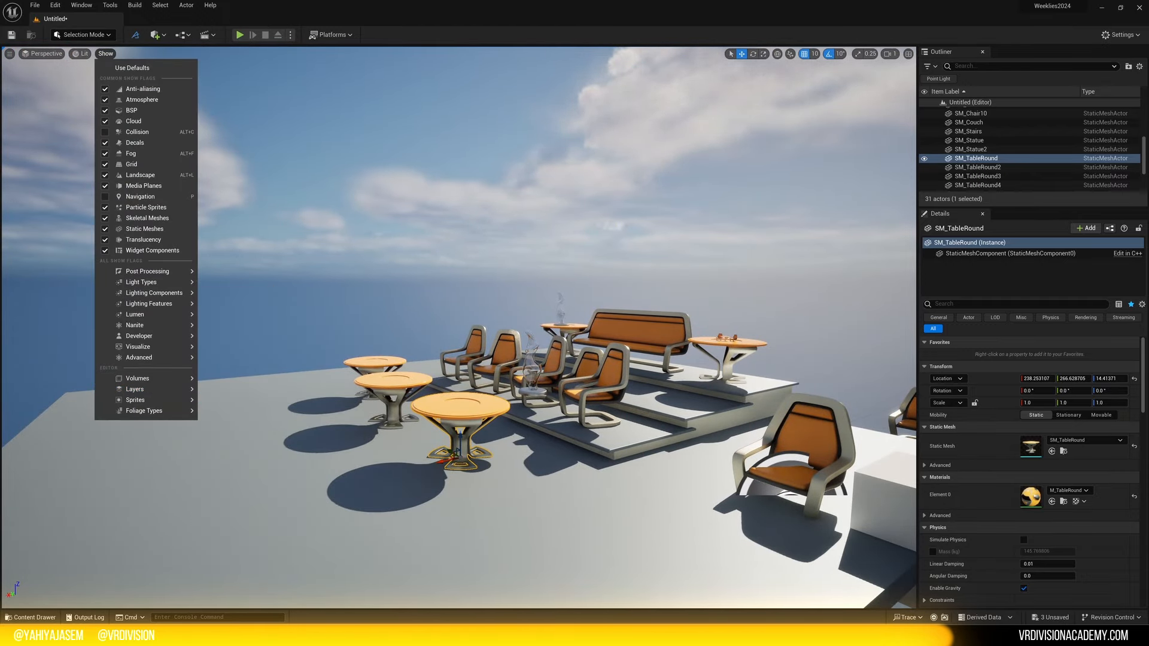
{"action": "left_click", "coordinate": [106, 53]}
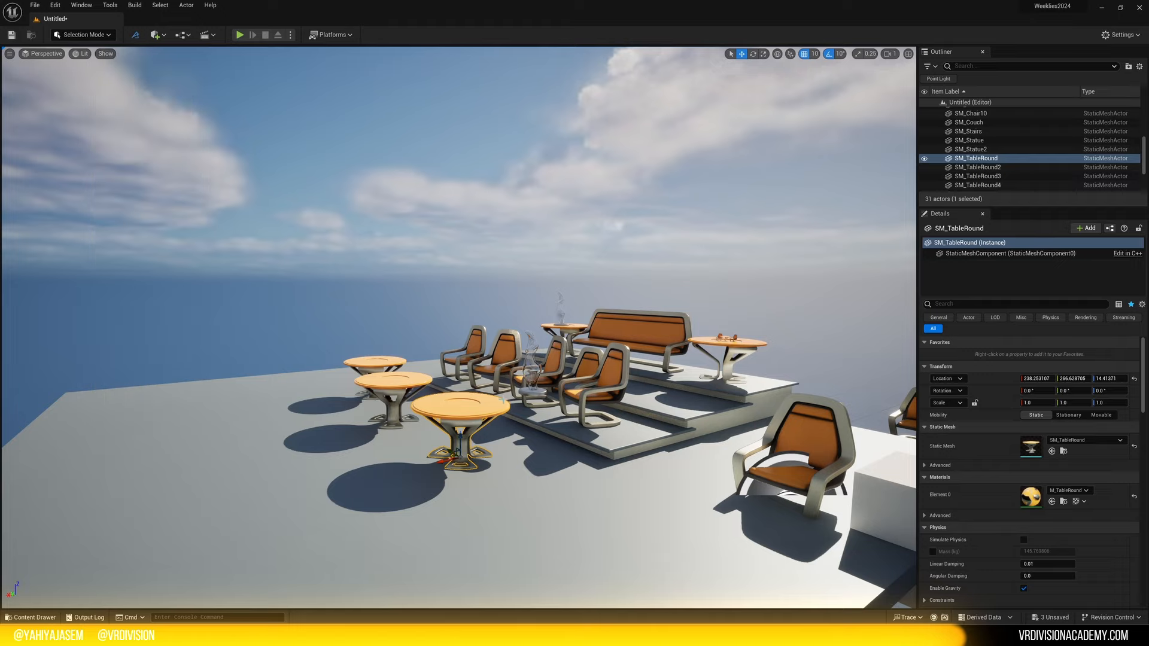
Step: Angle the sun low, then browse the Content Drawer into _Weeks > Week1
{"action": "left_click", "coordinate": [484, 296]}
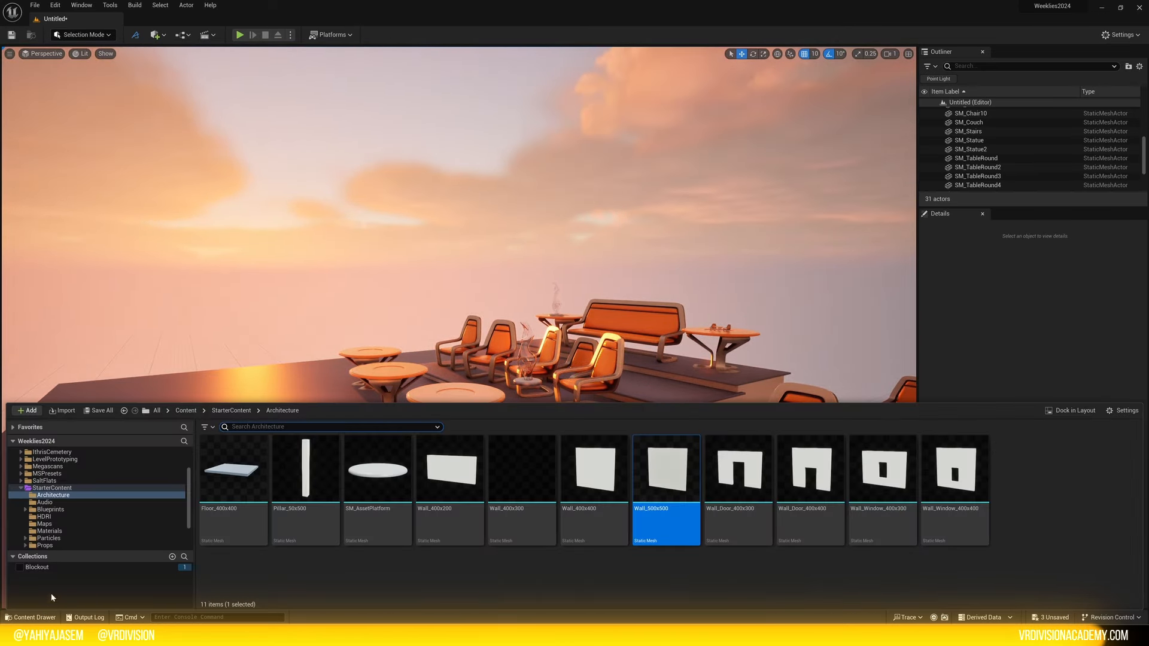
{"action": "left_click", "coordinate": [14, 465]}
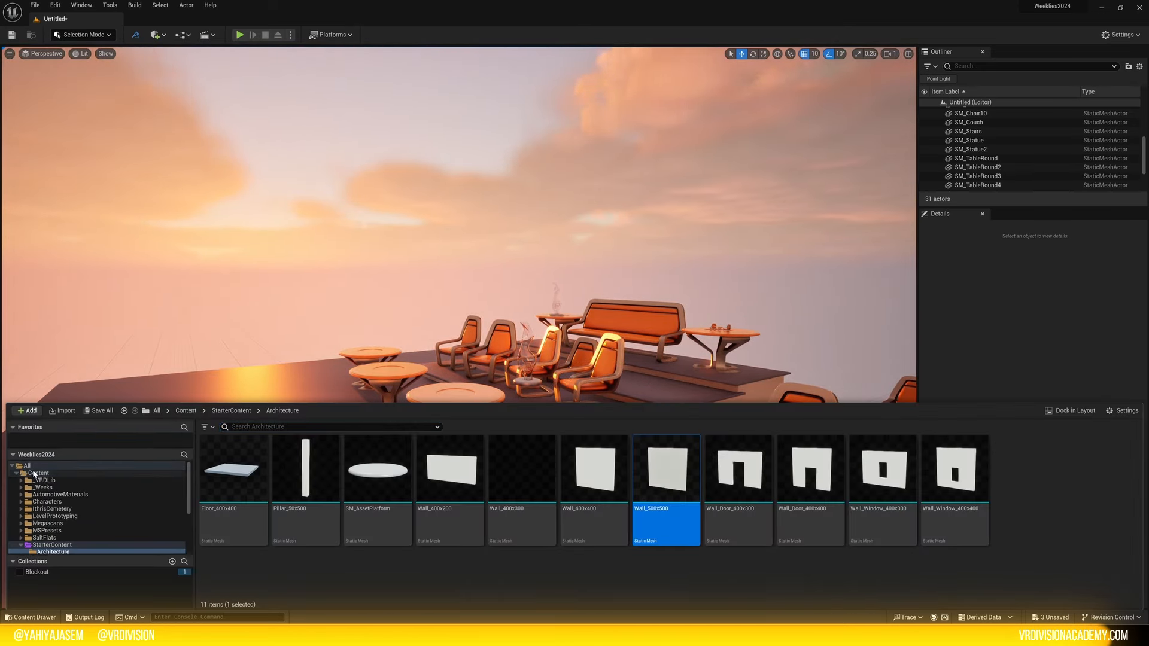
{"action": "left_click", "coordinate": [44, 488]}
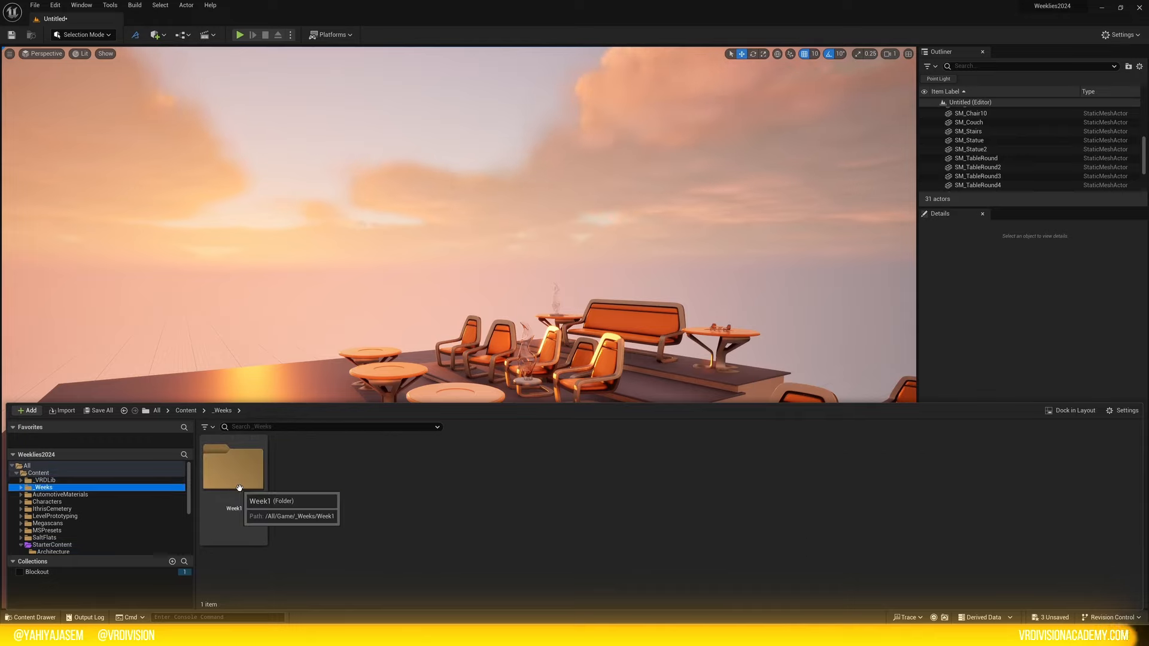
{"action": "double_click", "coordinate": [233, 466]}
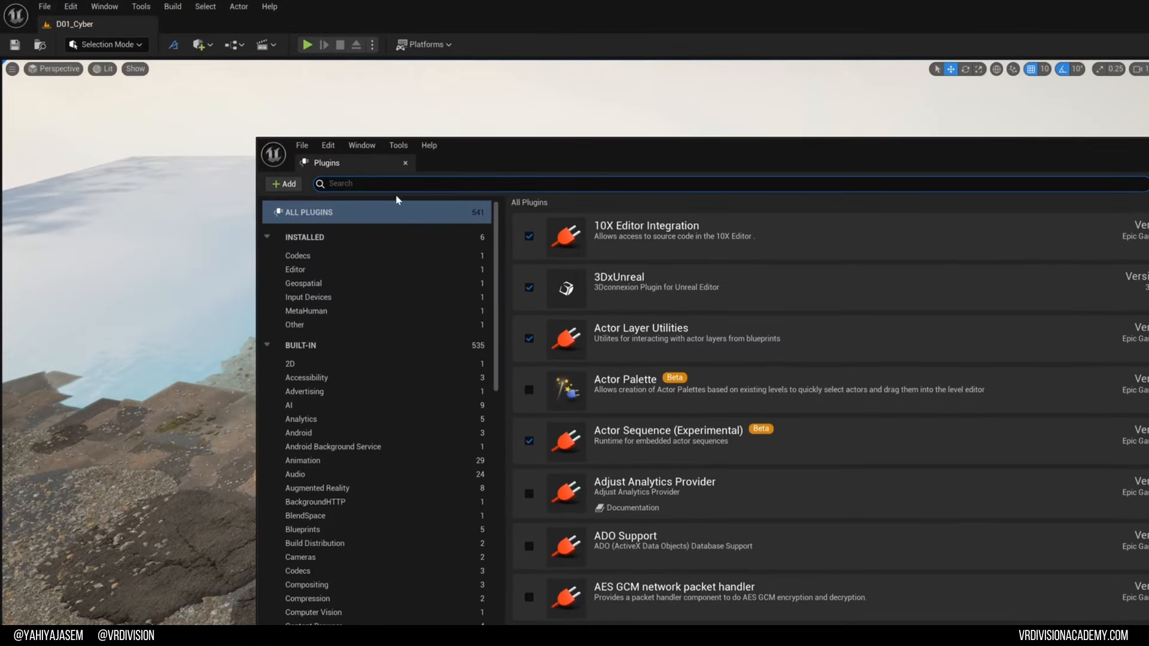
Step: Search Quick Add for 'water' and place a Water Body Custom
{"action": "type", "text": "water"}
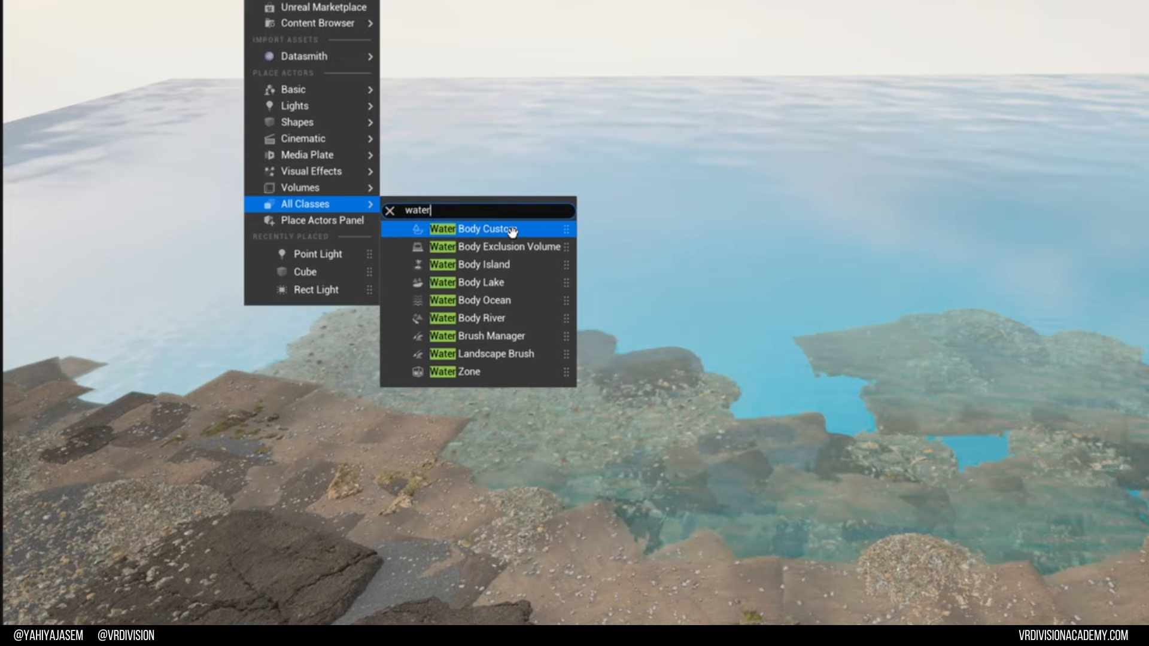
{"action": "left_click", "coordinate": [478, 229]}
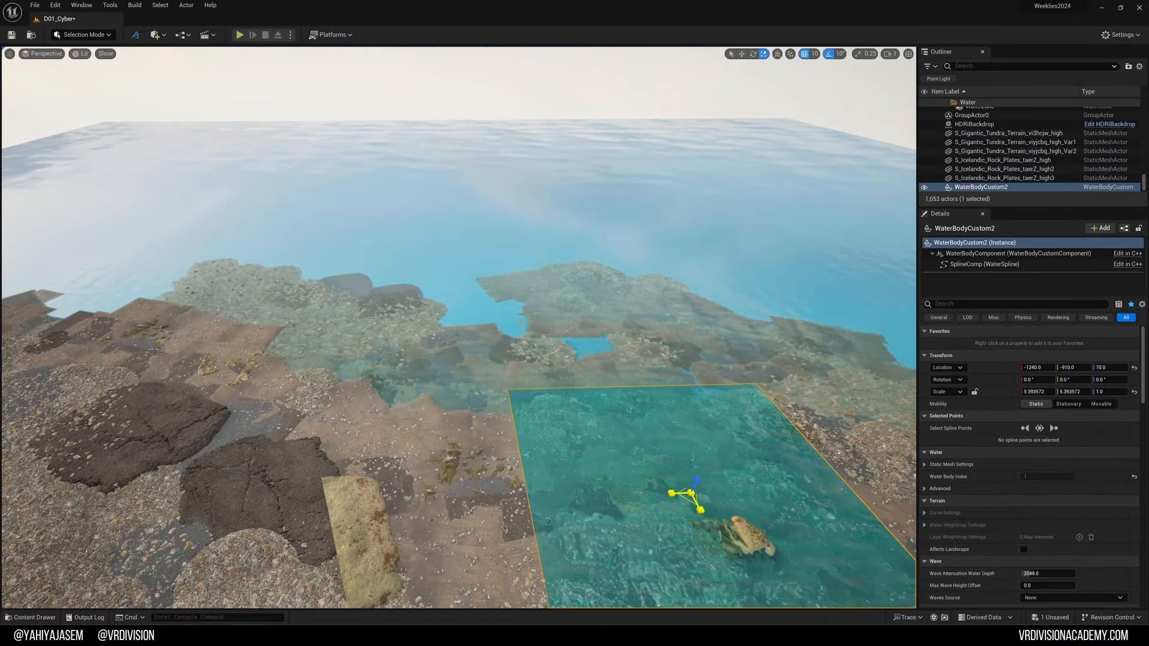